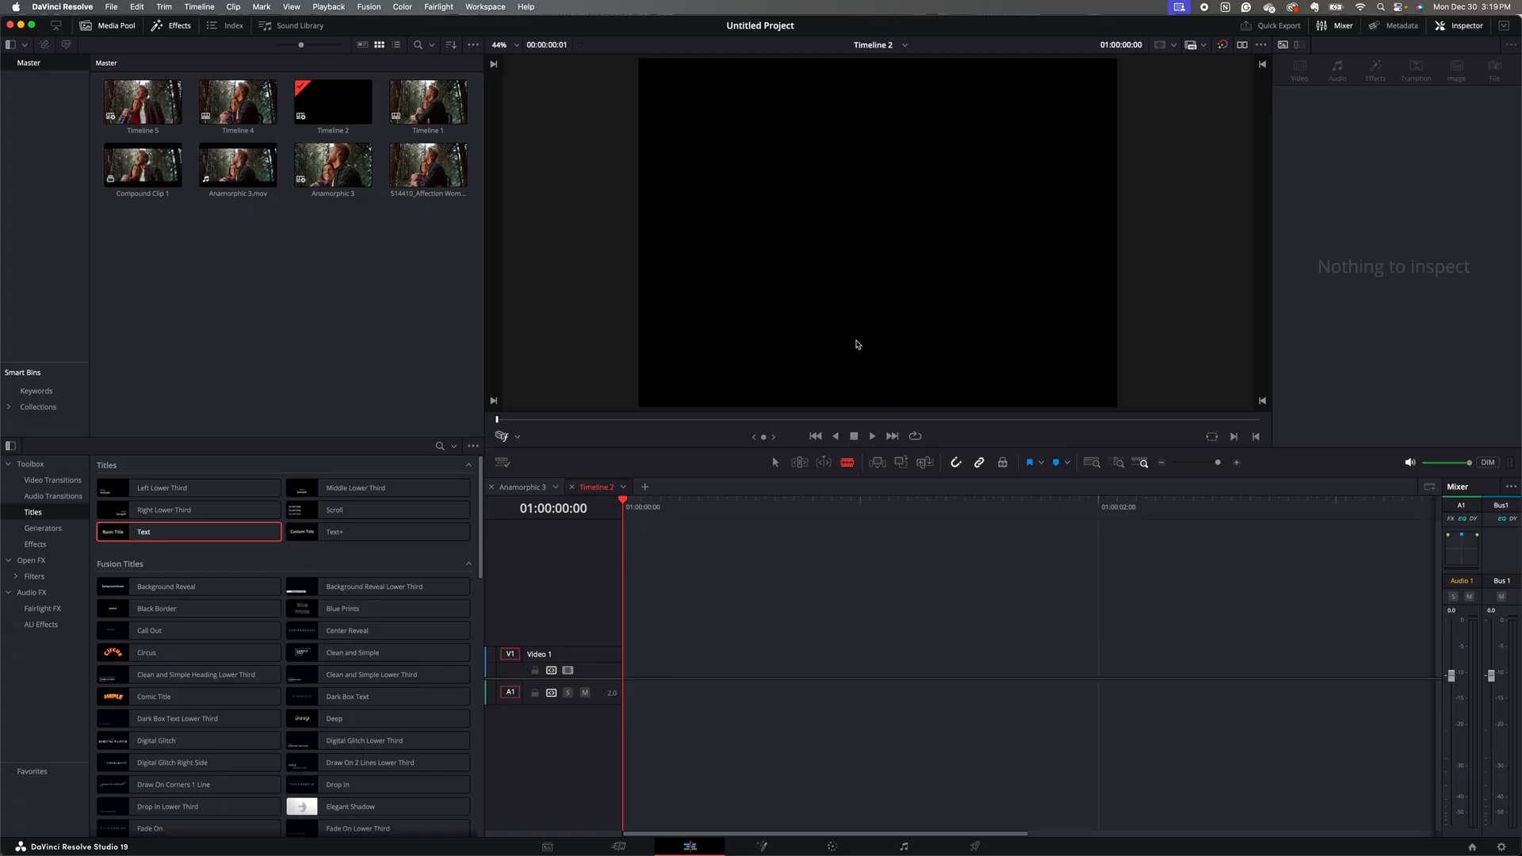
pyautogui.moveTo(305, 267)
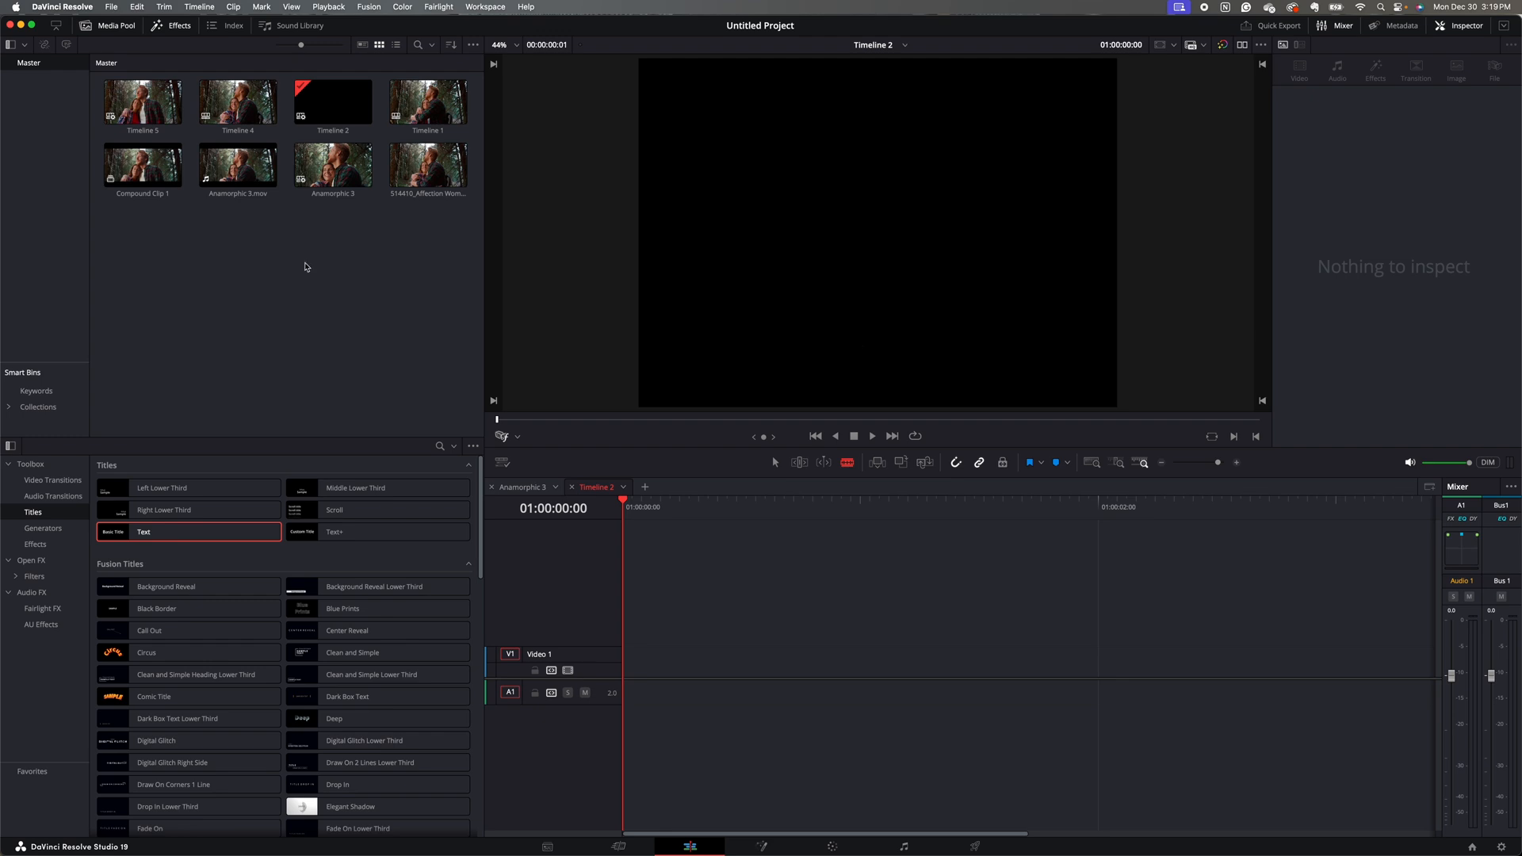
# Start a new timeline from the Media Pool using custom settings instead of project settings
pyautogui.rightClick(305, 266)
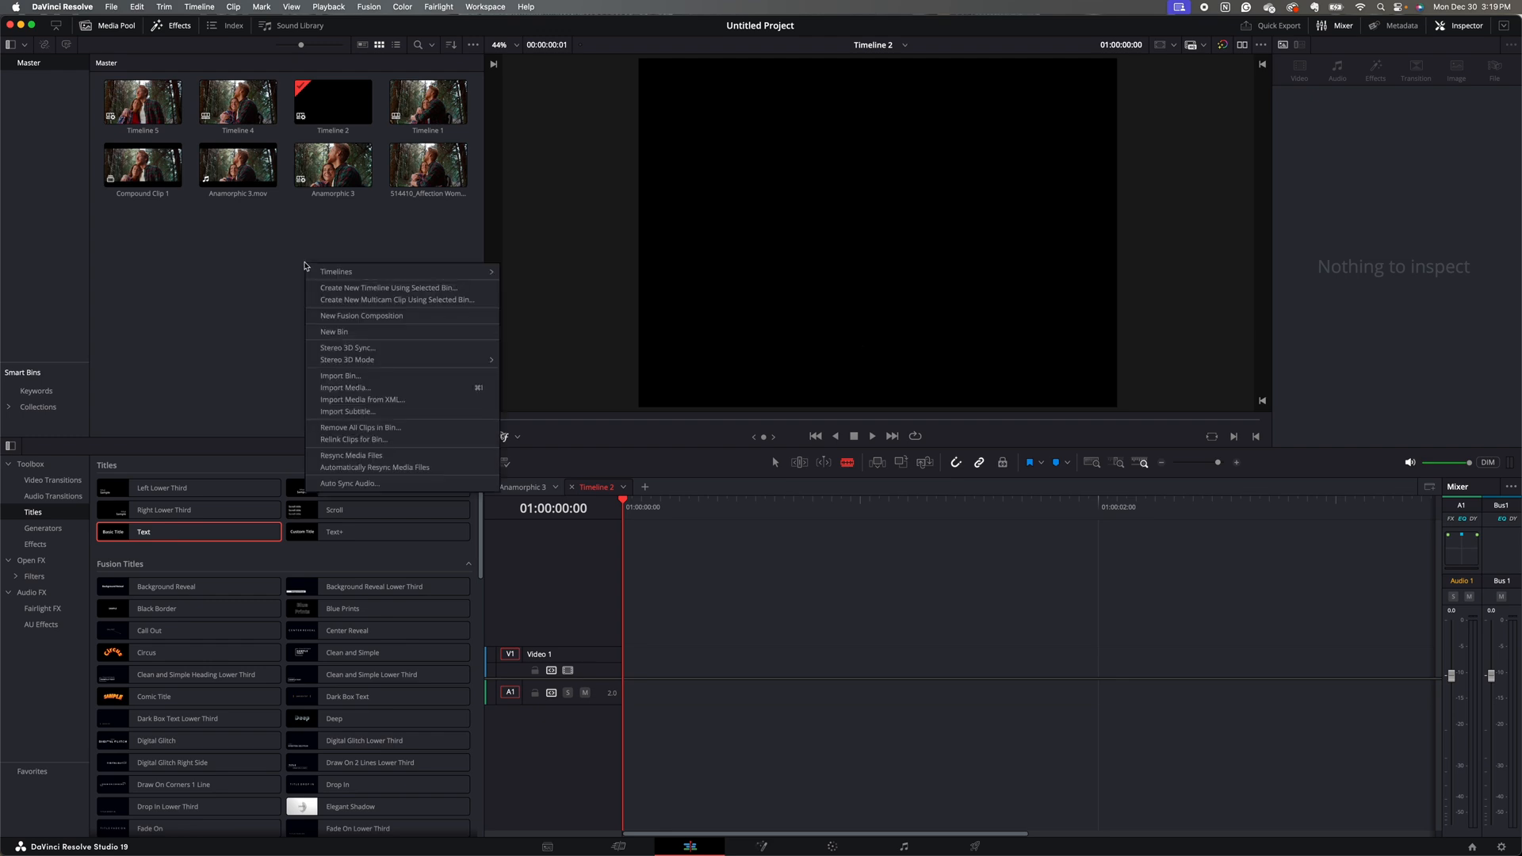
pyautogui.moveTo(336, 271)
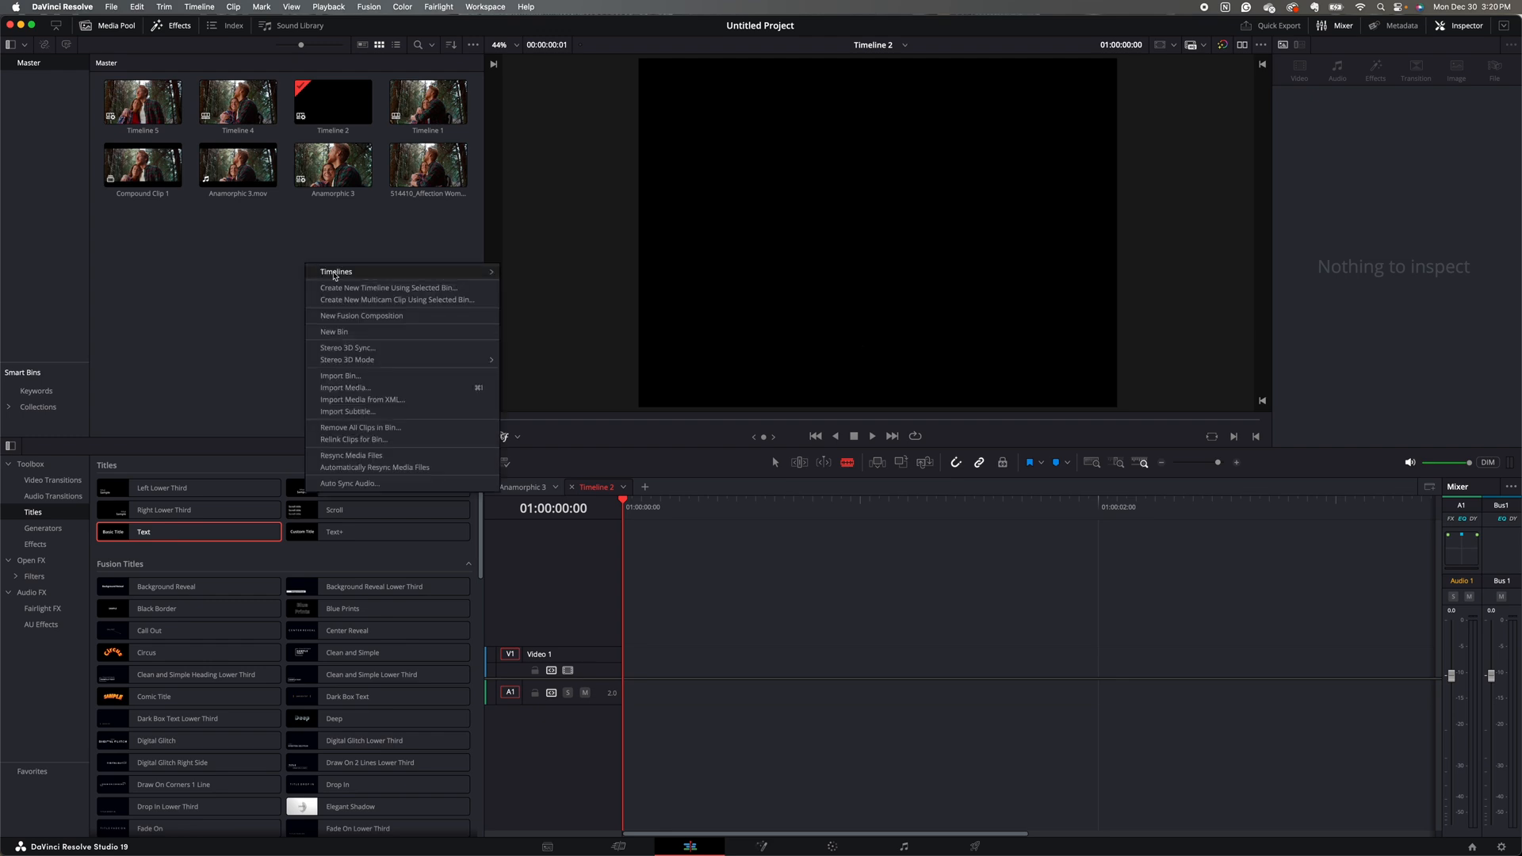
pyautogui.moveTo(336, 271)
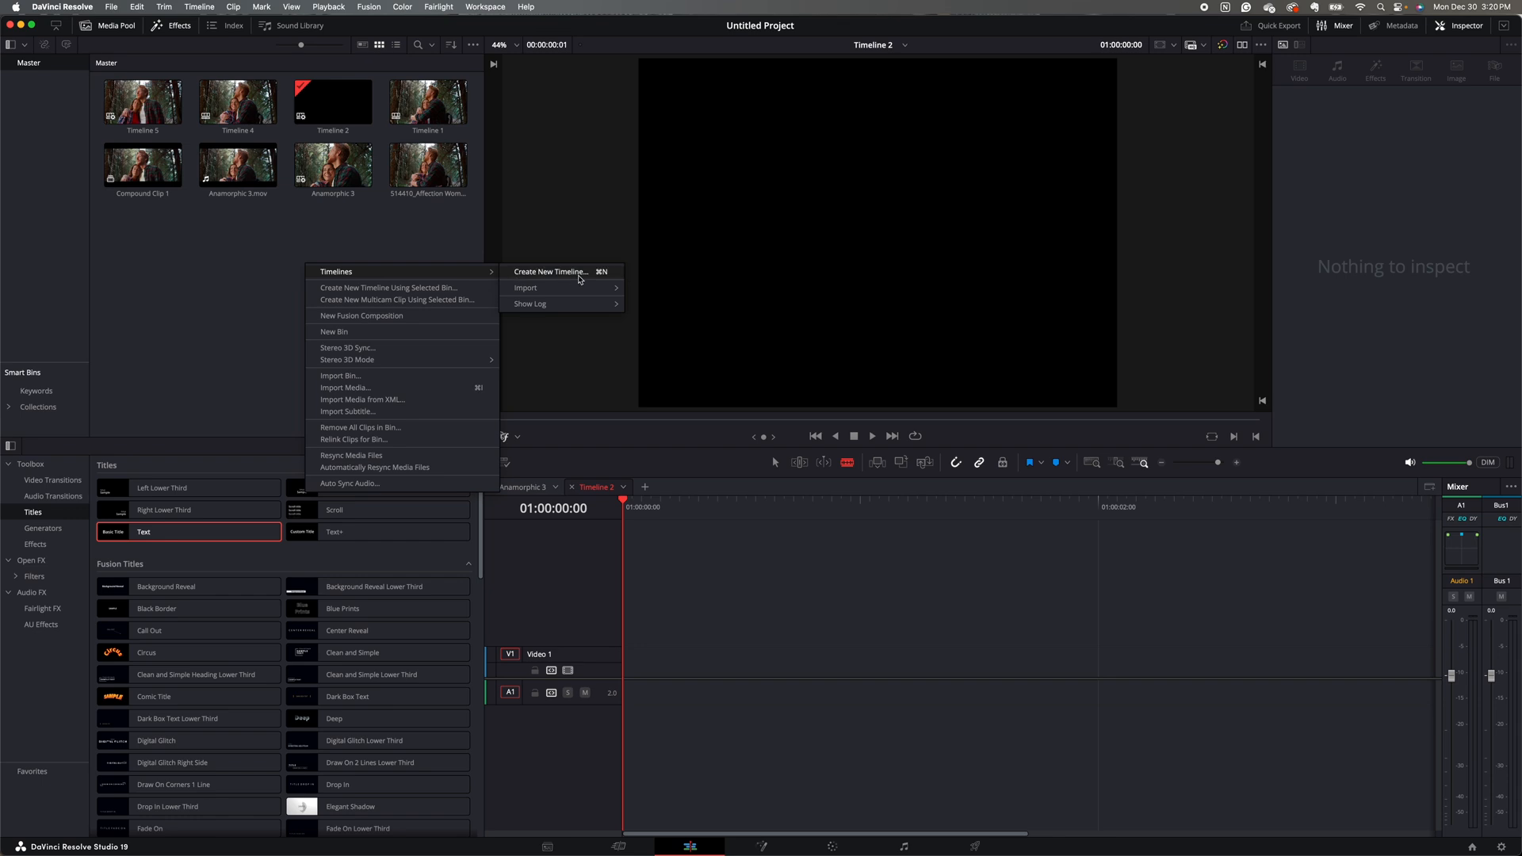
pyautogui.click(550, 271)
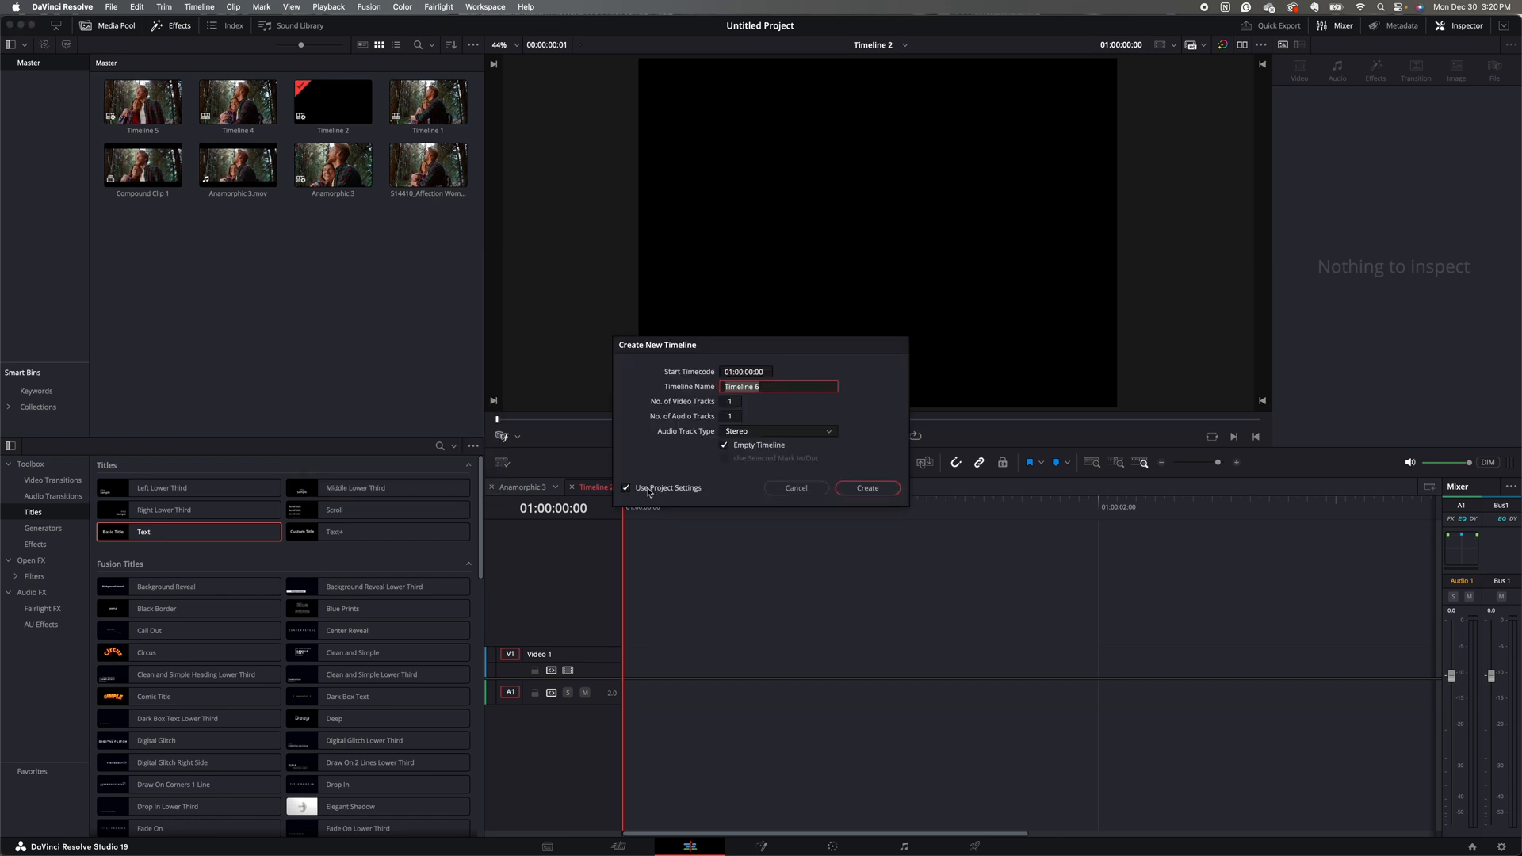
pyautogui.click(627, 487)
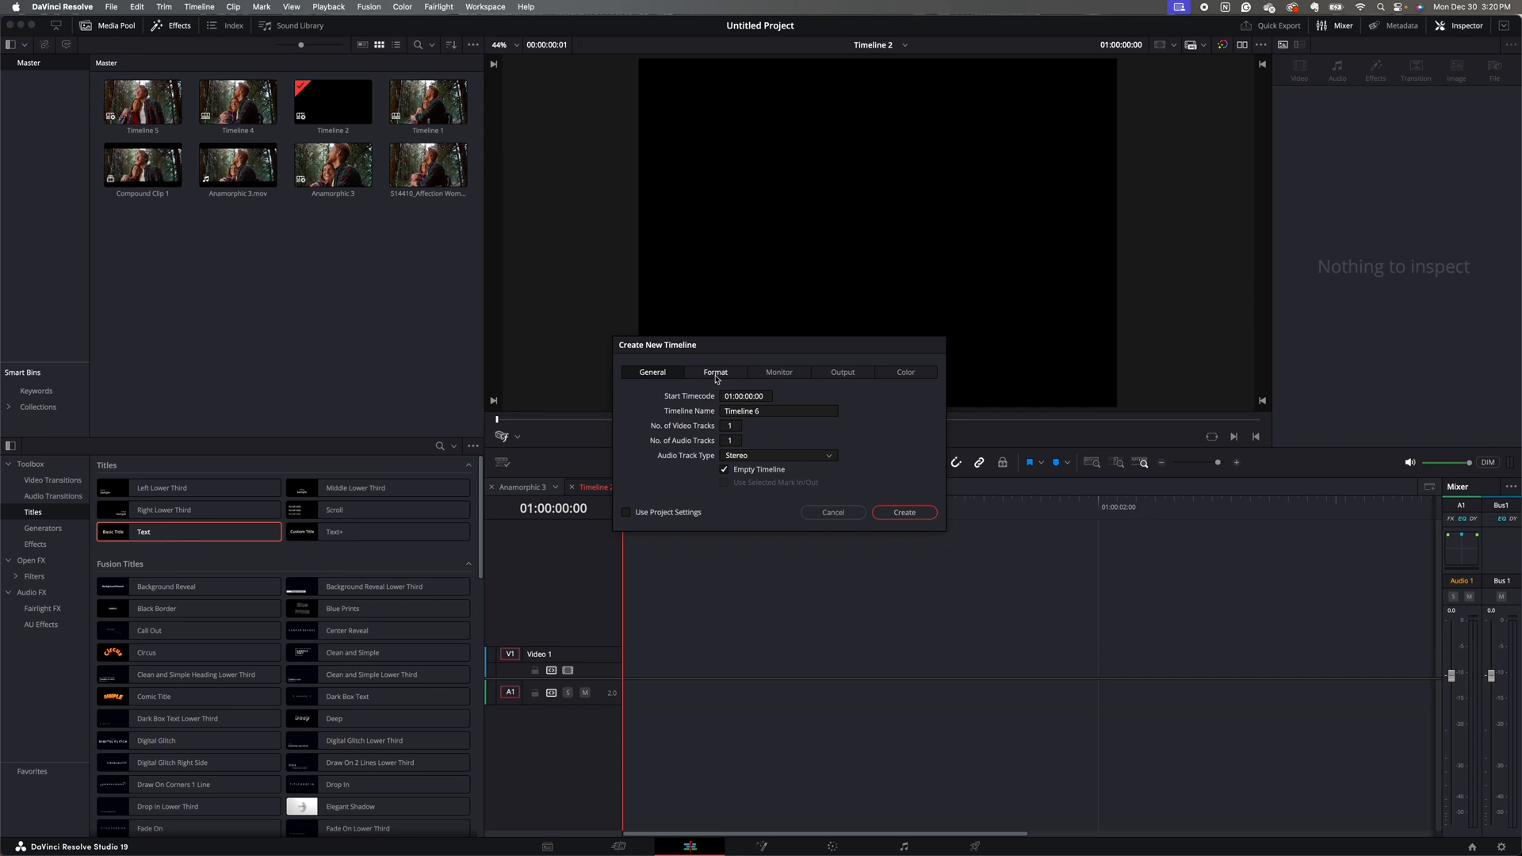
# Set the timeline format resolution to 2048 x 858 DCI Scope 2.39
pyautogui.click(715, 371)
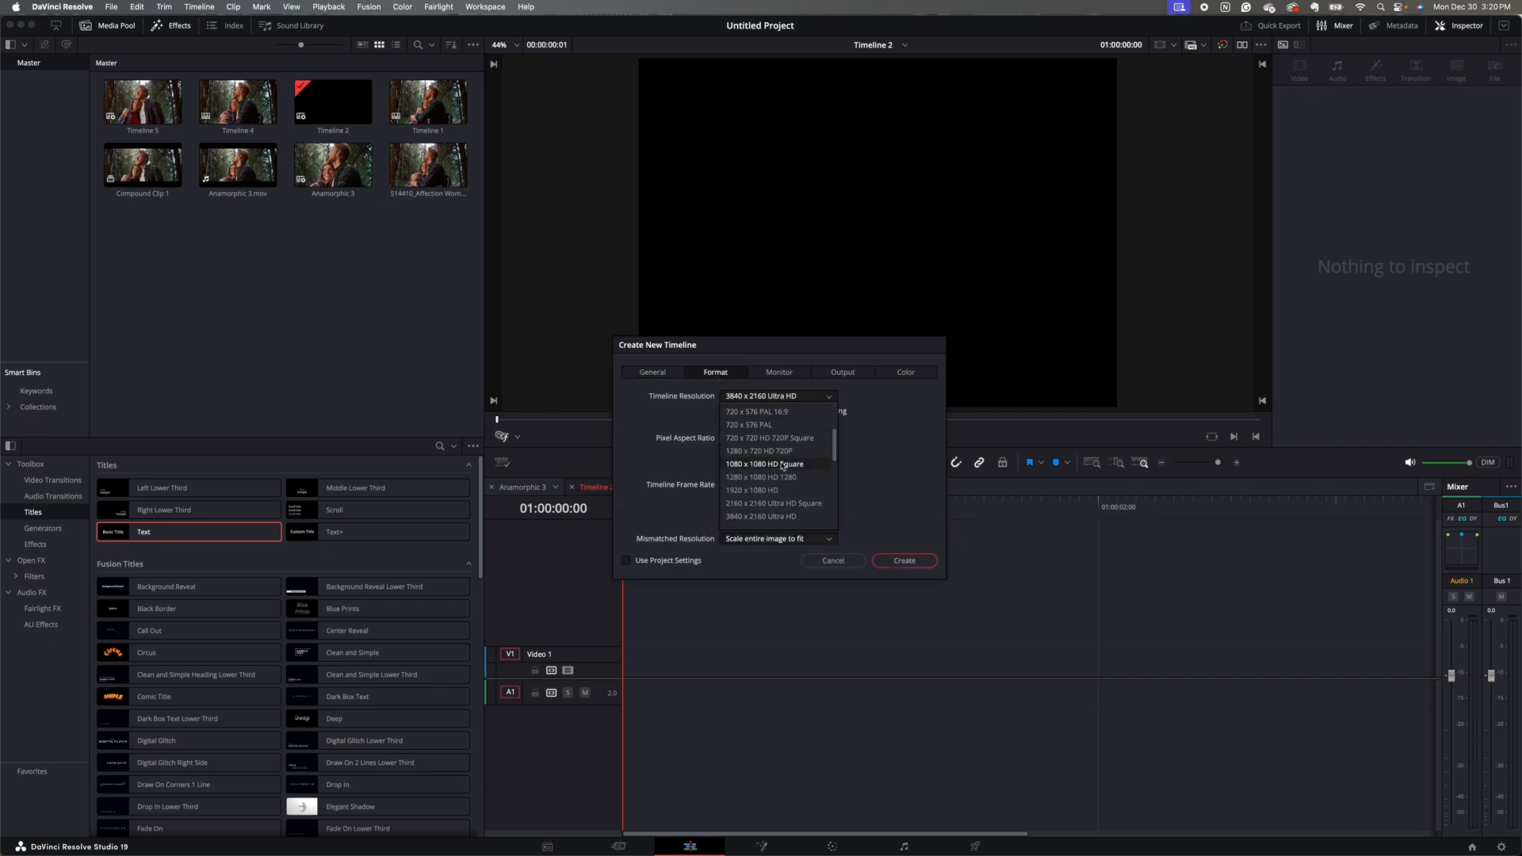
pyautogui.scroll(-3)
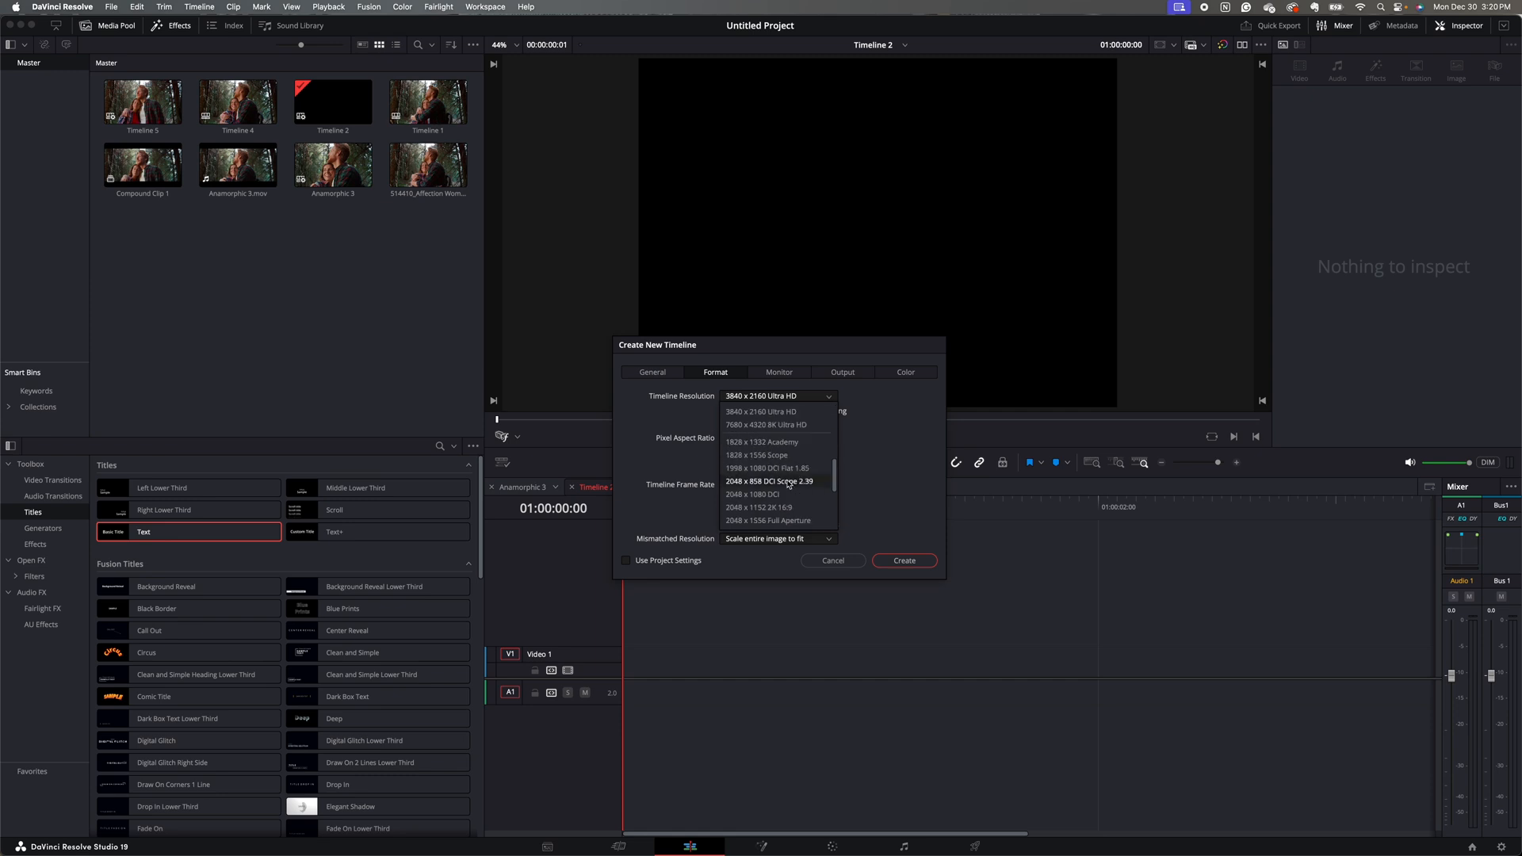
pyautogui.moveTo(772, 490)
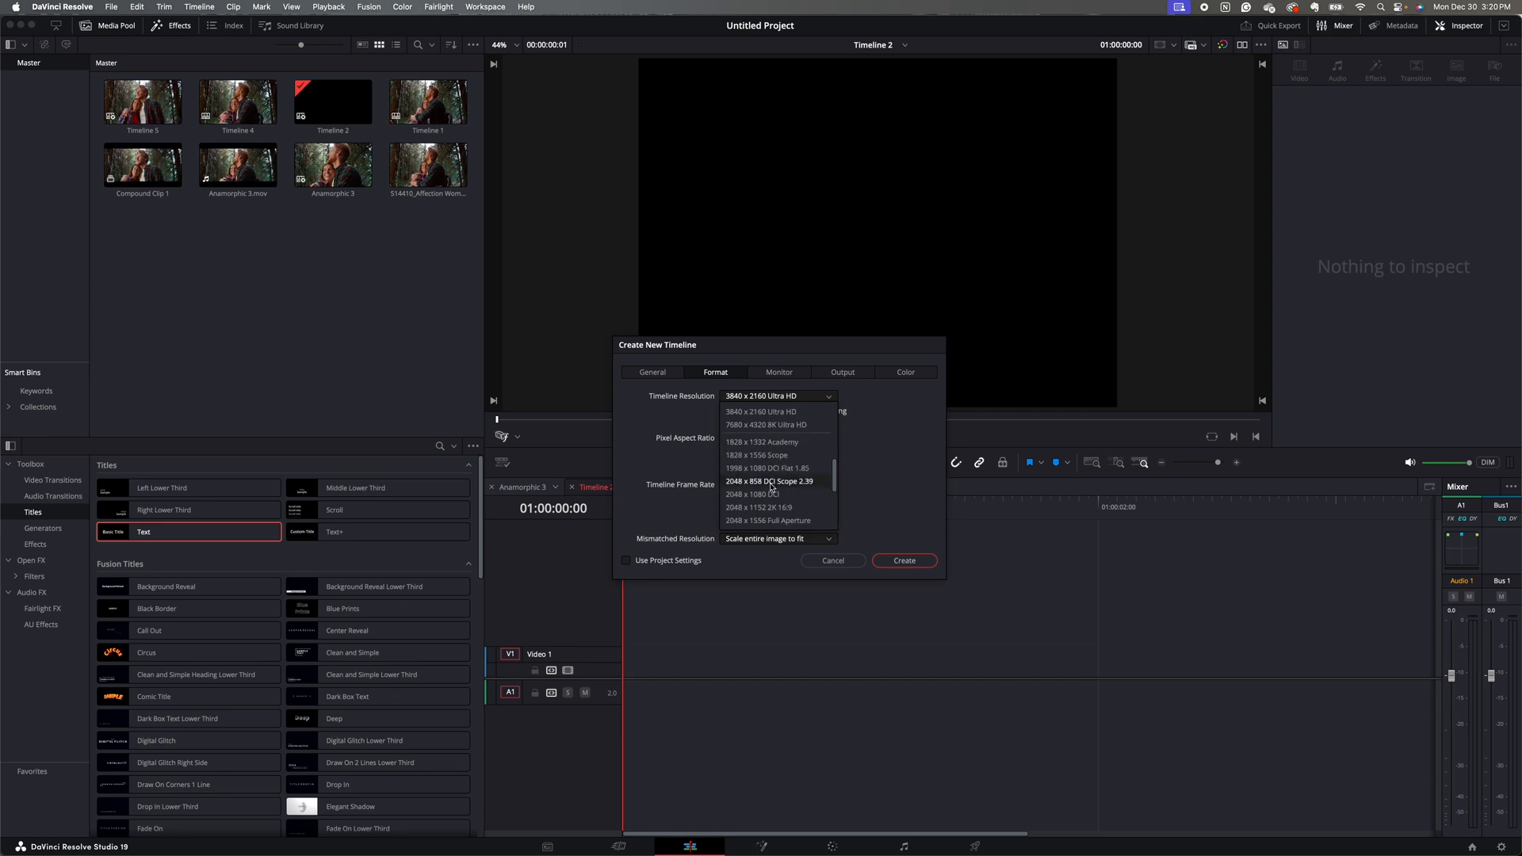
pyautogui.click(769, 482)
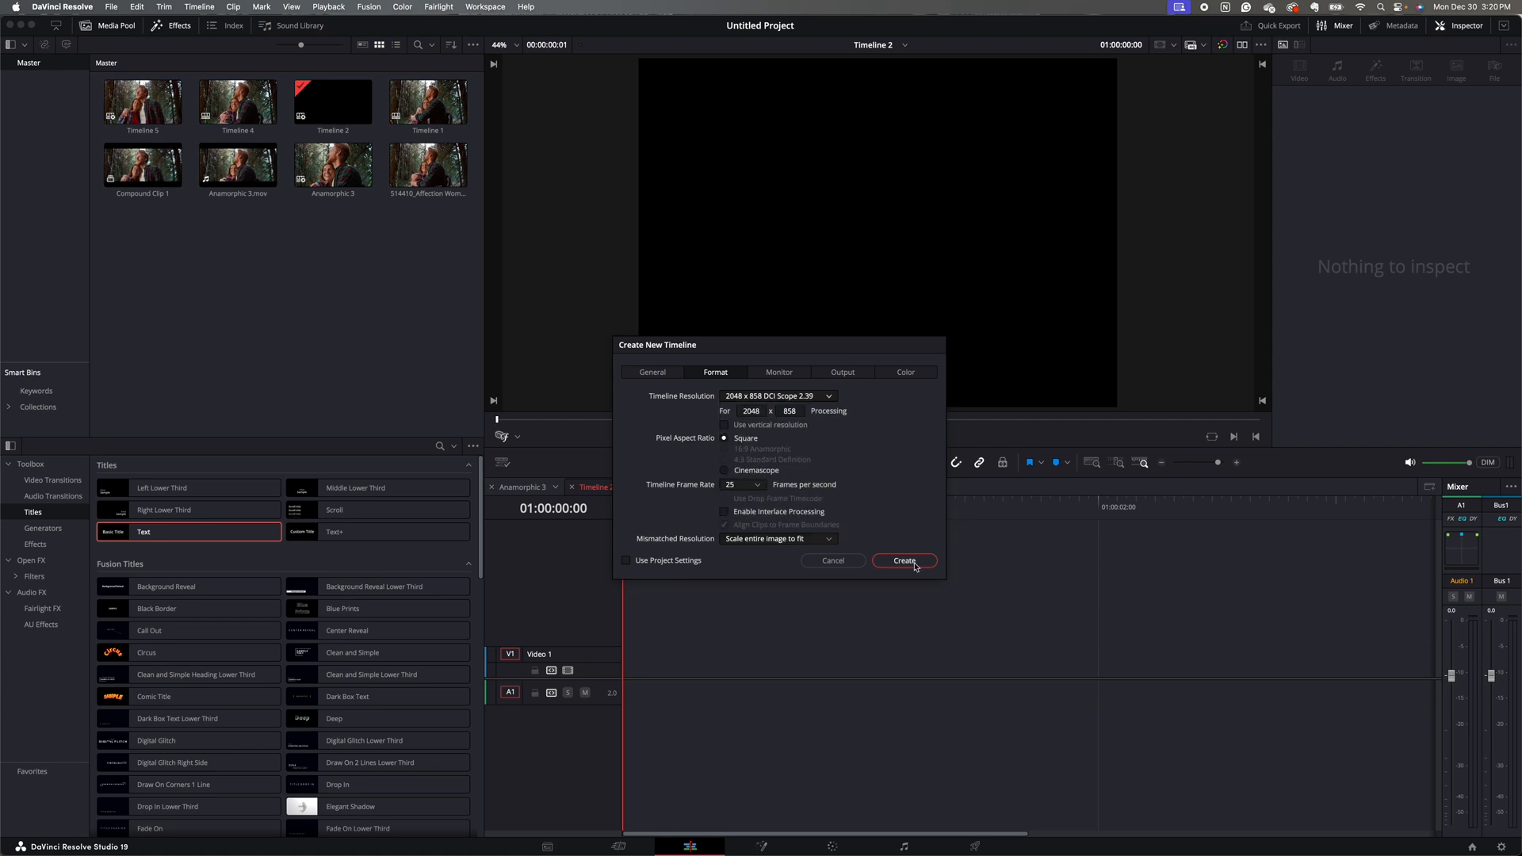
# Create Timeline 6, check the Anamorphic 3 timeline, and return to Timeline 6
pyautogui.click(902, 560)
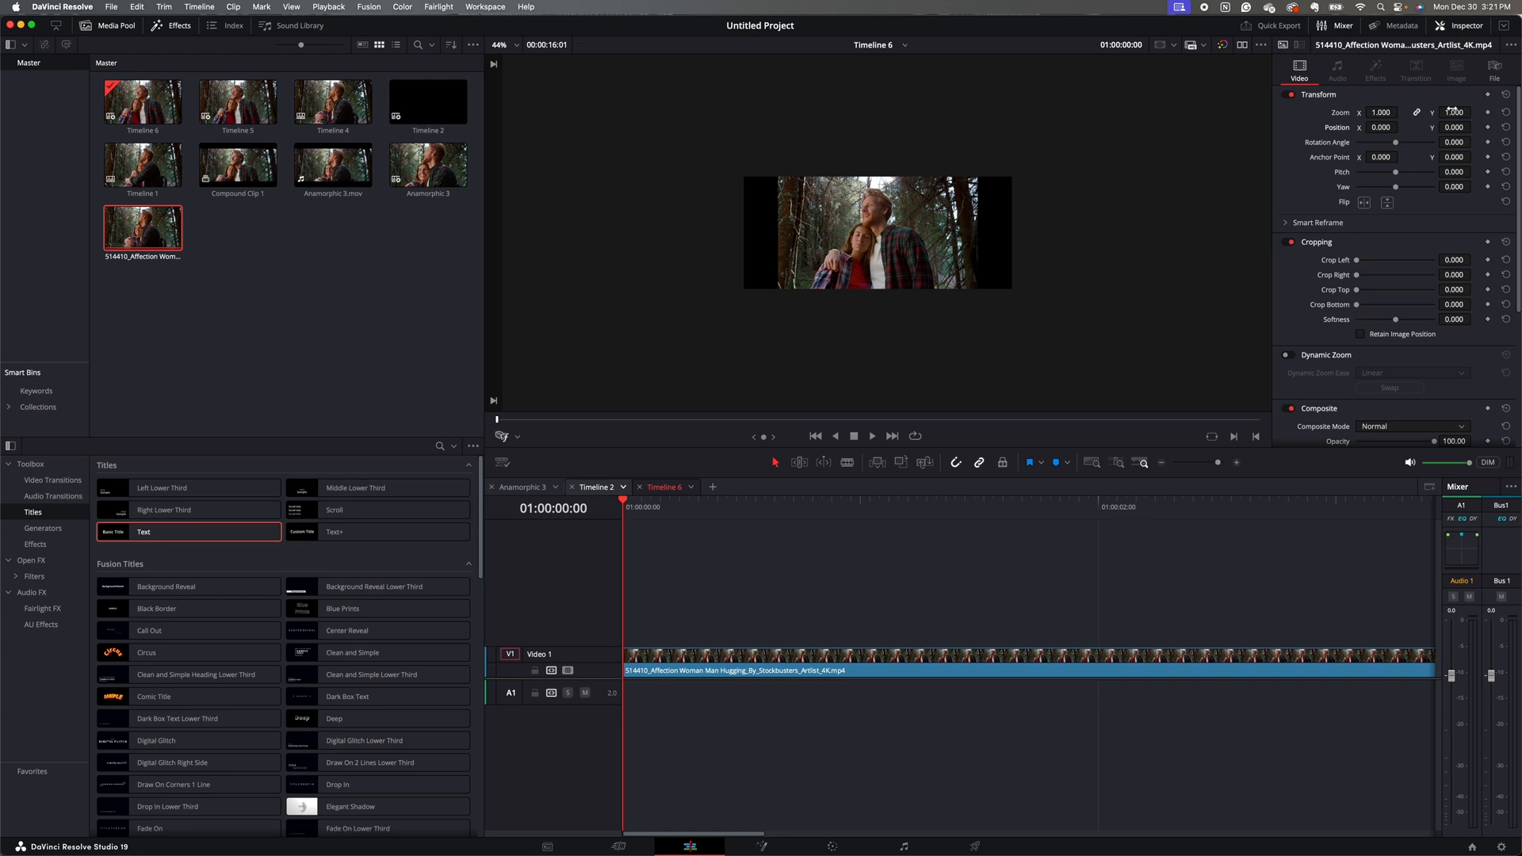
pyautogui.click(520, 486)
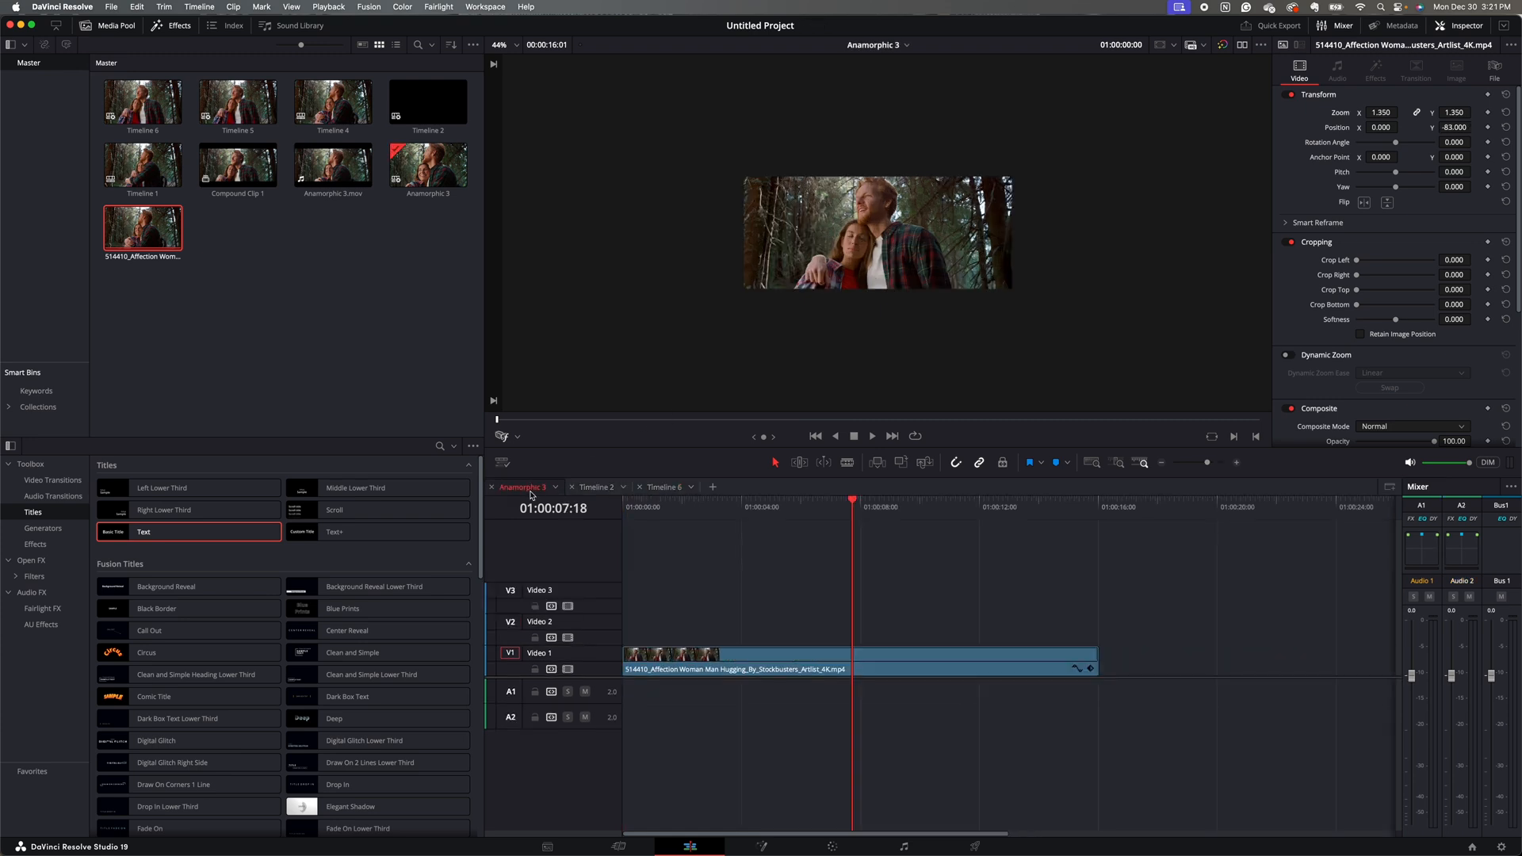
pyautogui.click(664, 486)
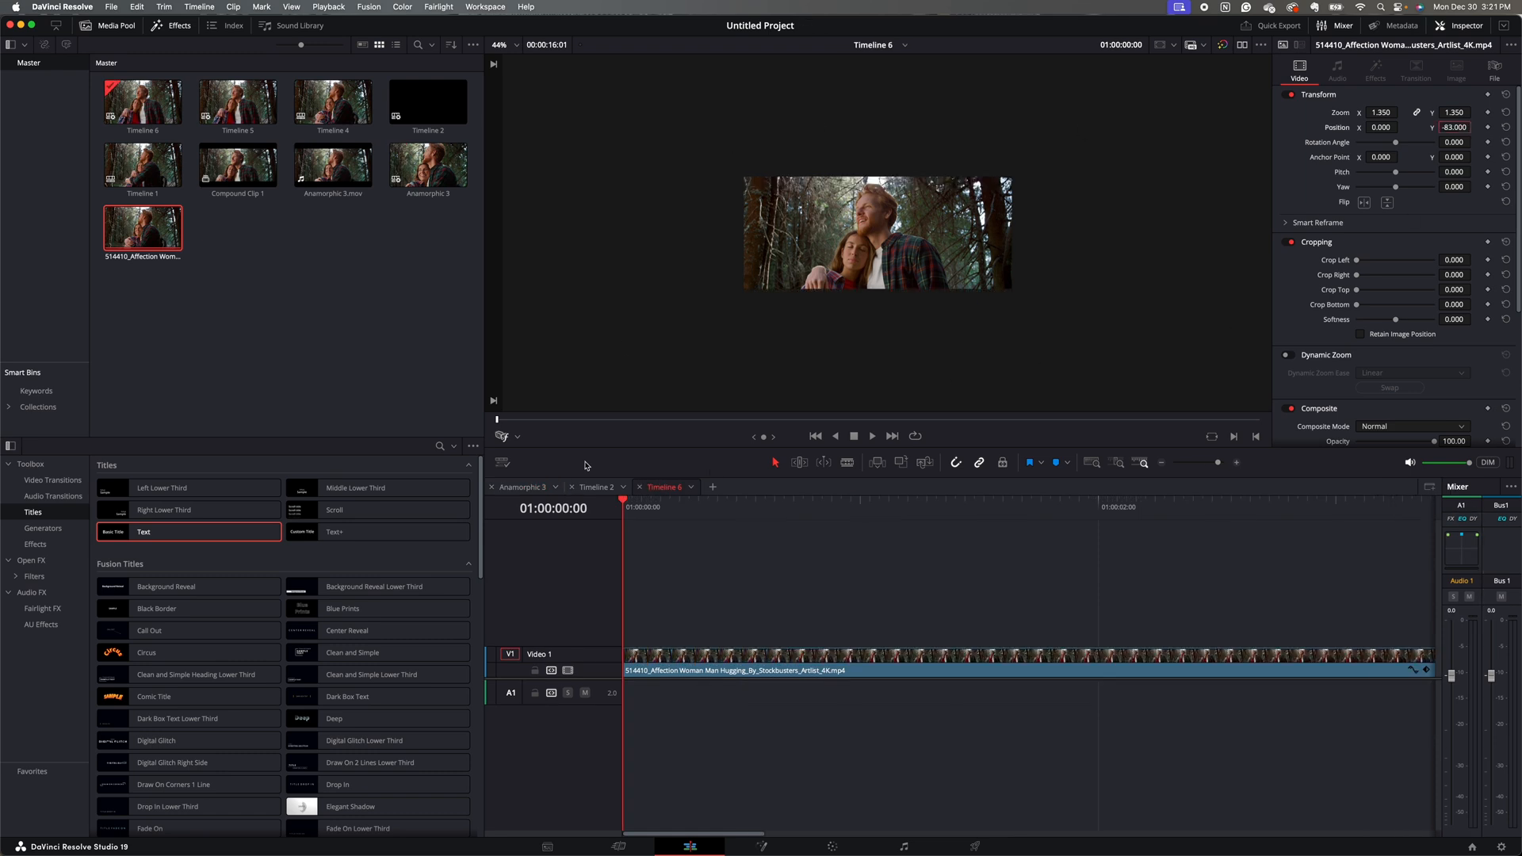
pyautogui.moveTo(949, 286)
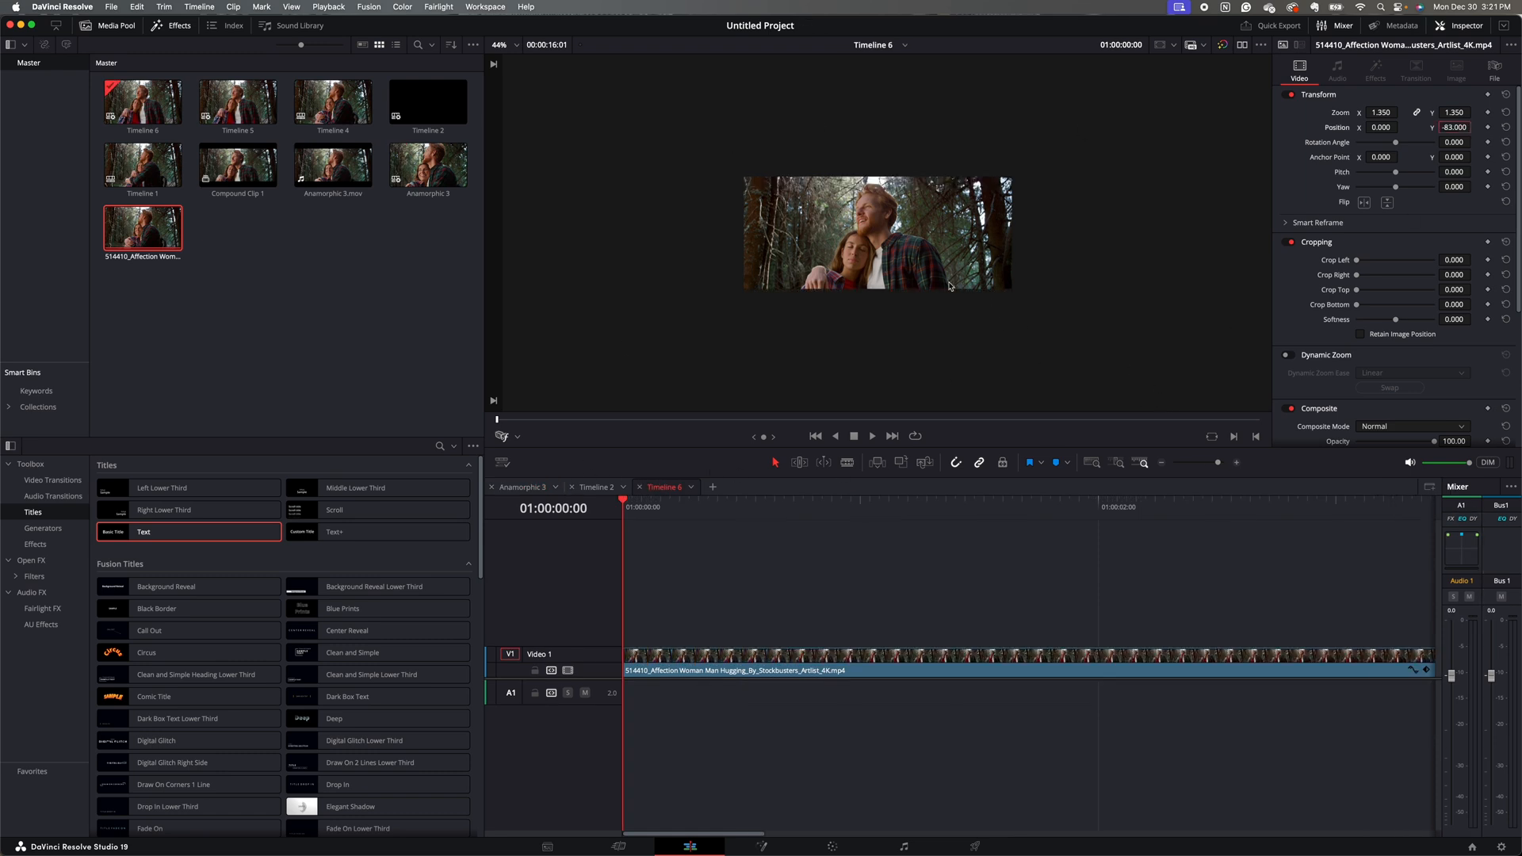
pyautogui.scroll(-3)
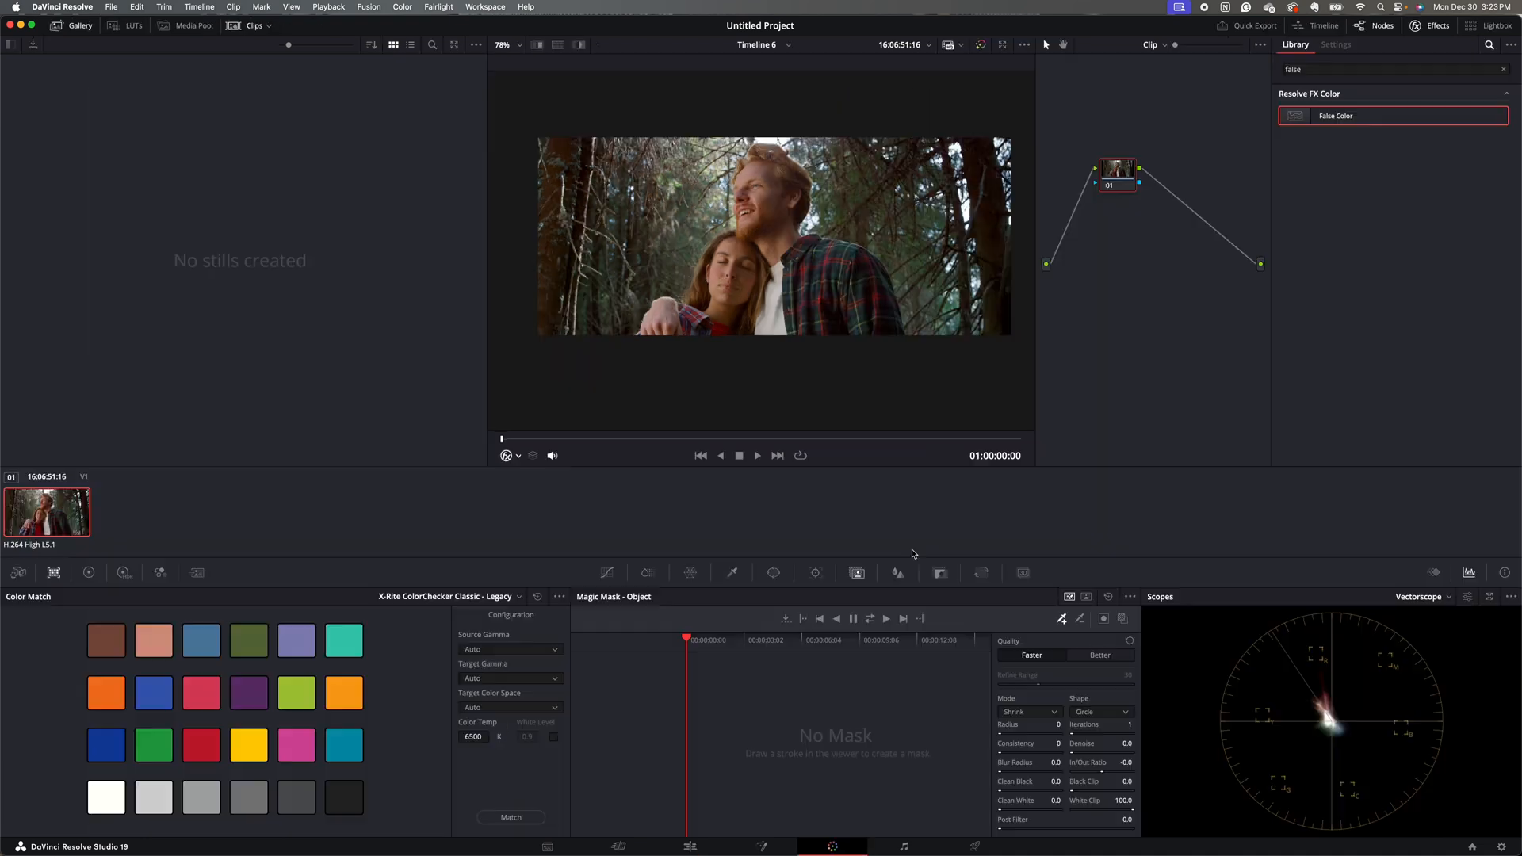
pyautogui.moveTo(1118, 169)
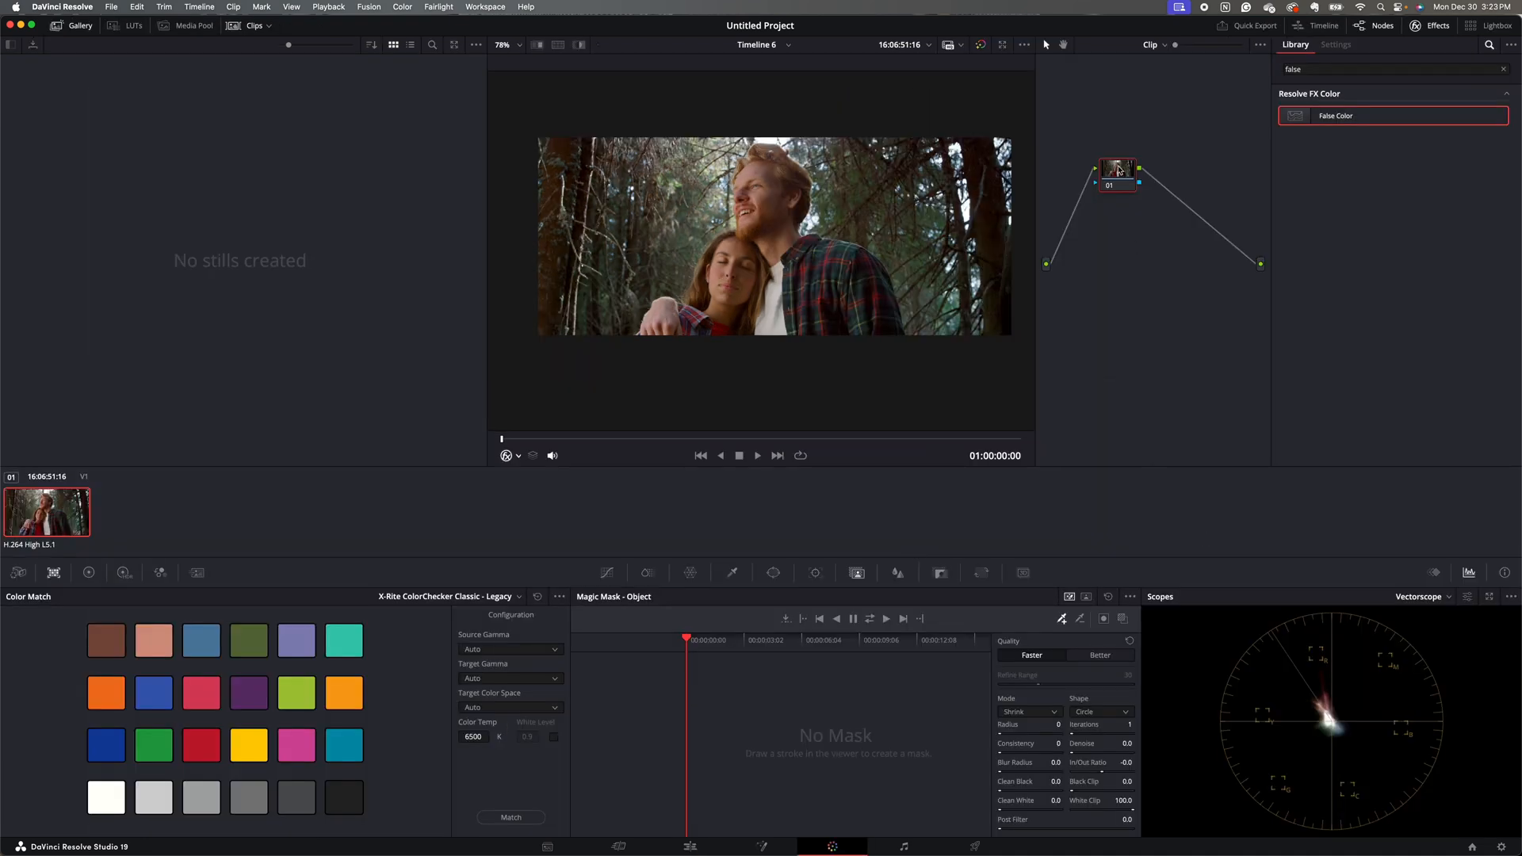
# Add a serial node after node 01 in the Color page node graph
pyautogui.rightClick(1116, 170)
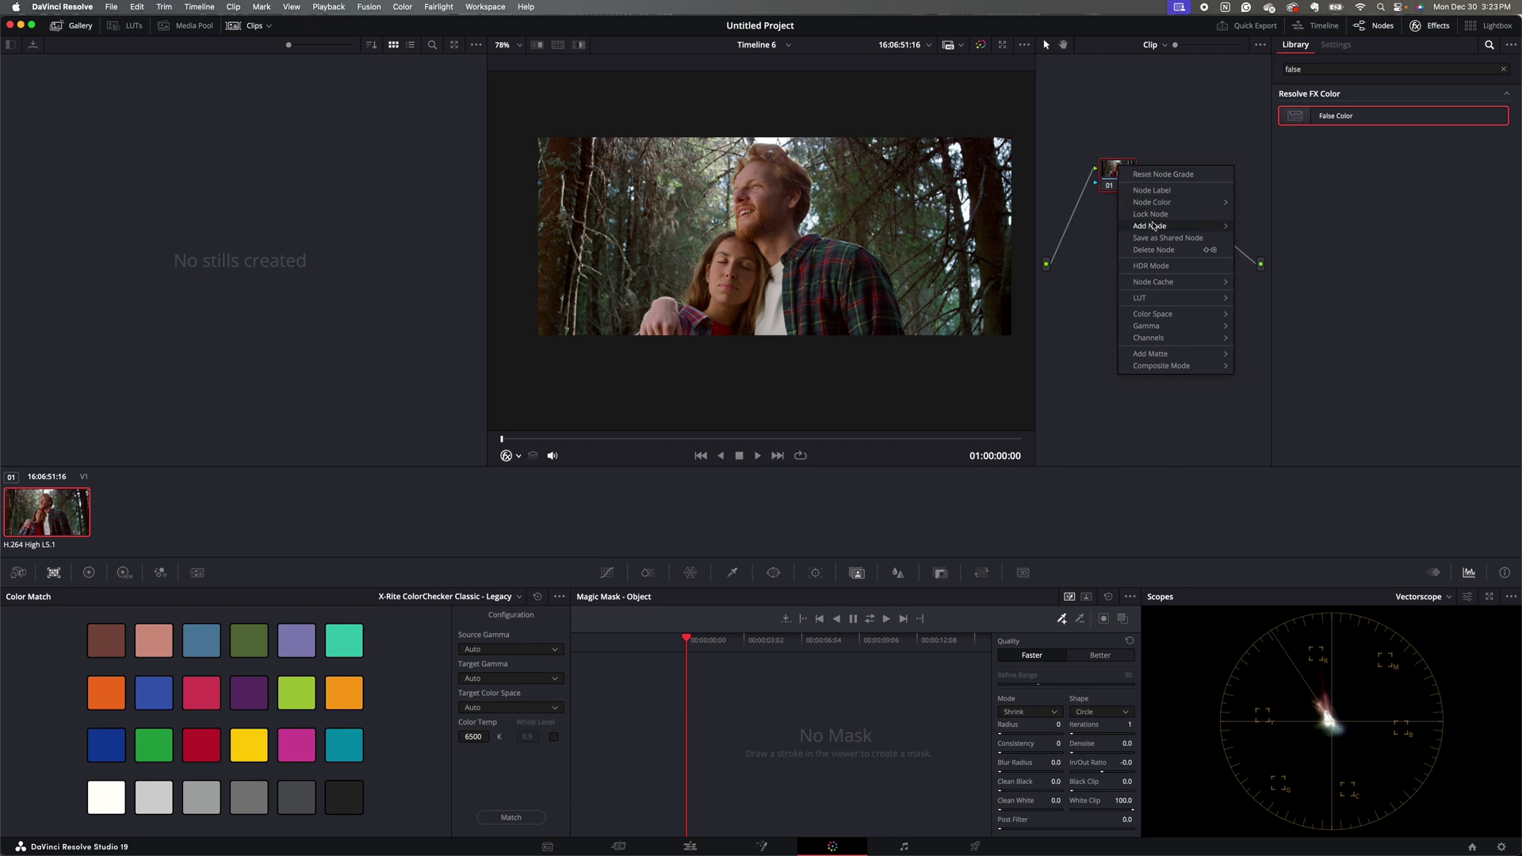
pyautogui.click(1149, 225)
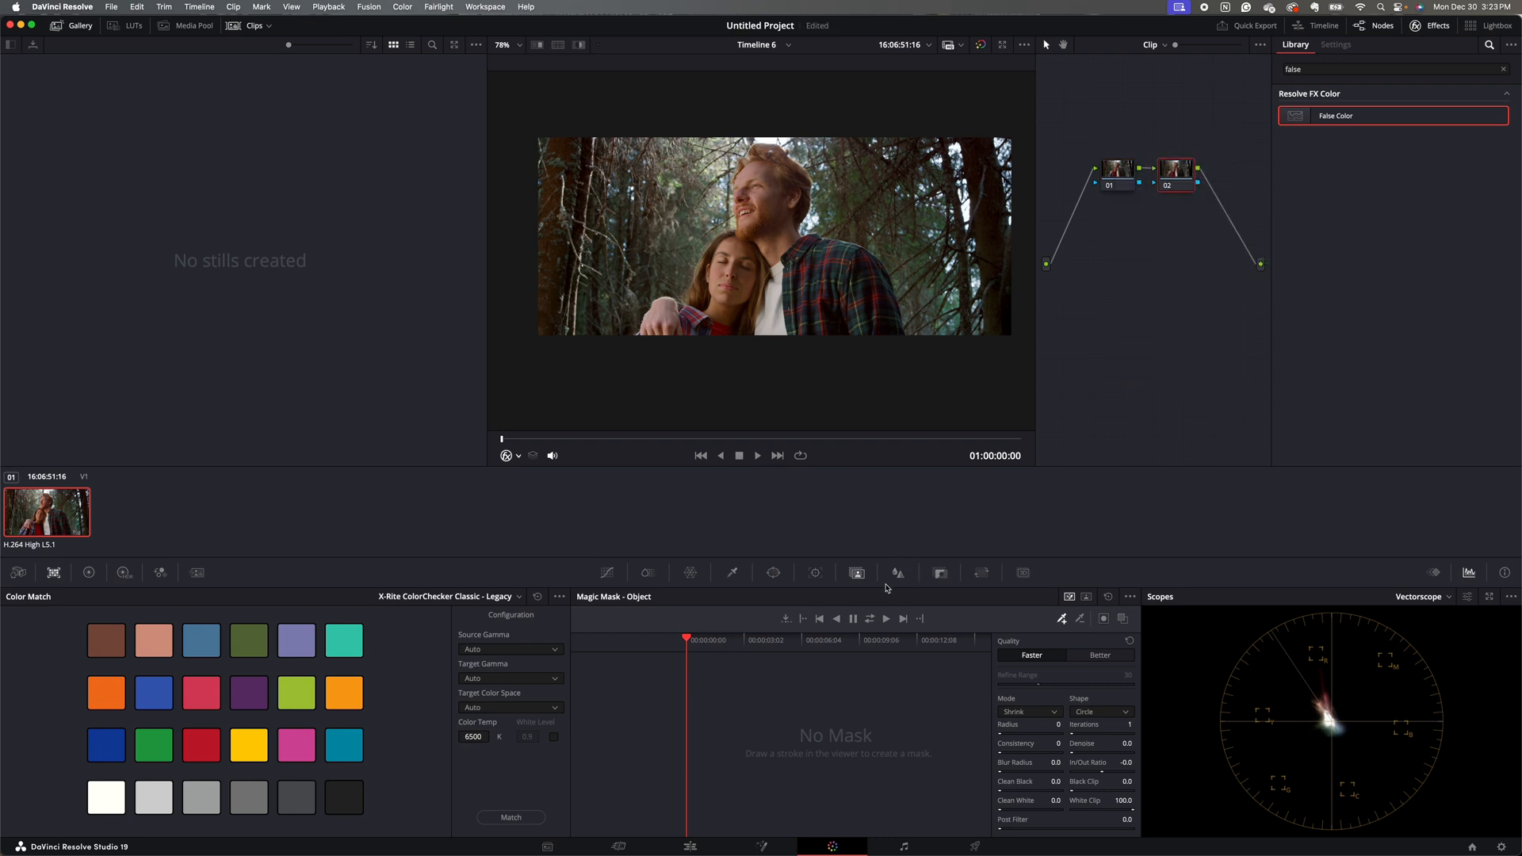
pyautogui.moveTo(856, 573)
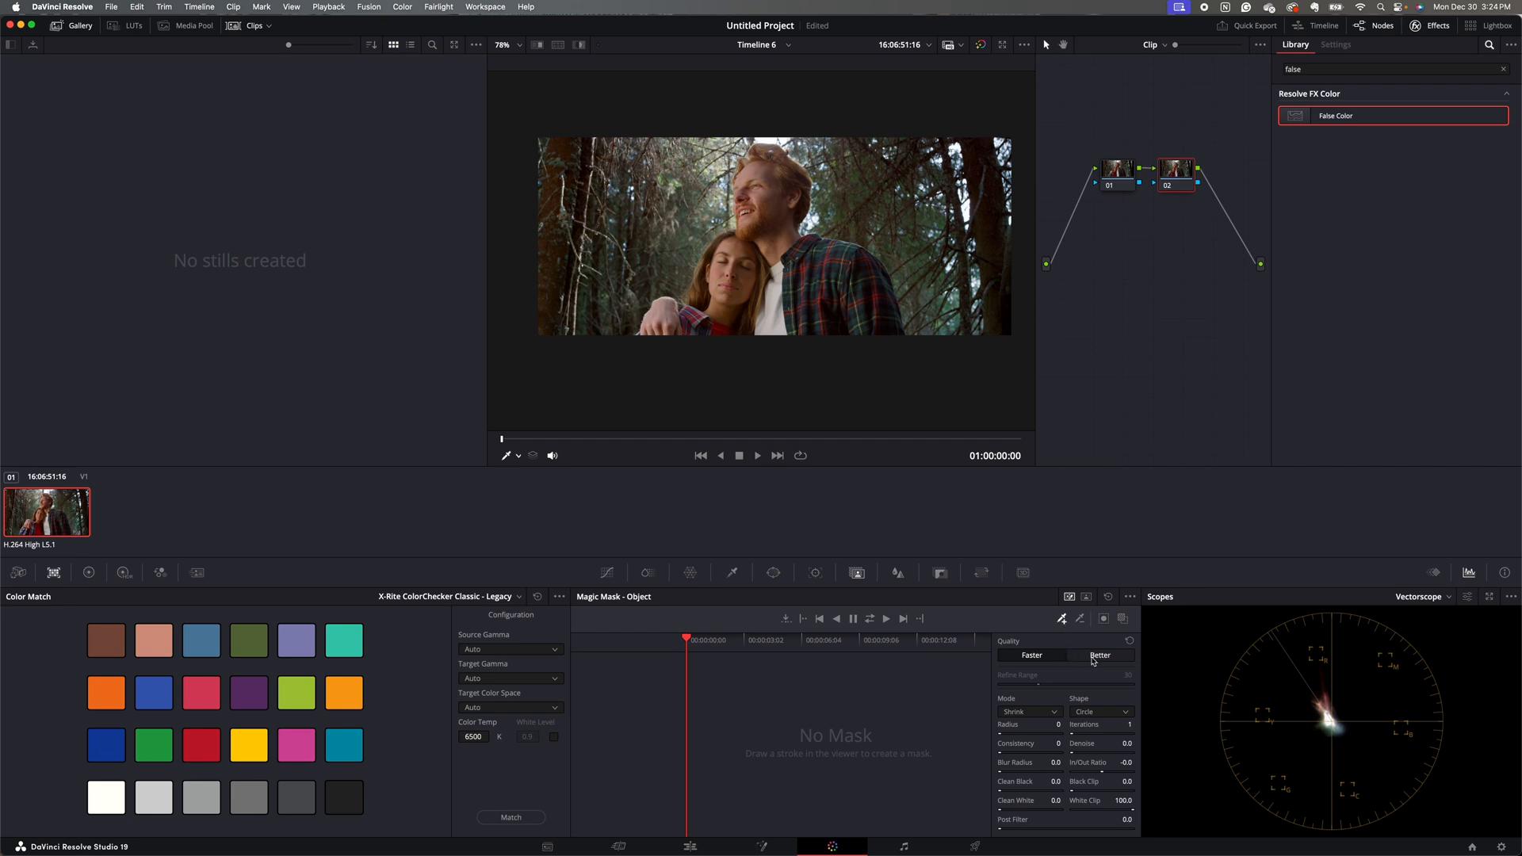
# Set Magic Mask quality to Better and show the man's mask as an overlay
pyautogui.click(1100, 655)
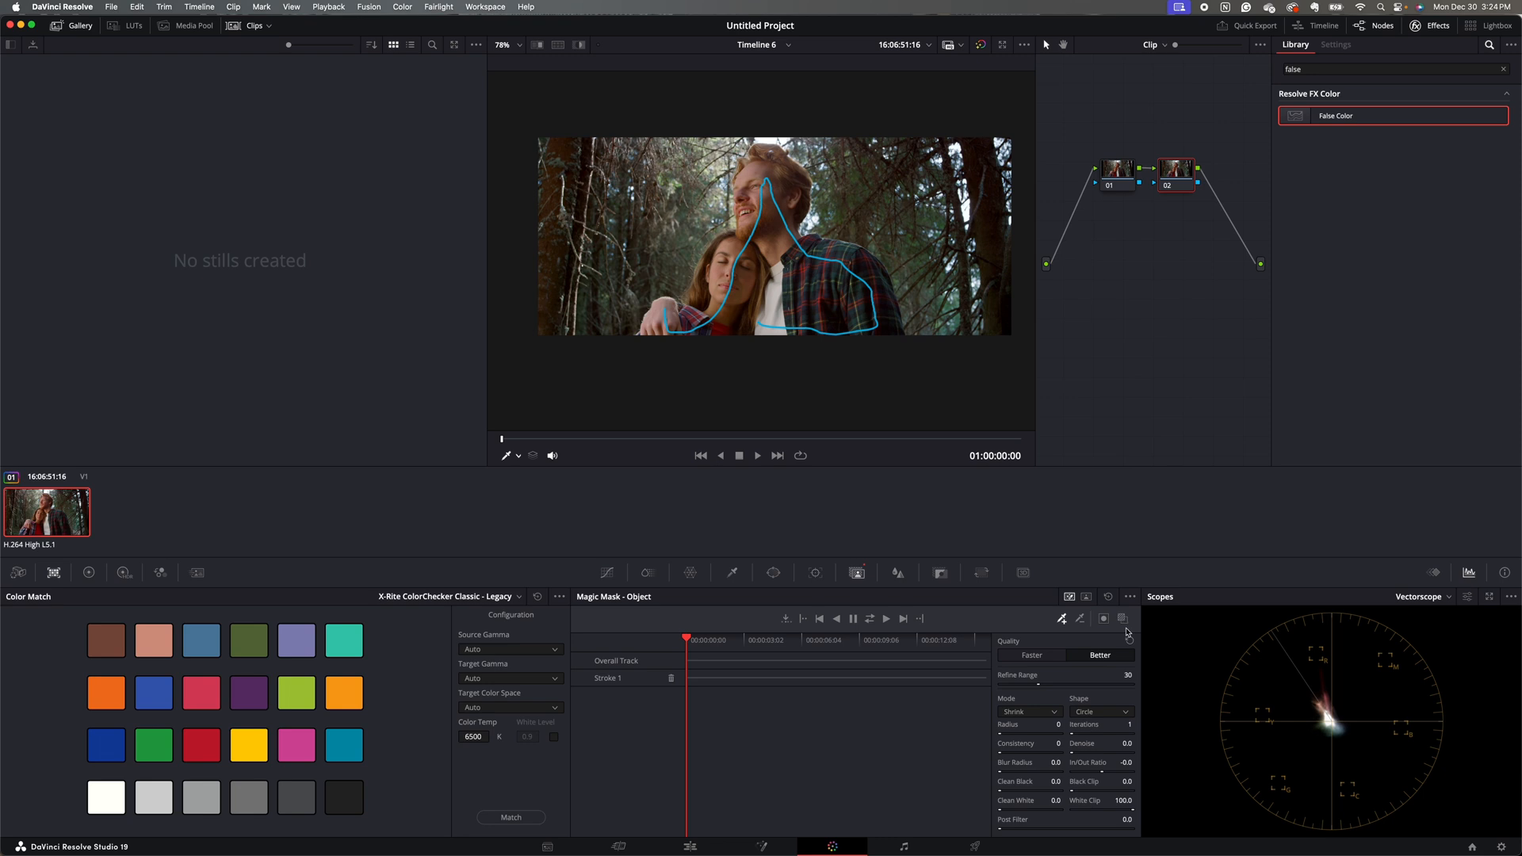
pyautogui.moveTo(1123, 619)
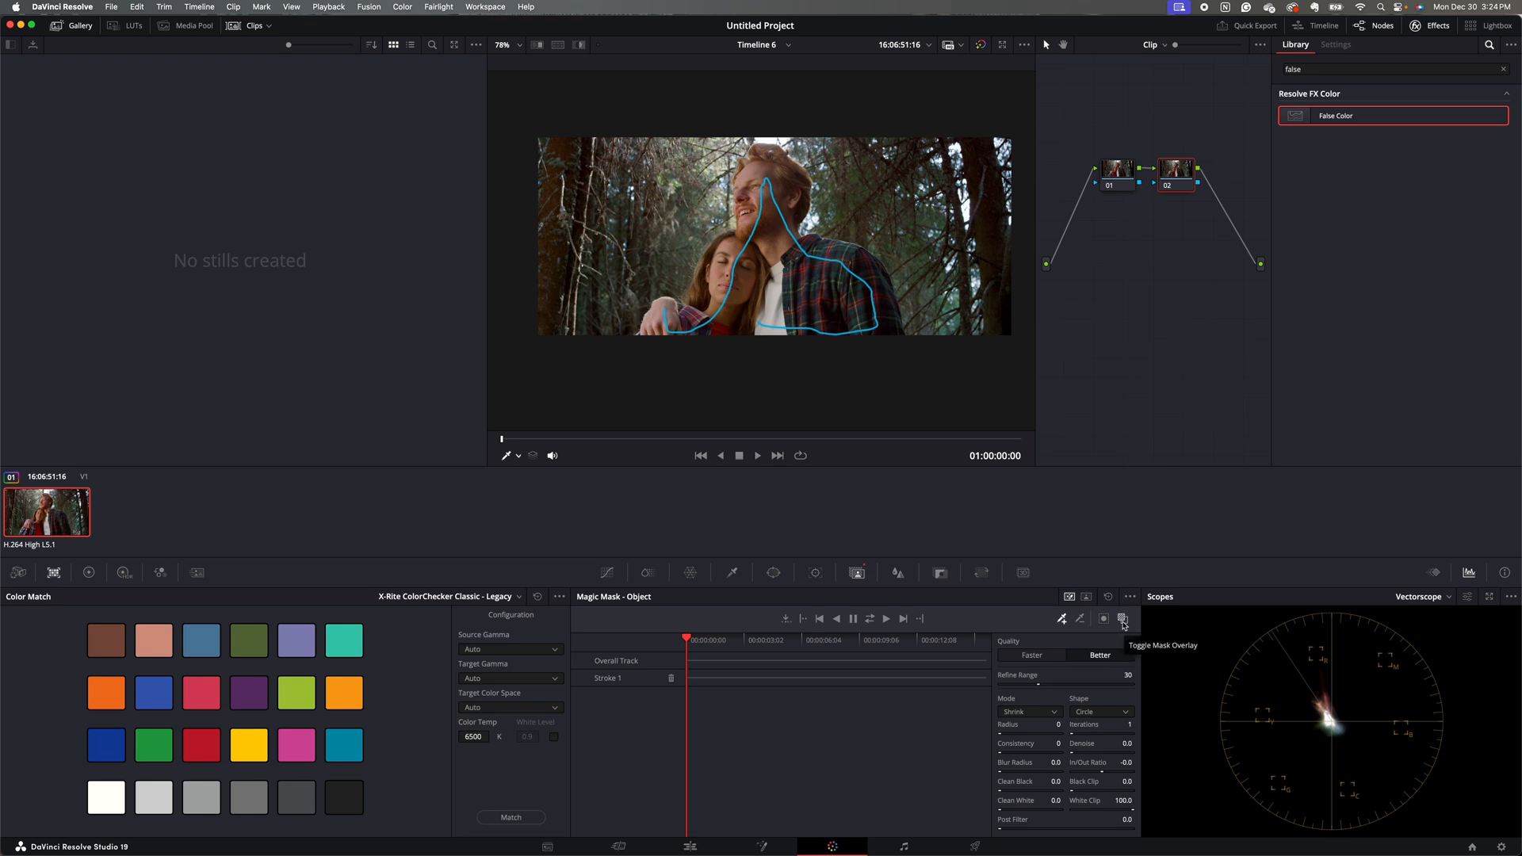
pyautogui.click(1122, 620)
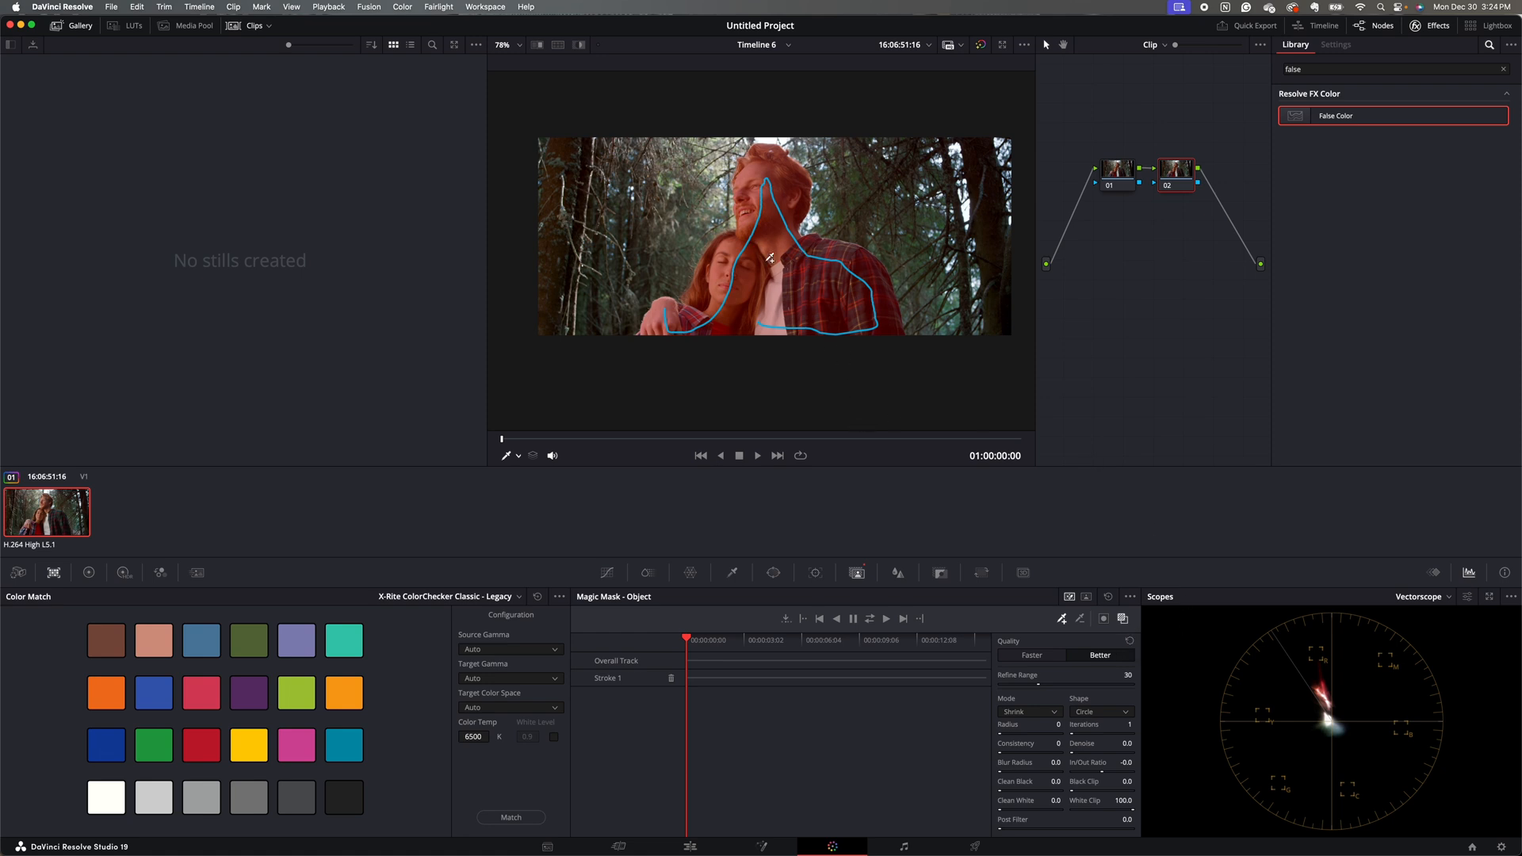
pyautogui.moveTo(791, 216)
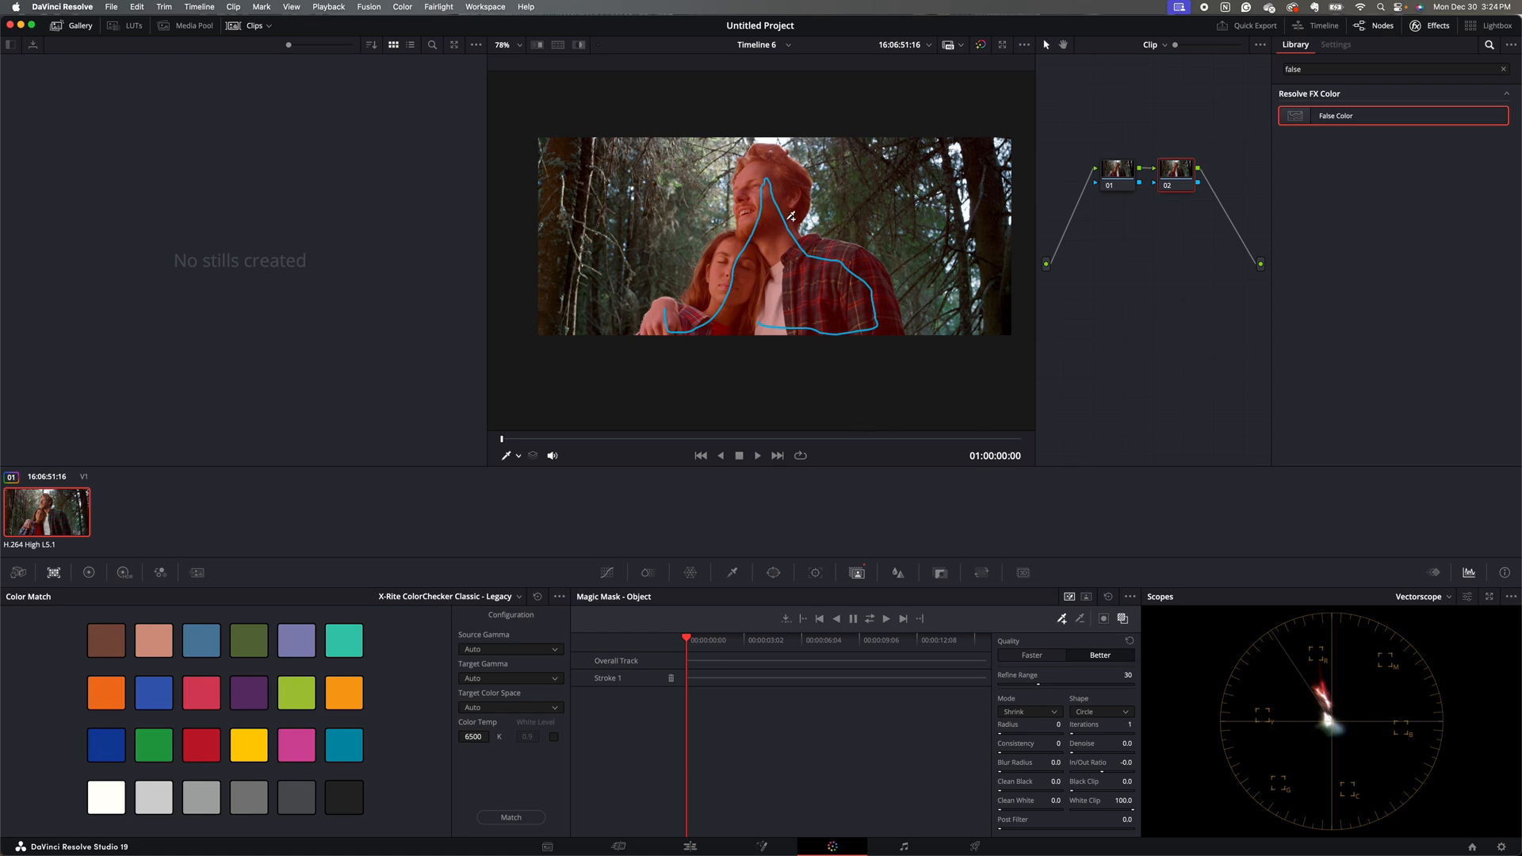
pyautogui.moveTo(1067, 333)
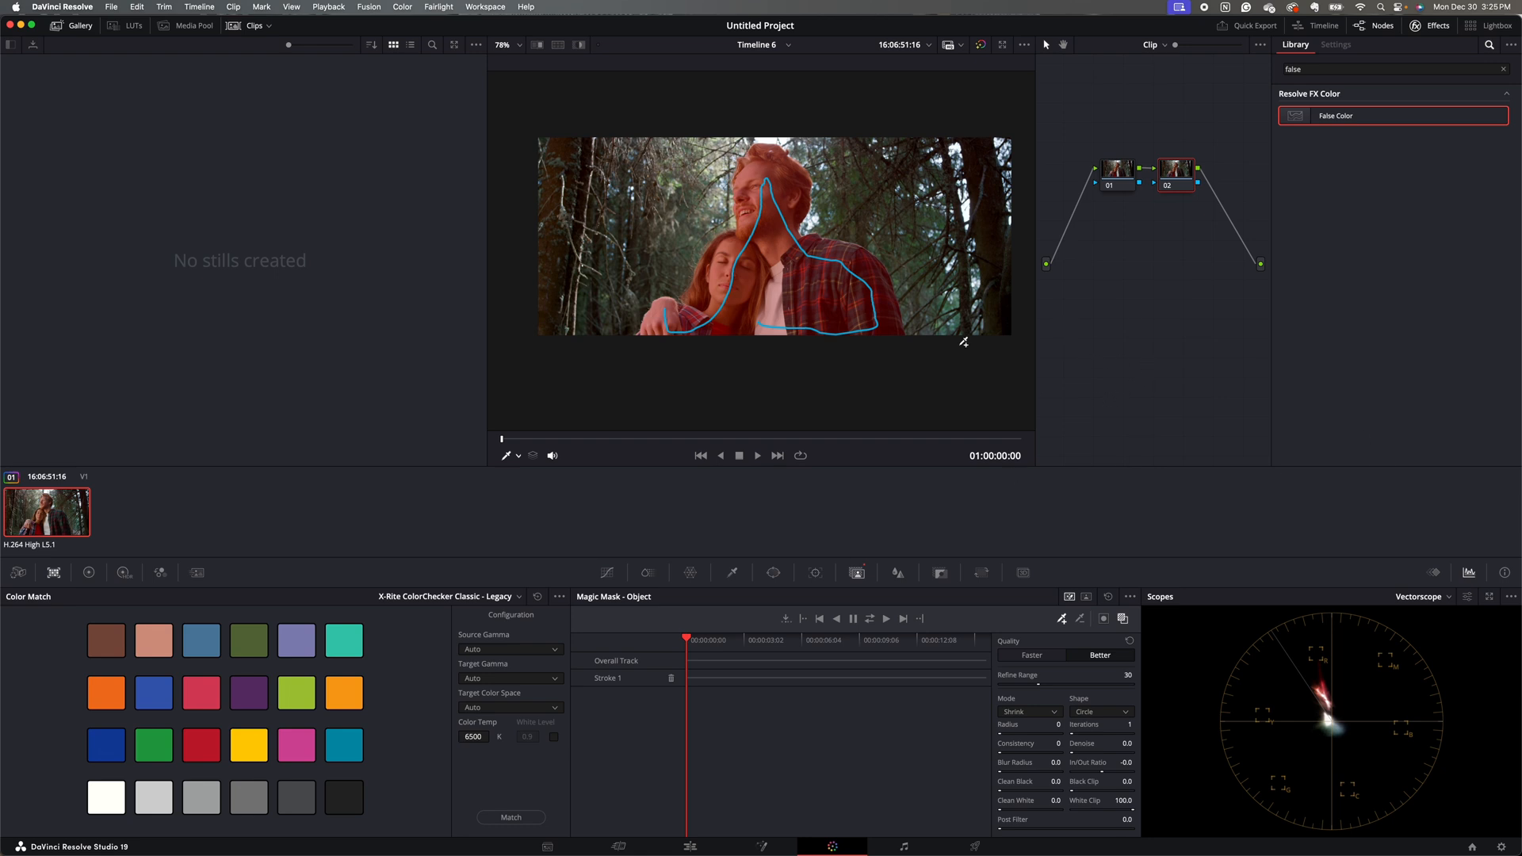
pyautogui.moveTo(1112, 612)
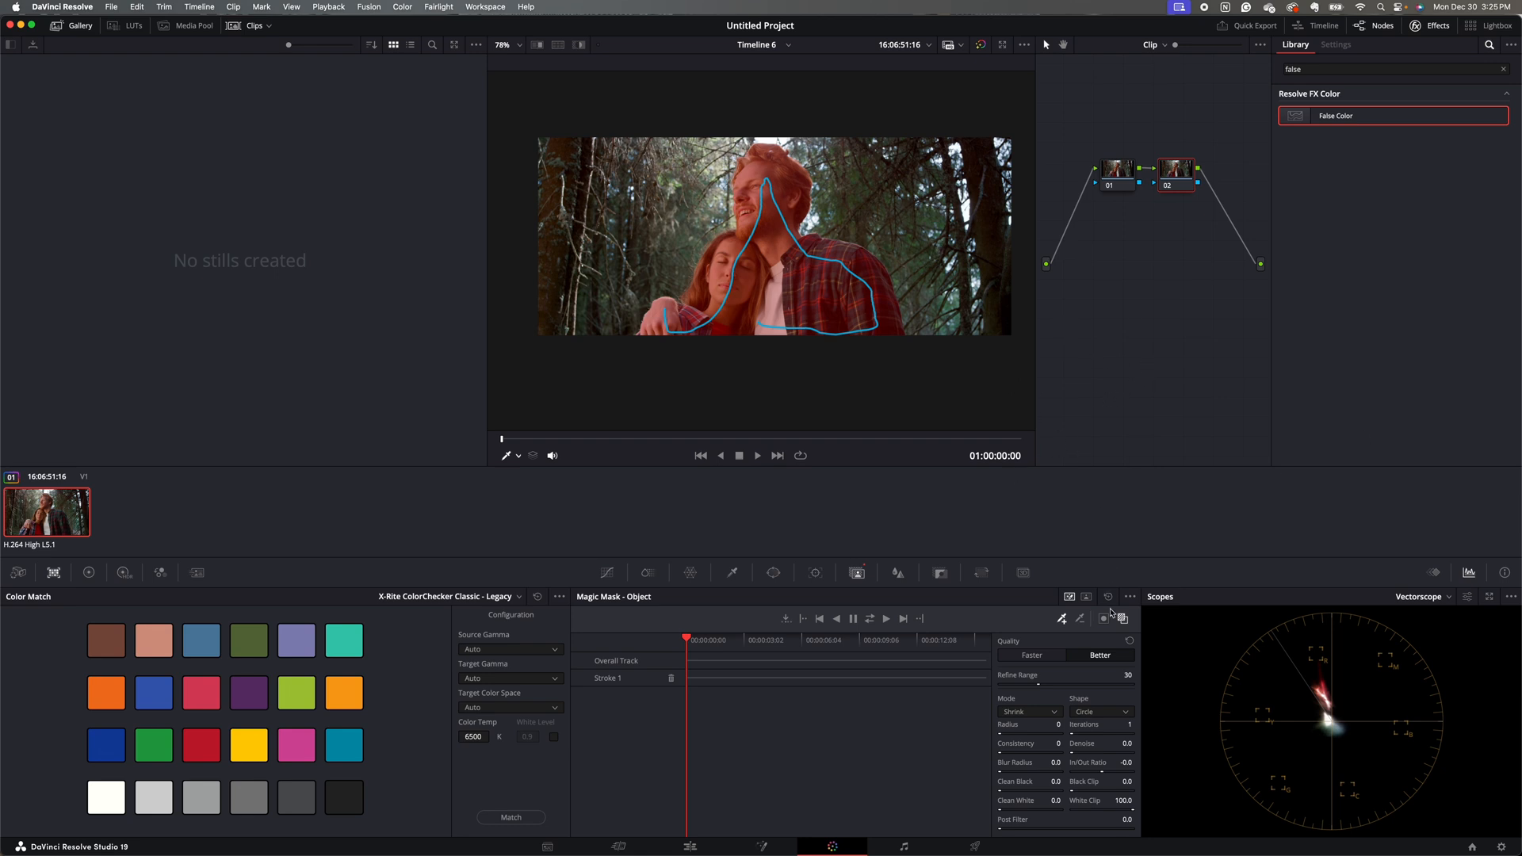
# Invert the mask to cover the background and track it across the clip
pyautogui.click(1103, 619)
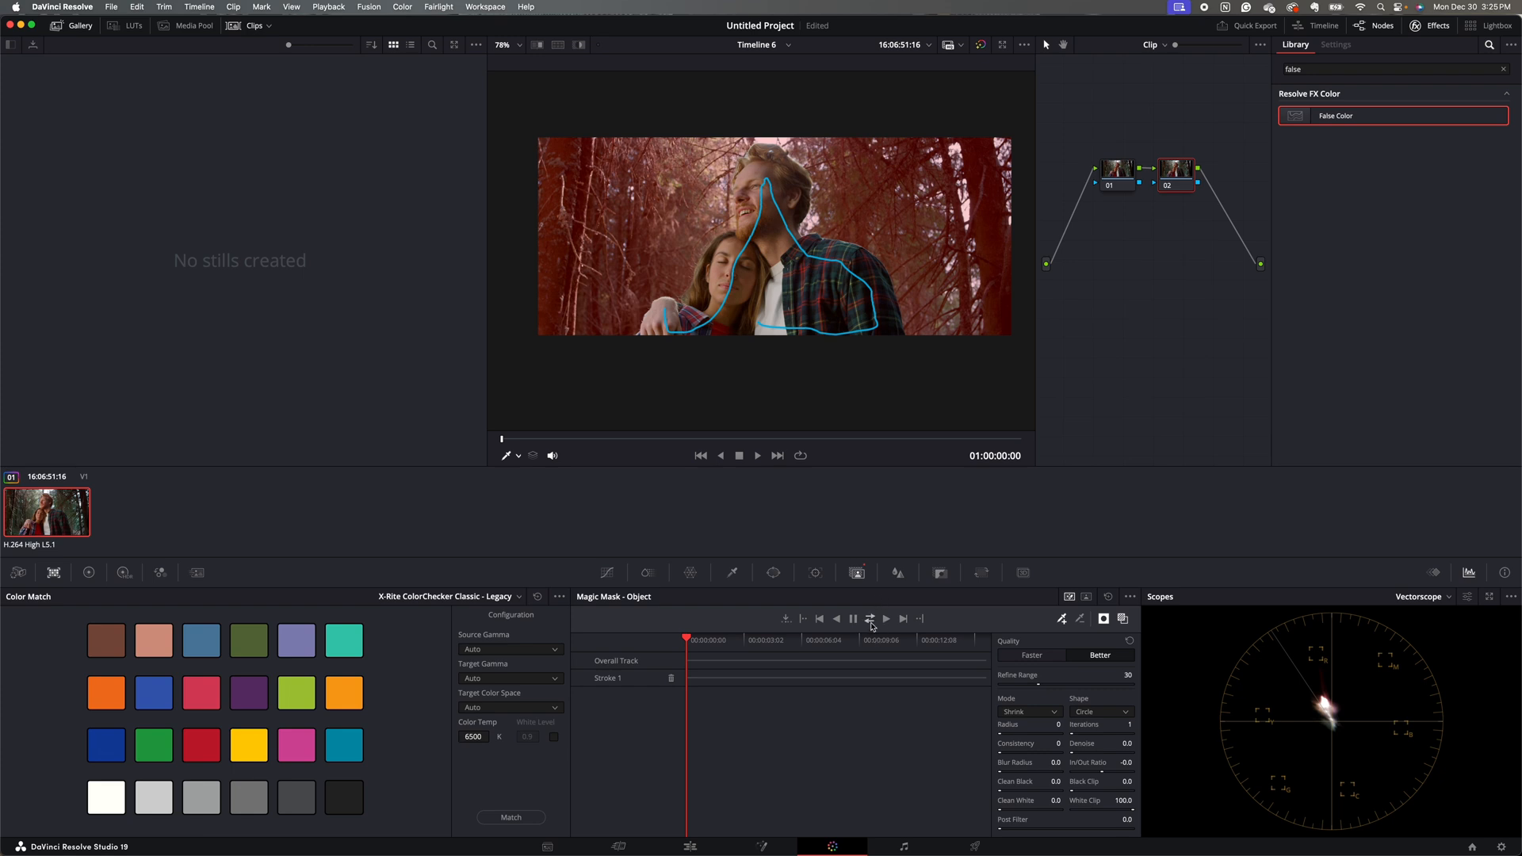
pyautogui.click(870, 618)
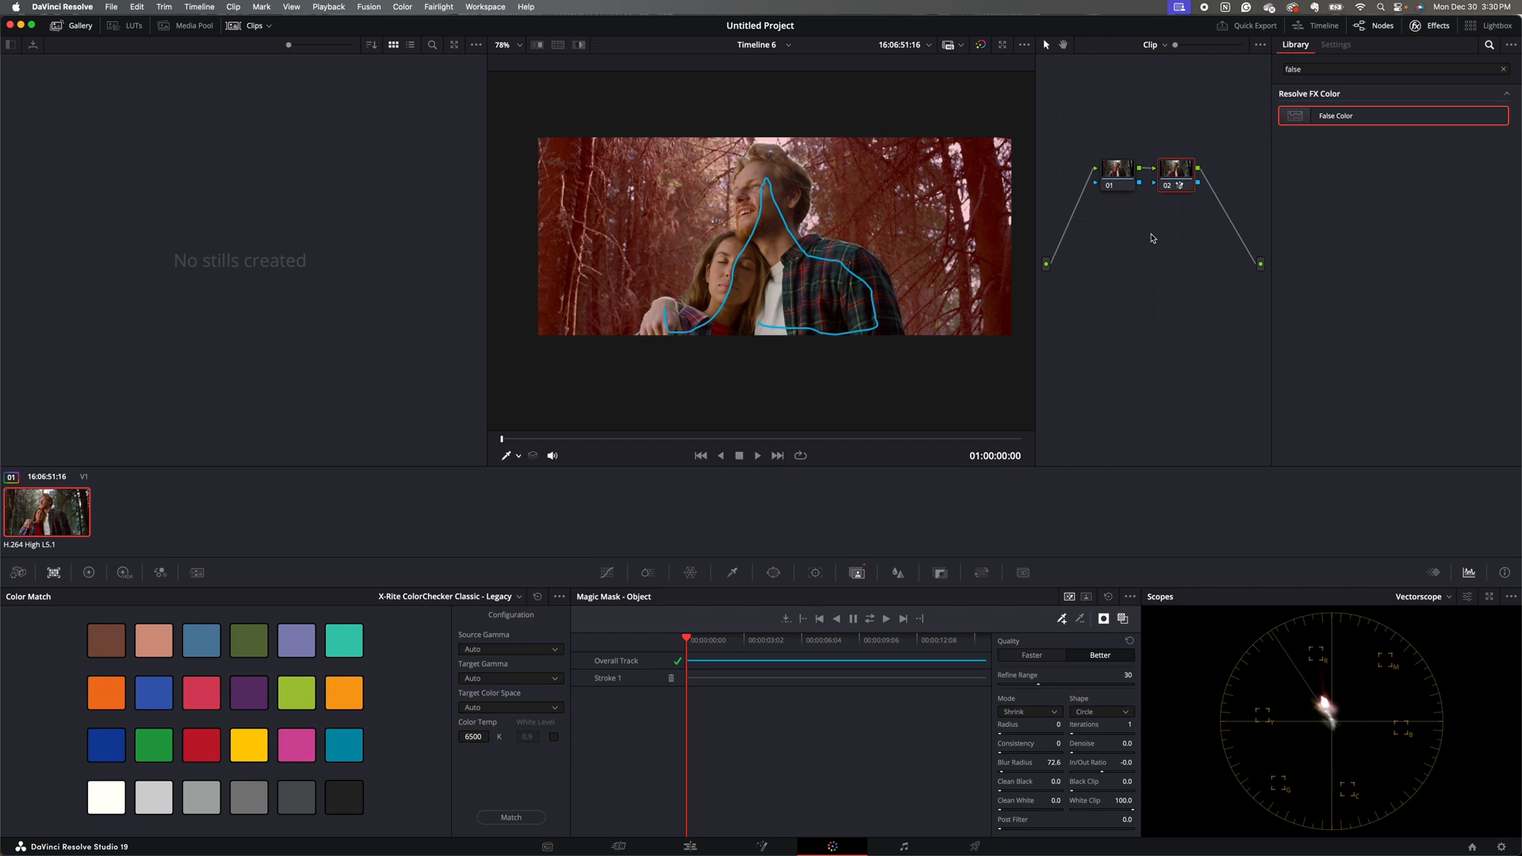
pyautogui.moveTo(1237, 166)
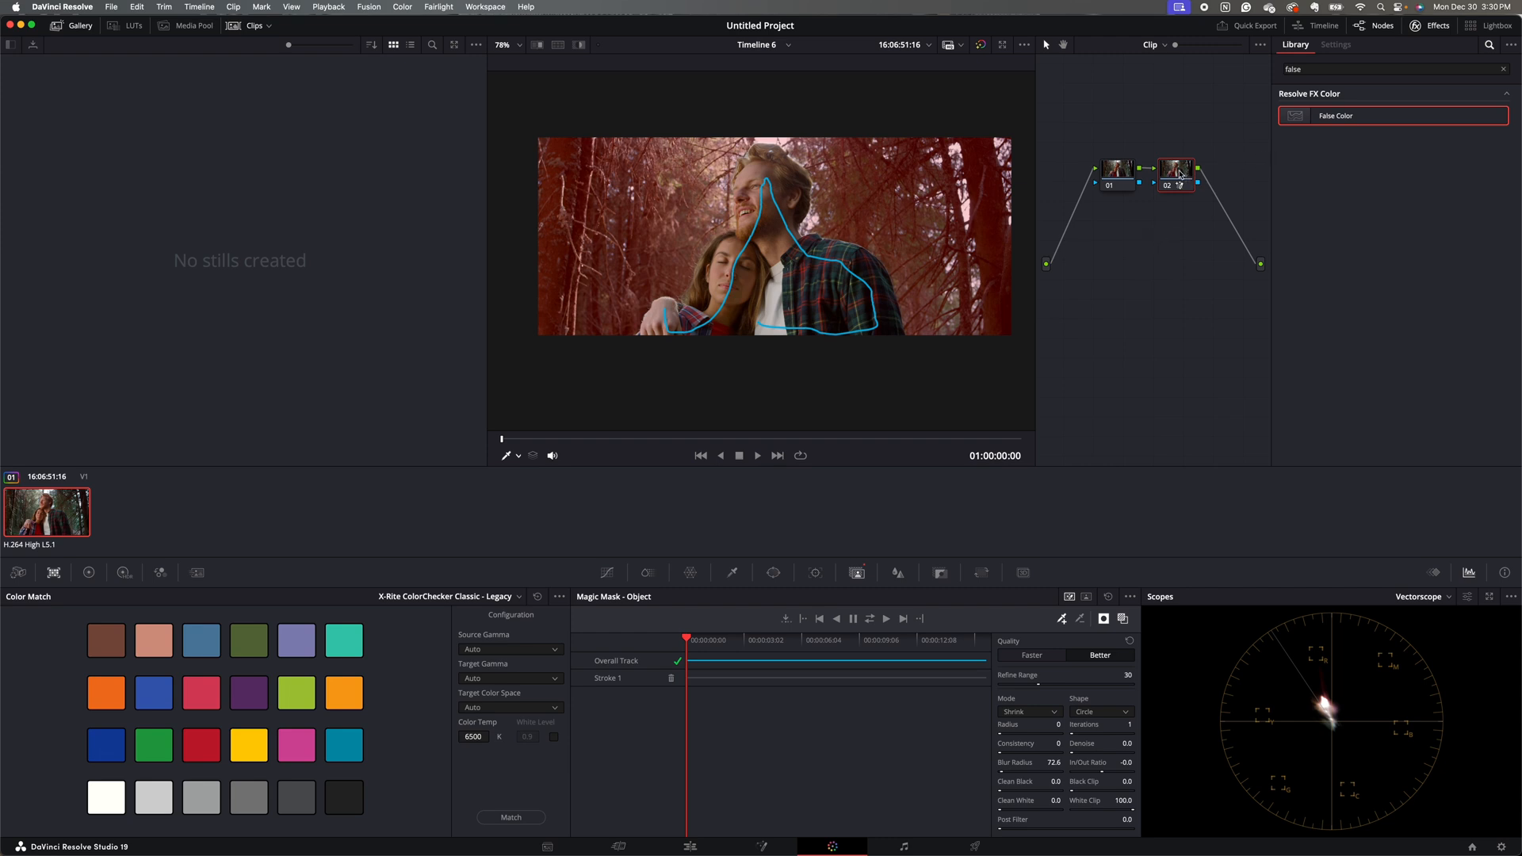
# Add a serial node 03 after the masked node
pyautogui.rightClick(1175, 170)
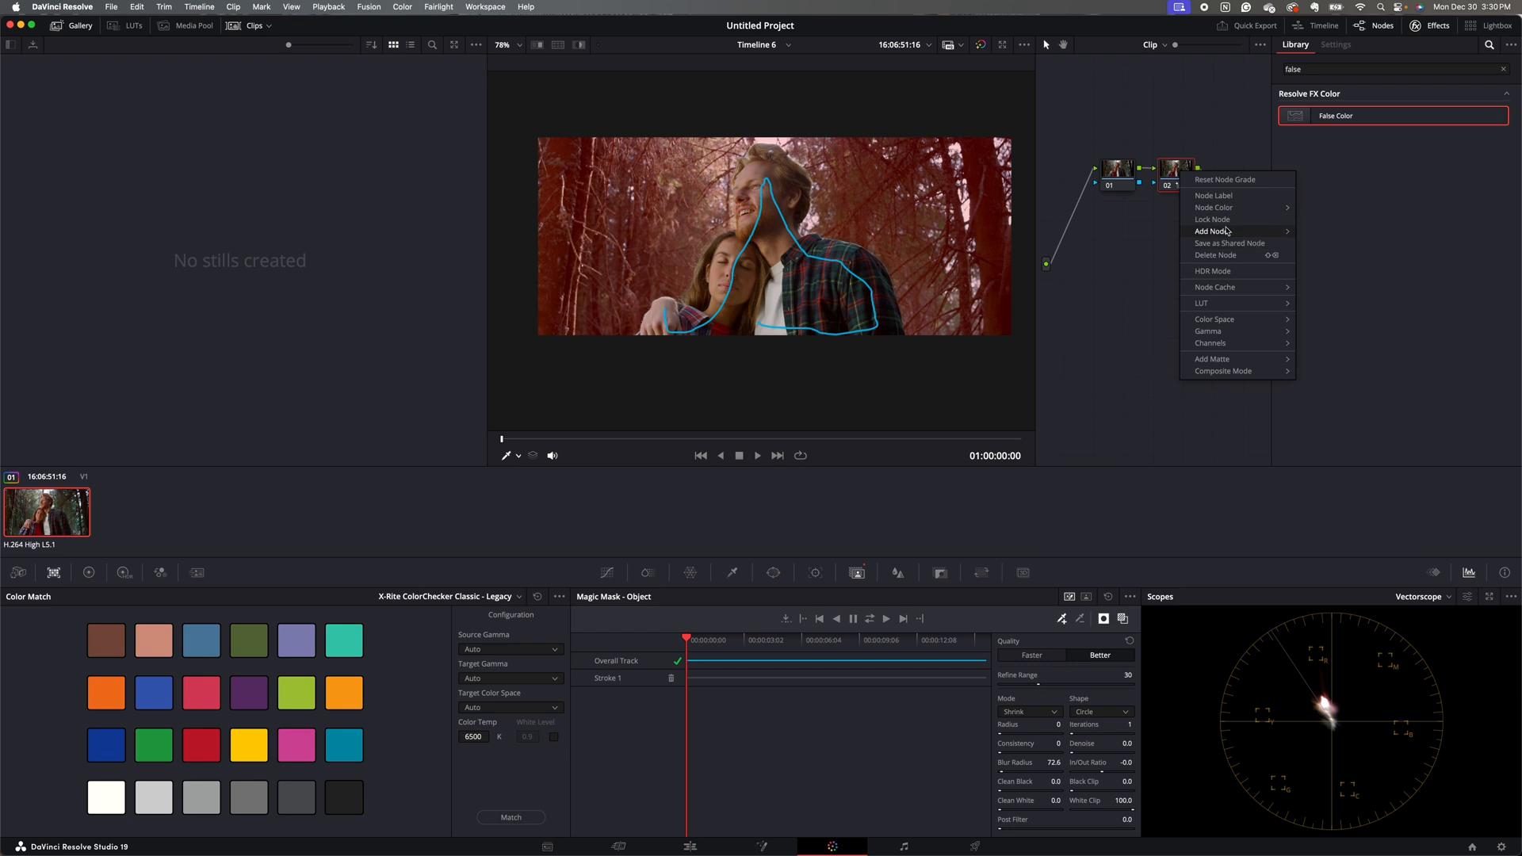
pyautogui.click(1211, 232)
pyautogui.write('lens blur')
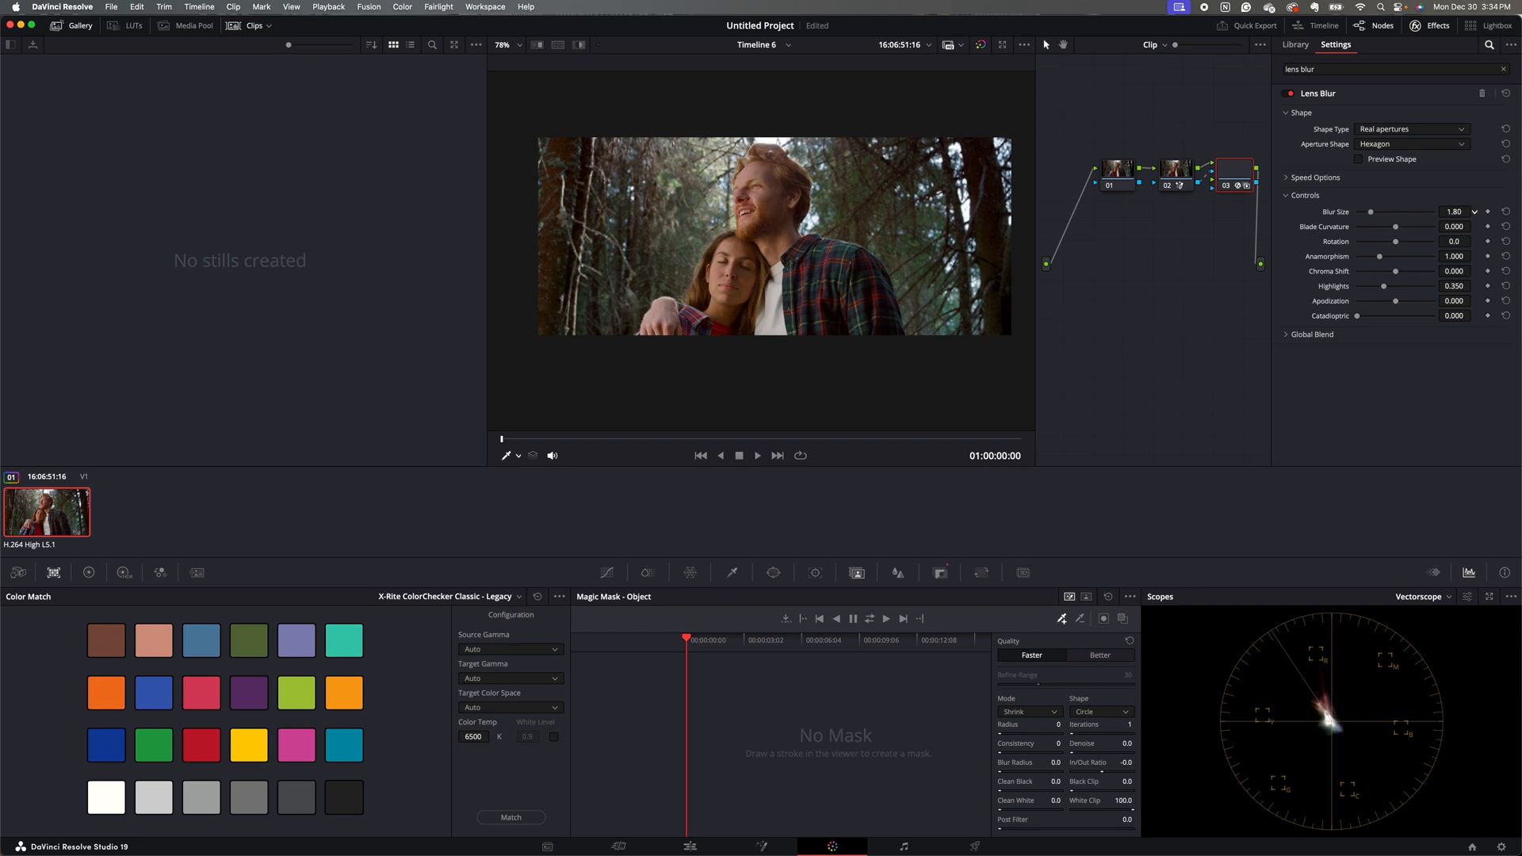
# Set the Lens Blur size on node 03 to about 2.93
pyautogui.click(1476, 210)
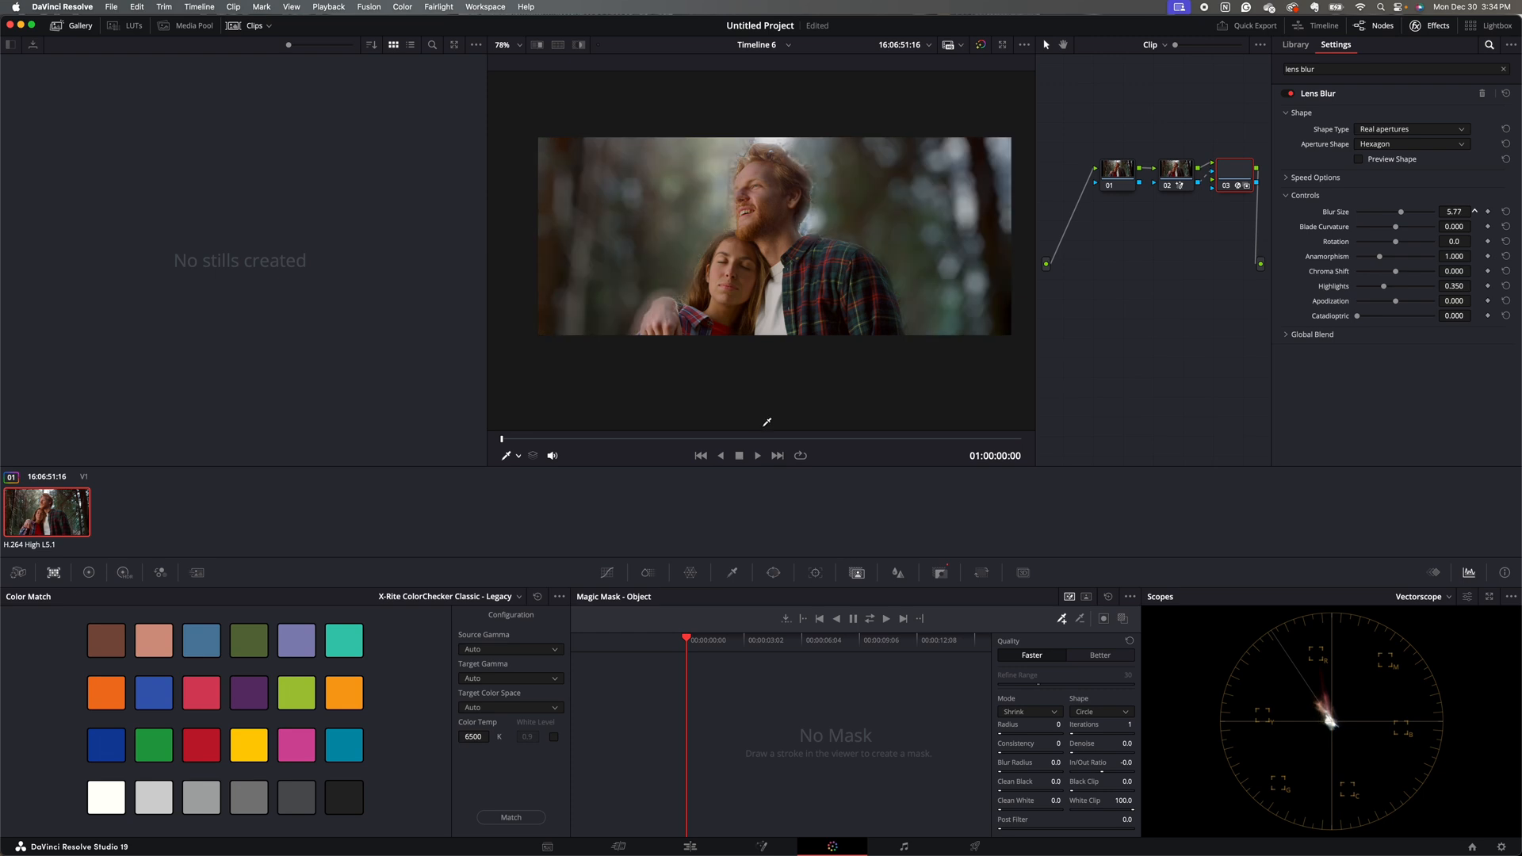
pyautogui.click(1474, 211)
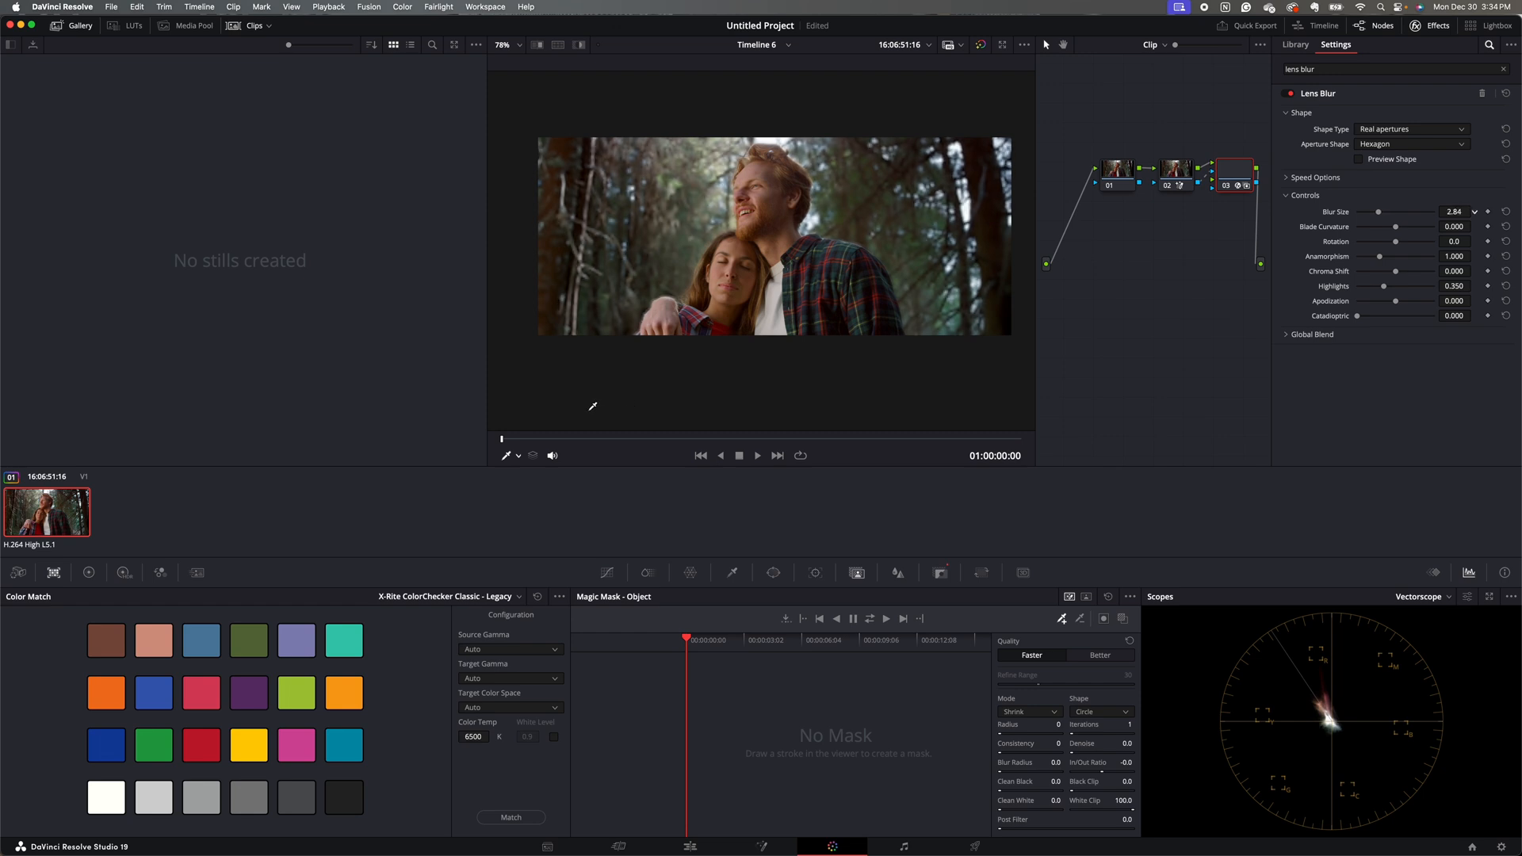
pyautogui.click(1473, 210)
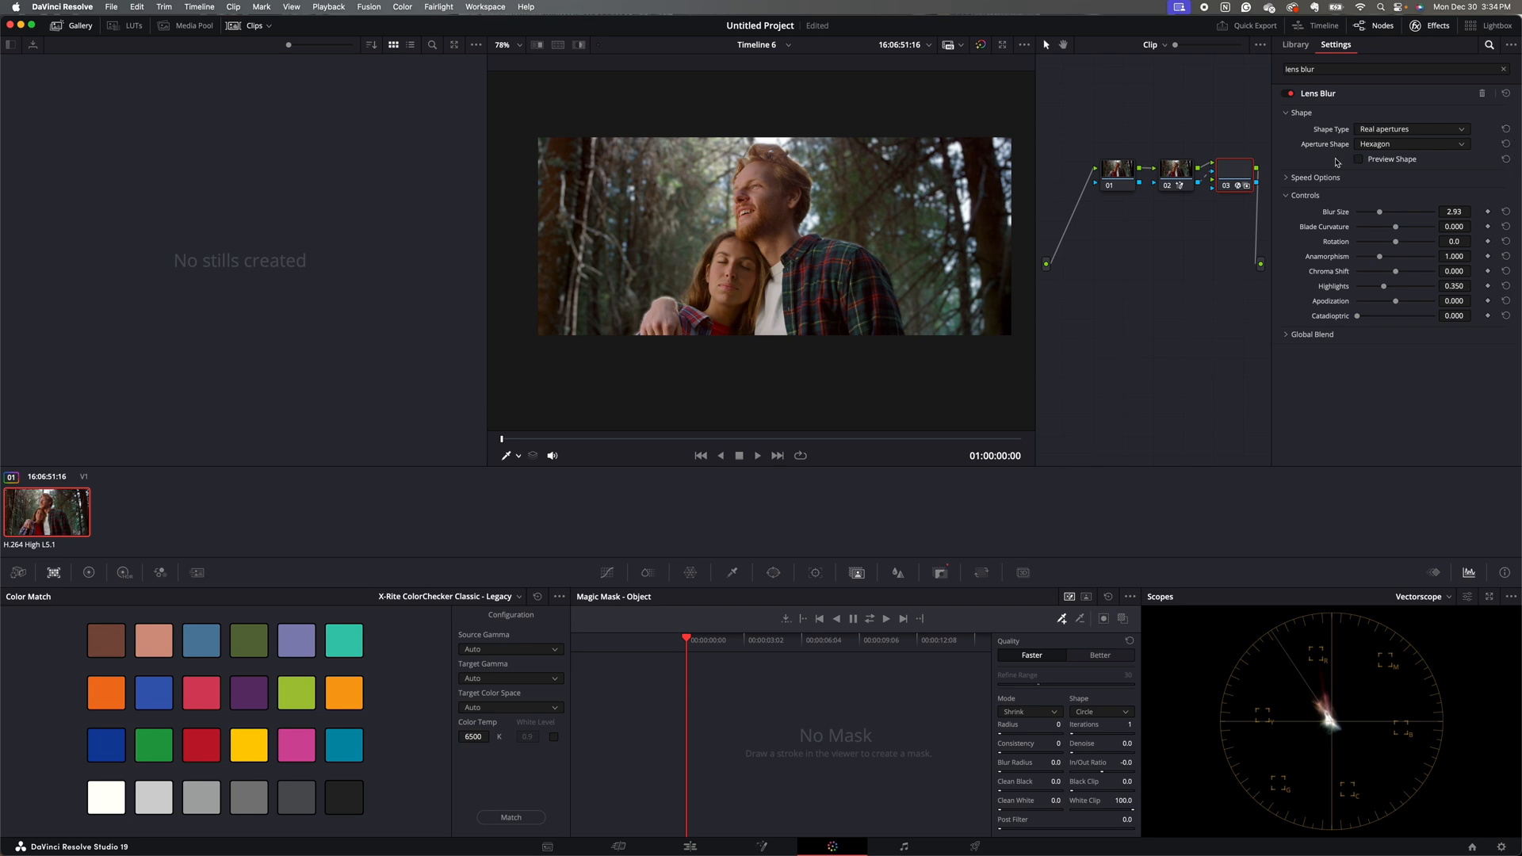
pyautogui.moveTo(1383, 260)
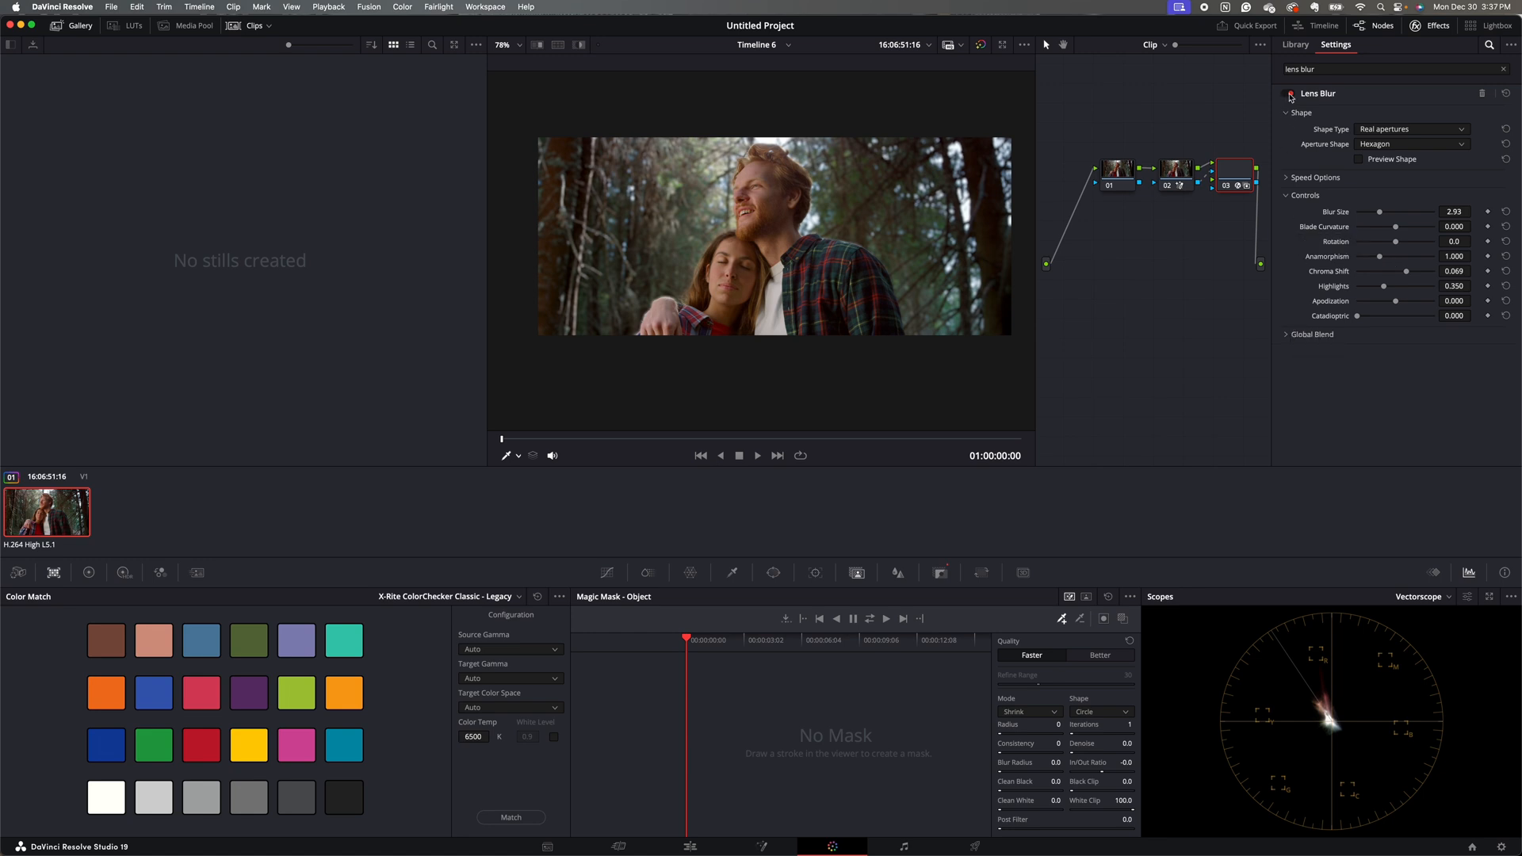
pyautogui.click(1289, 93)
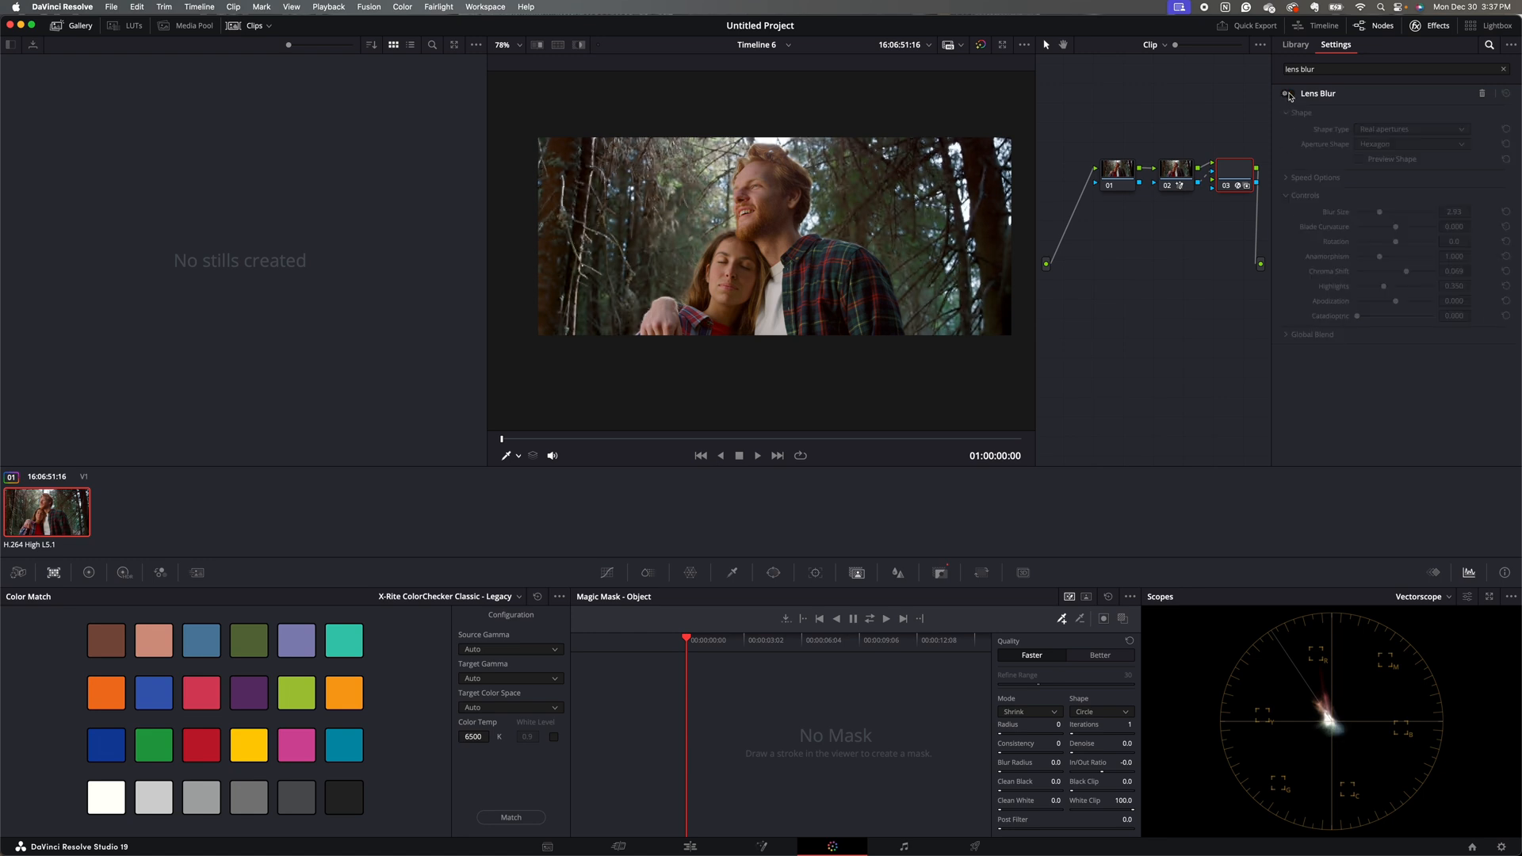
pyautogui.click(1287, 93)
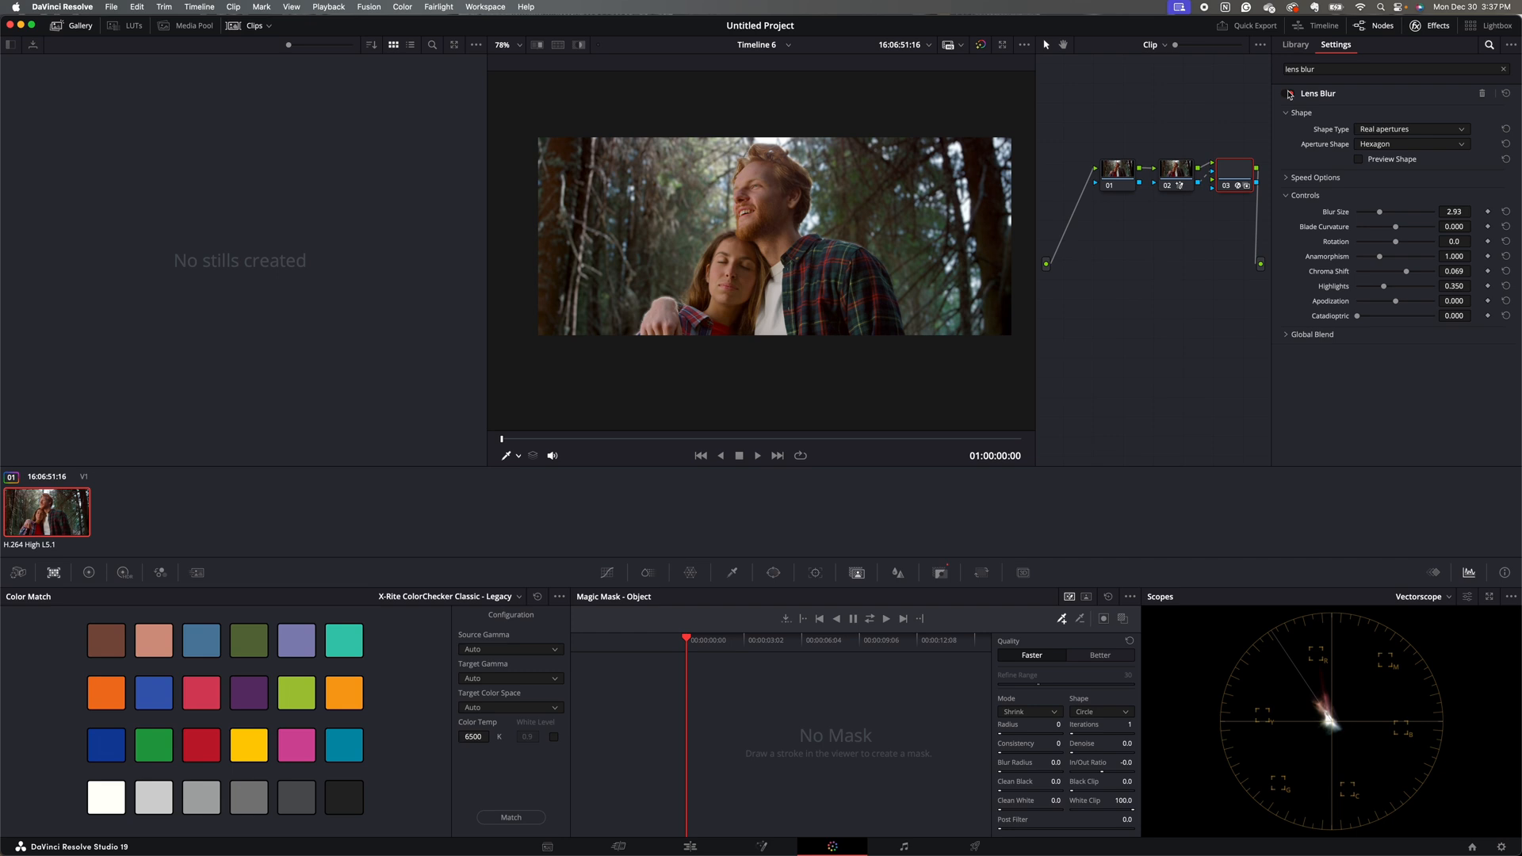
pyautogui.click(1287, 93)
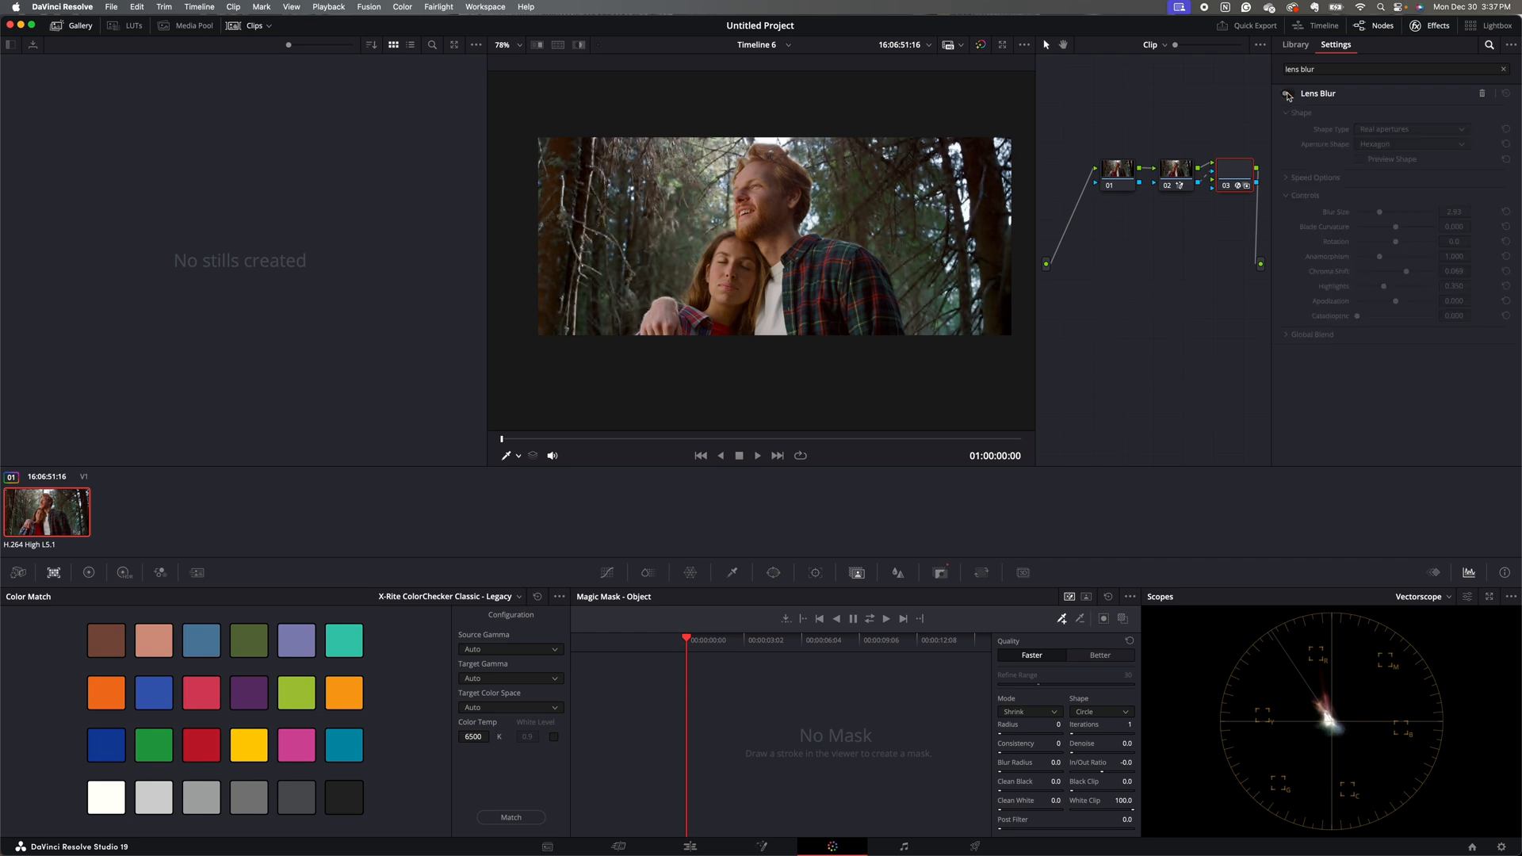
pyautogui.click(1287, 93)
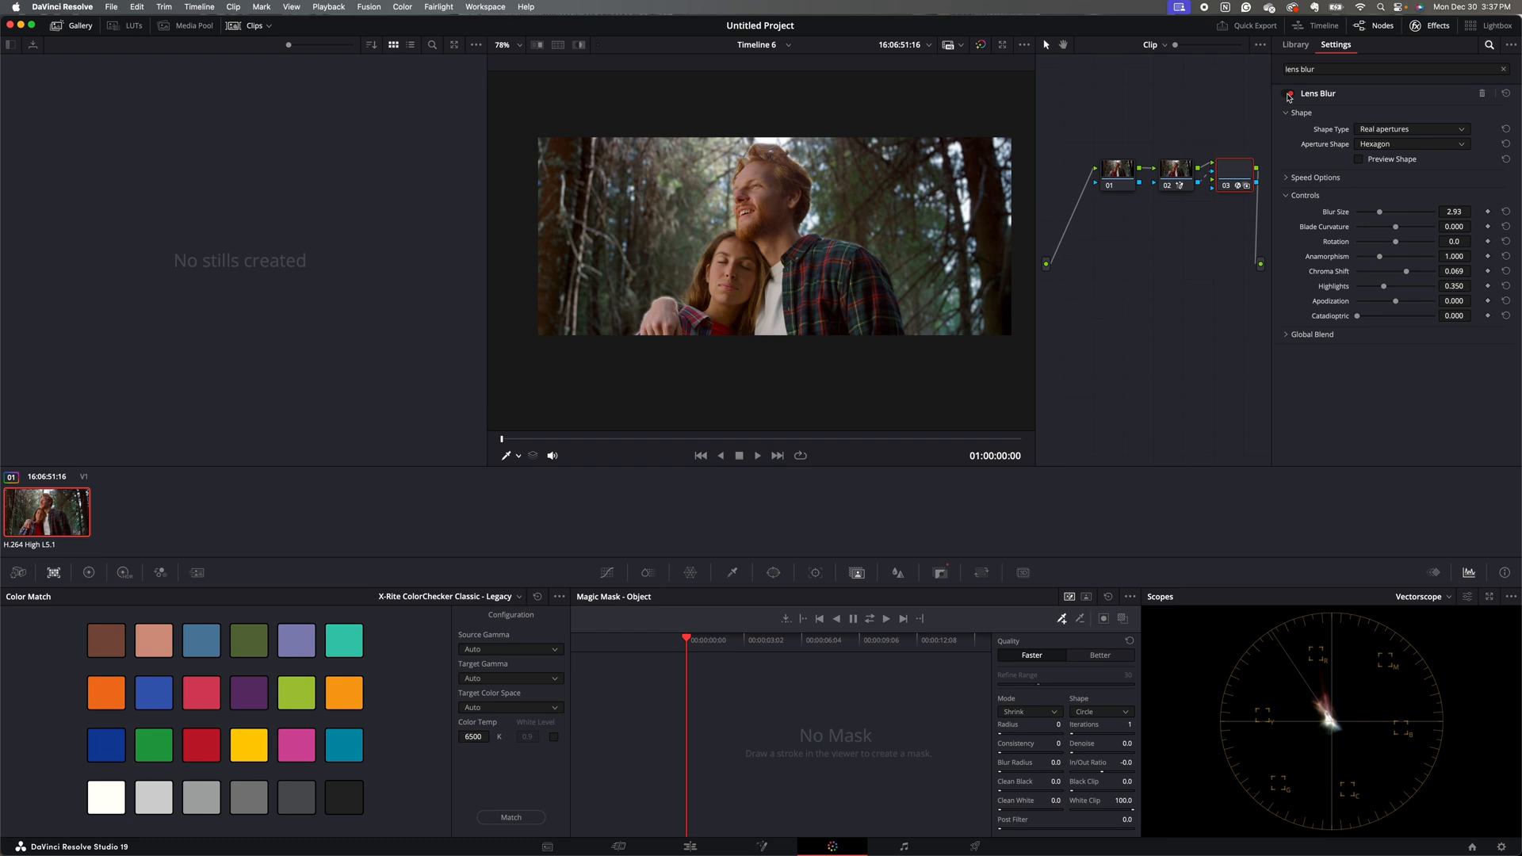
pyautogui.click(1290, 94)
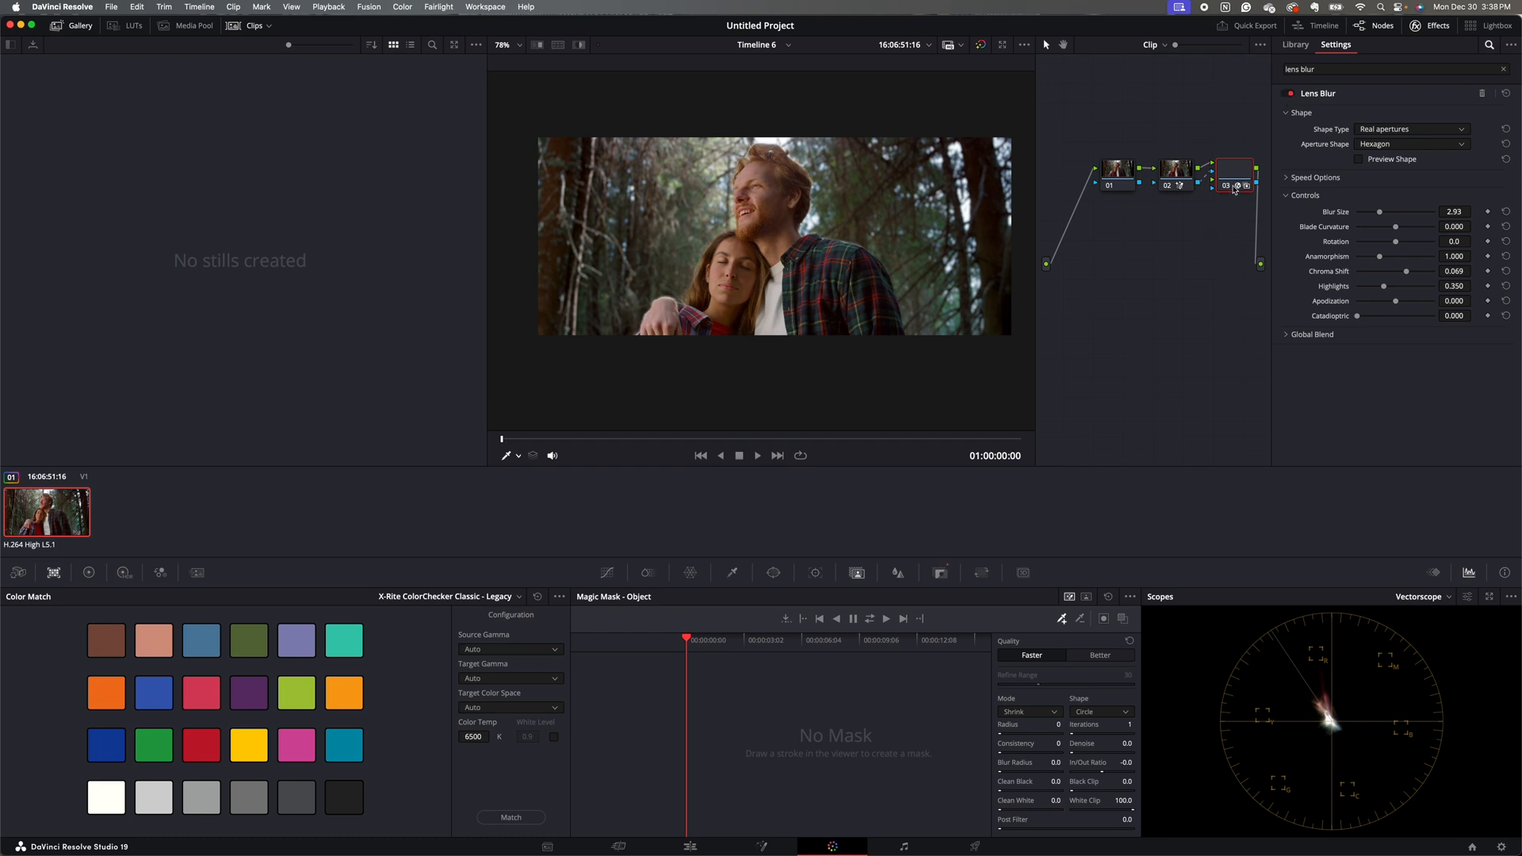
pyautogui.moveTo(1235, 184)
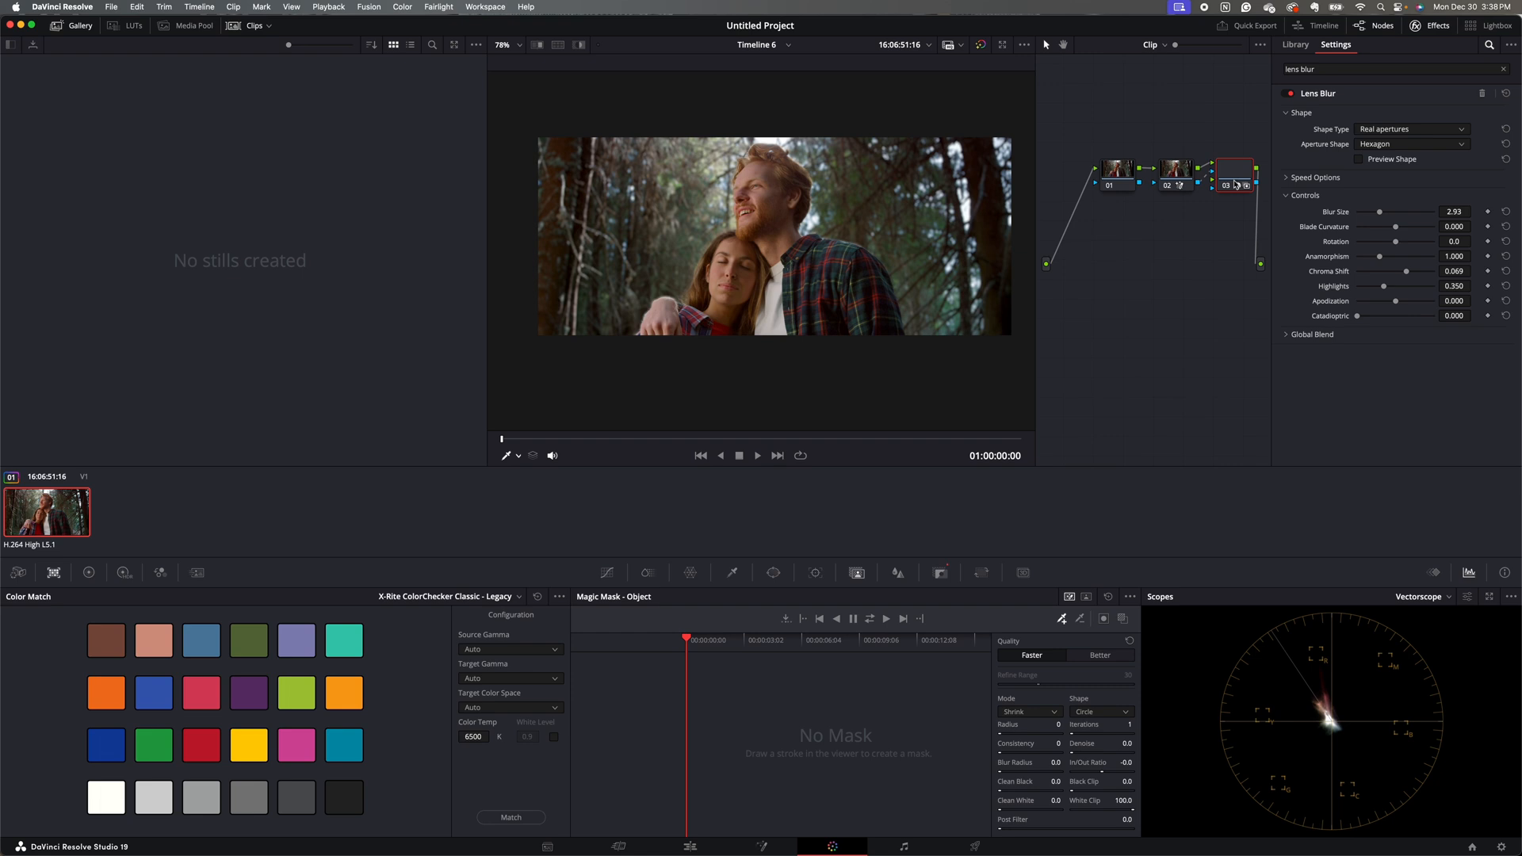
pyautogui.moveTo(1230, 182)
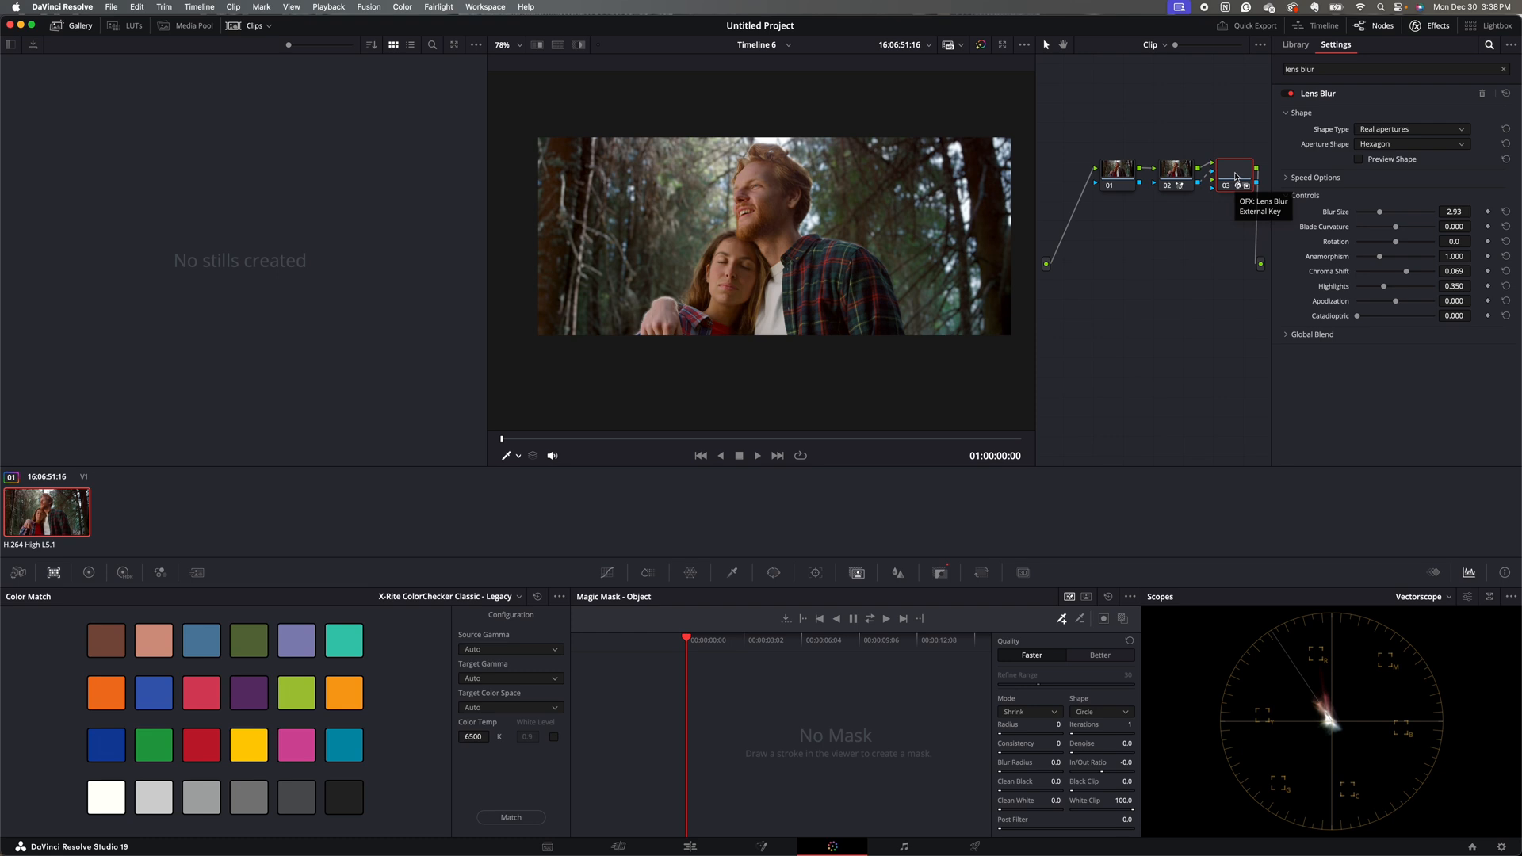
# Add an empty node 04 after the blur node
pyautogui.rightClick(1235, 167)
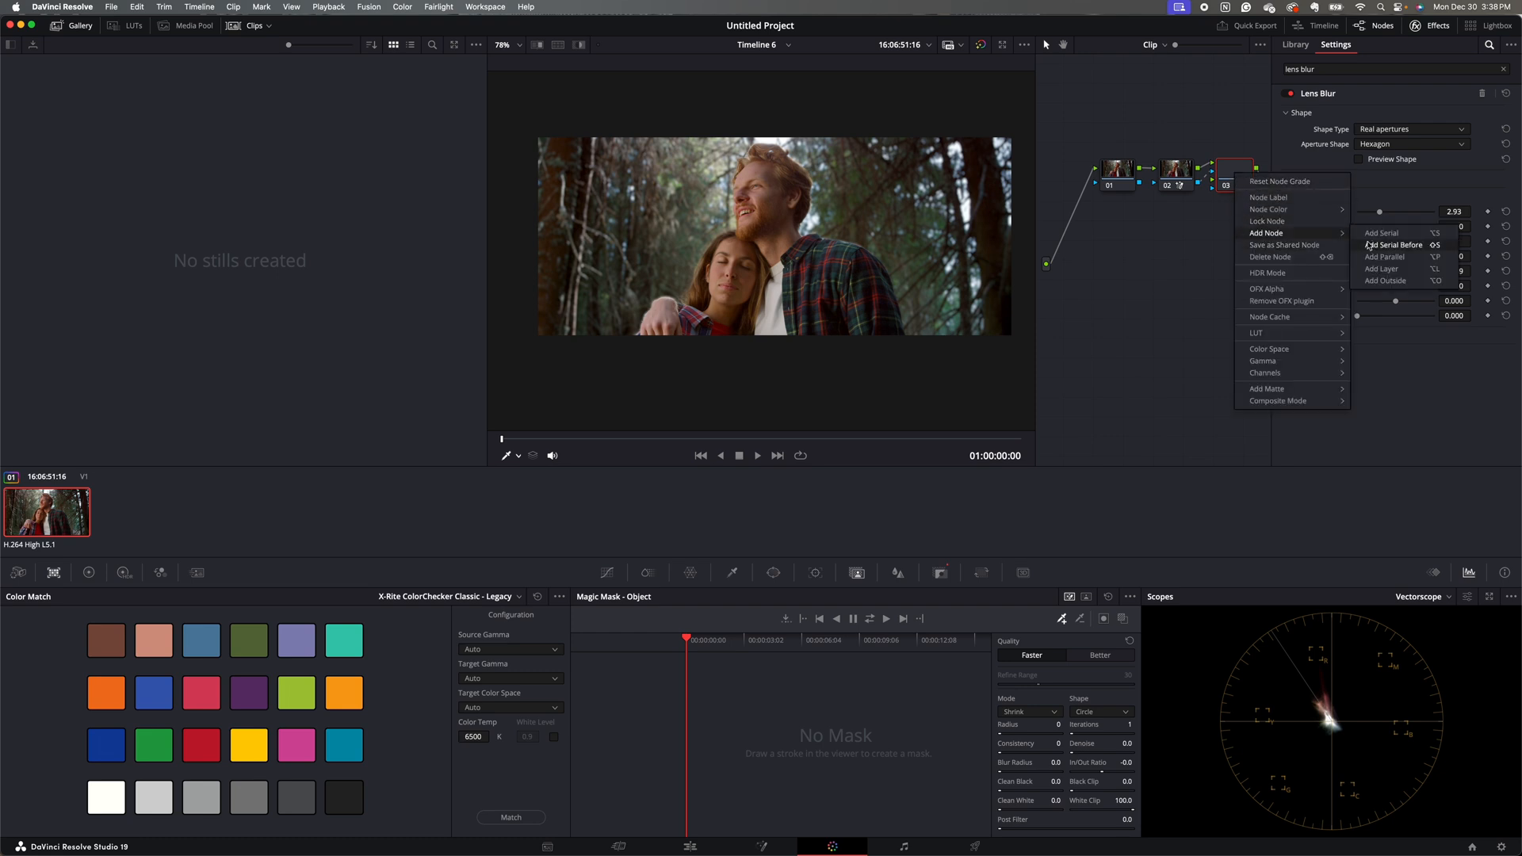
pyautogui.click(1384, 257)
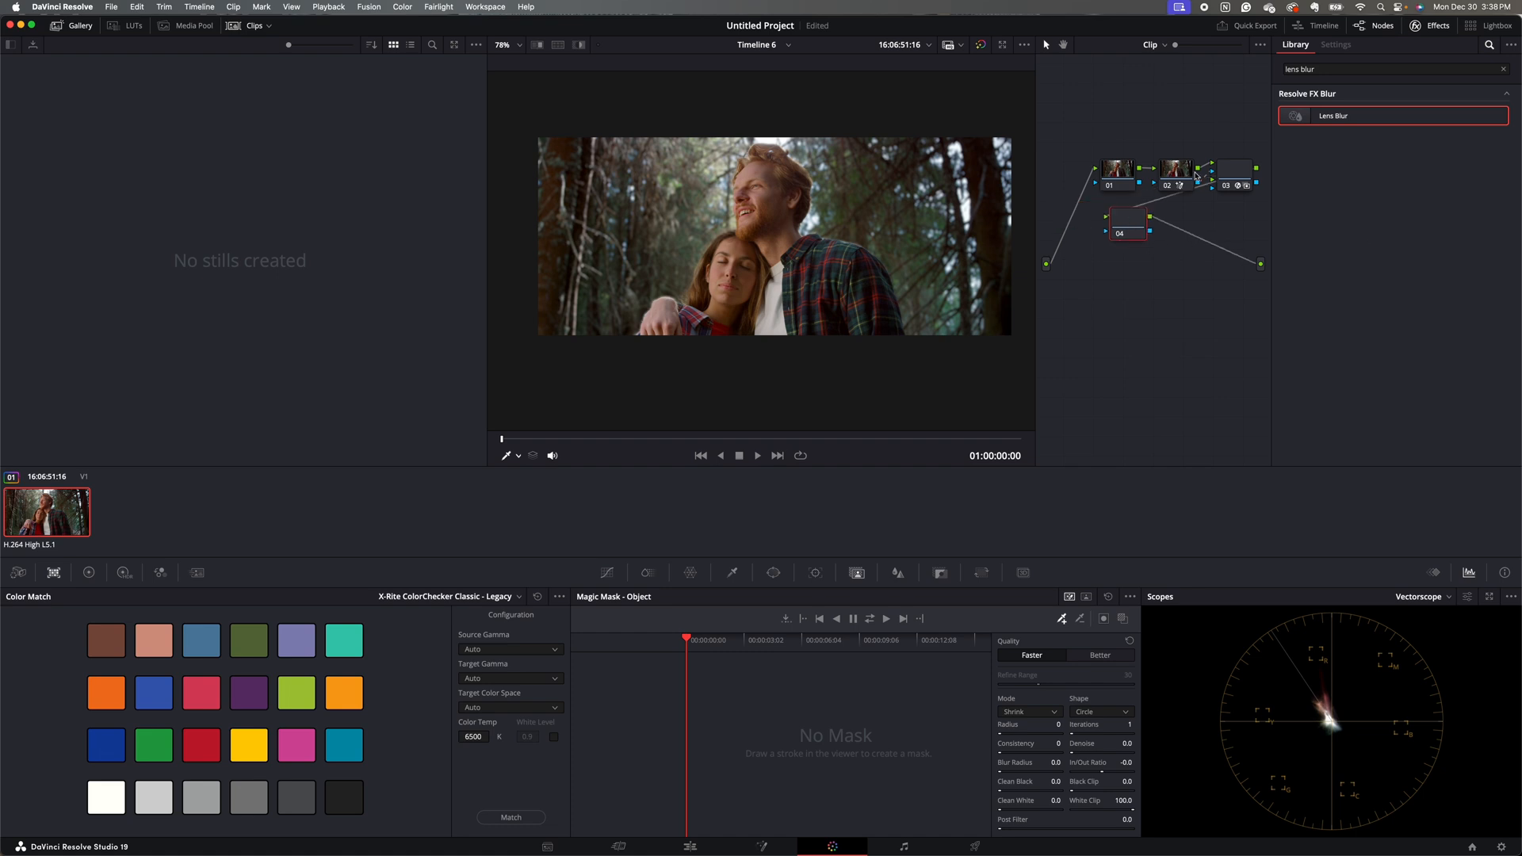
pyautogui.click(1389, 68)
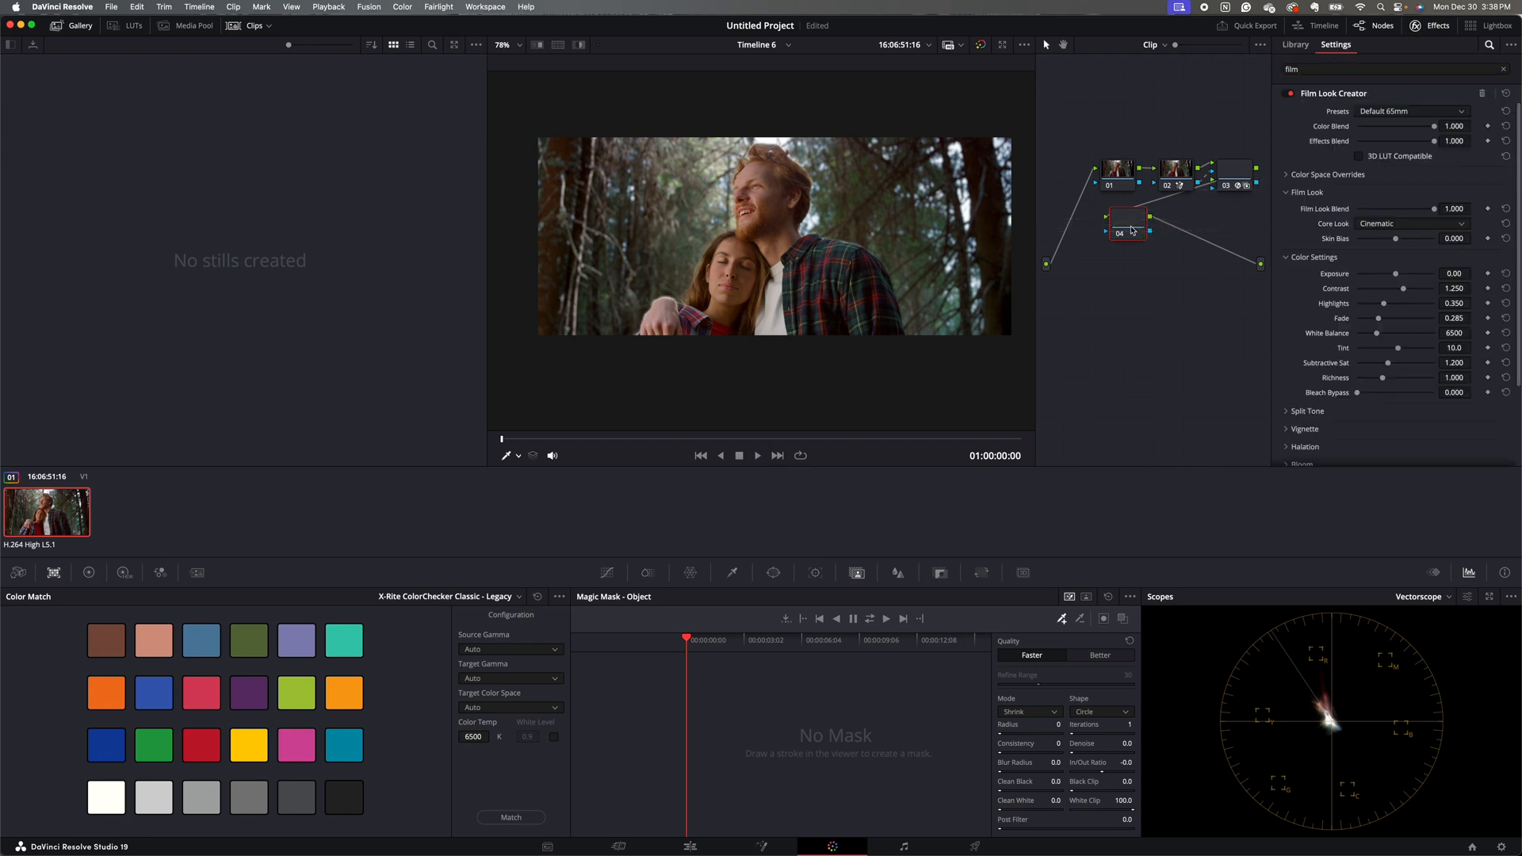
pyautogui.moveTo(1129, 236)
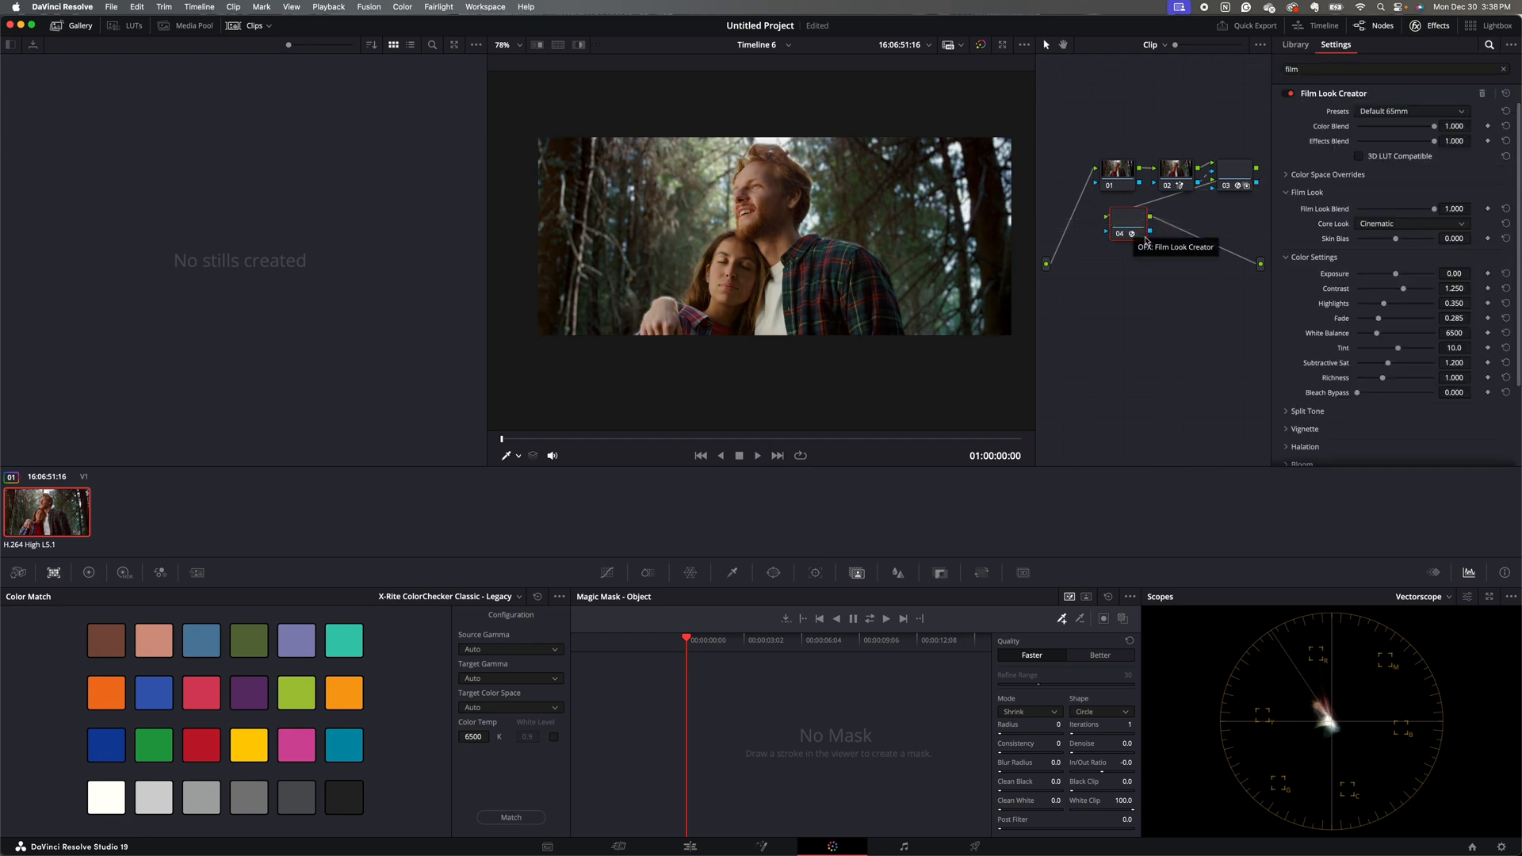
pyautogui.moveTo(1226, 276)
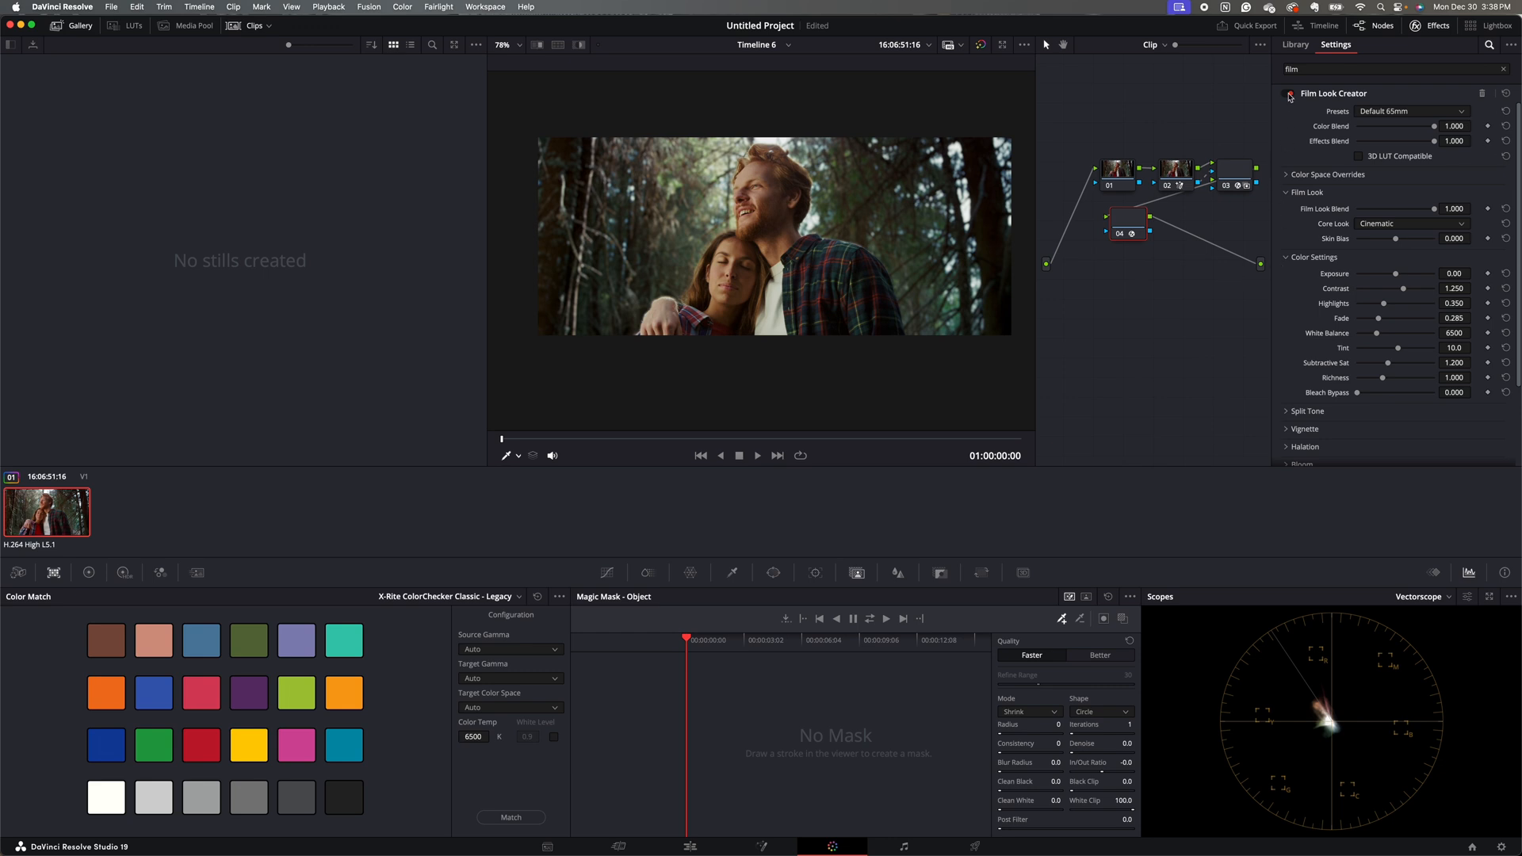
# Toggle the Film Look Creator on node 04 to compare the look
pyautogui.click(1289, 93)
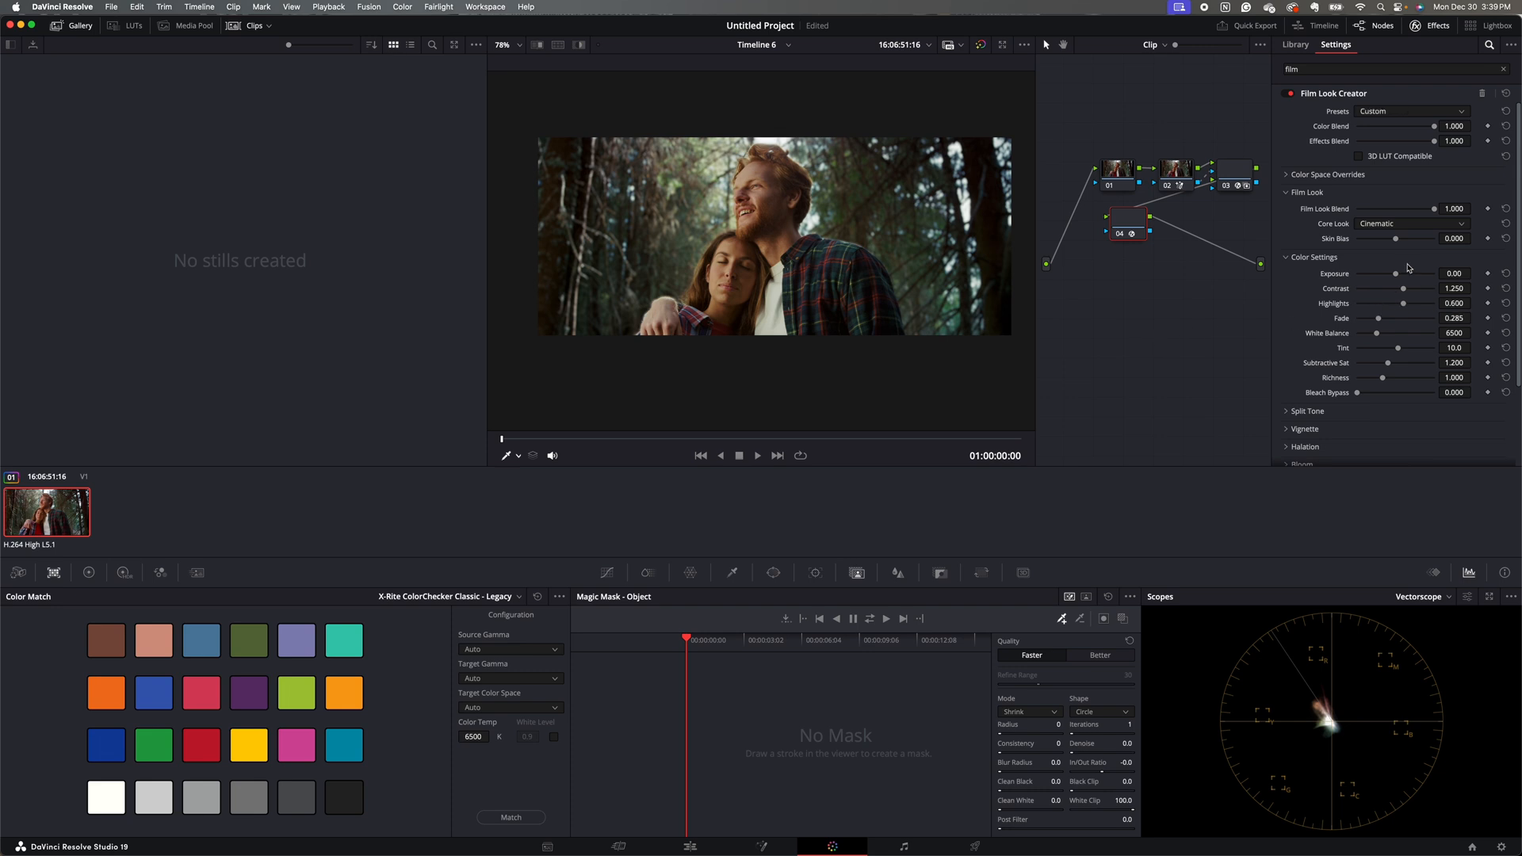
pyautogui.moveTo(1405, 264)
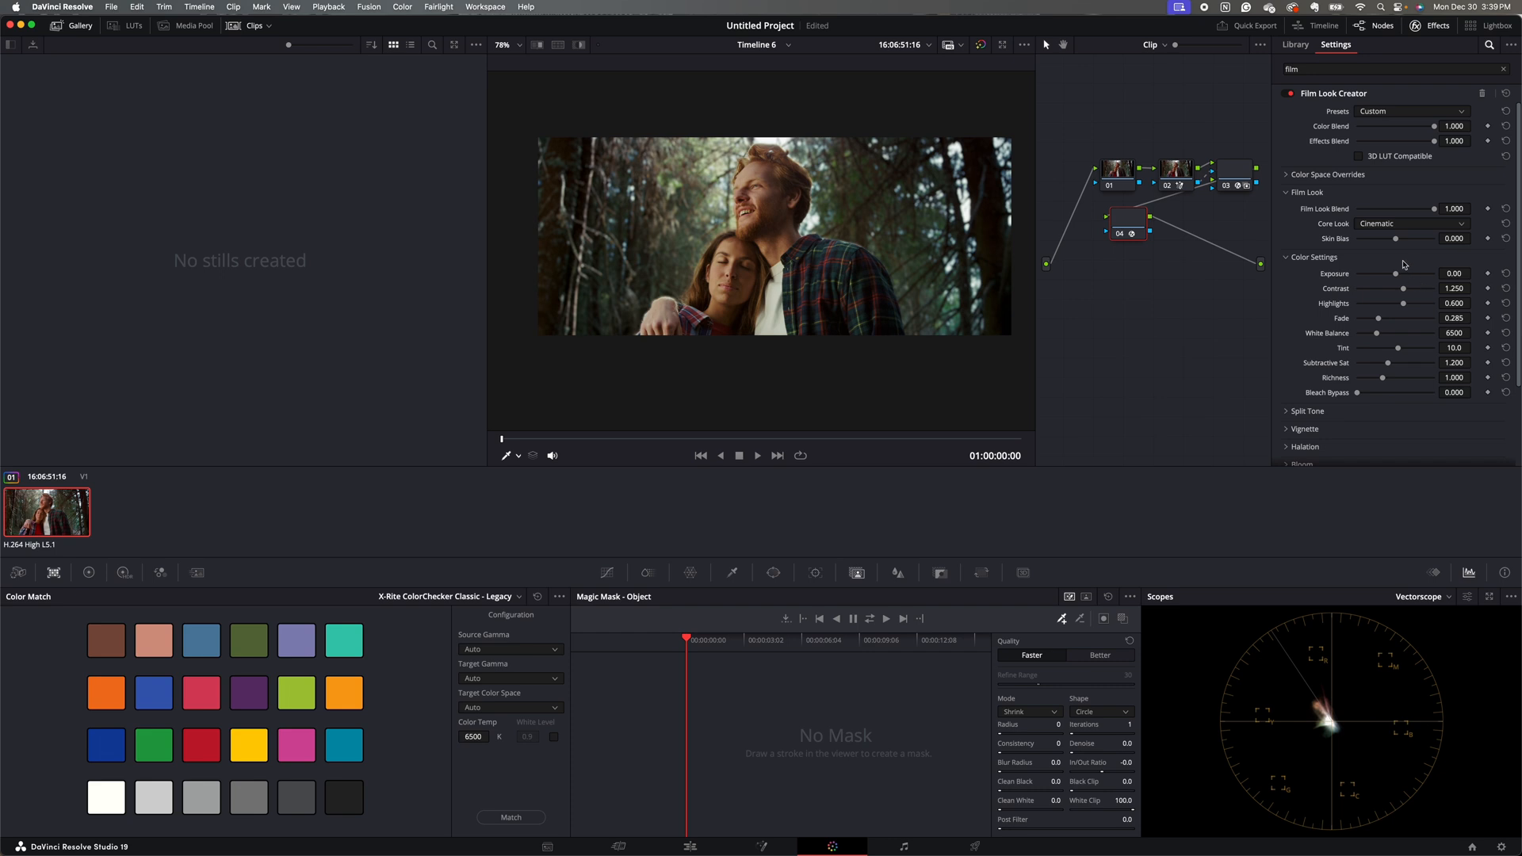
pyautogui.moveTo(1406, 282)
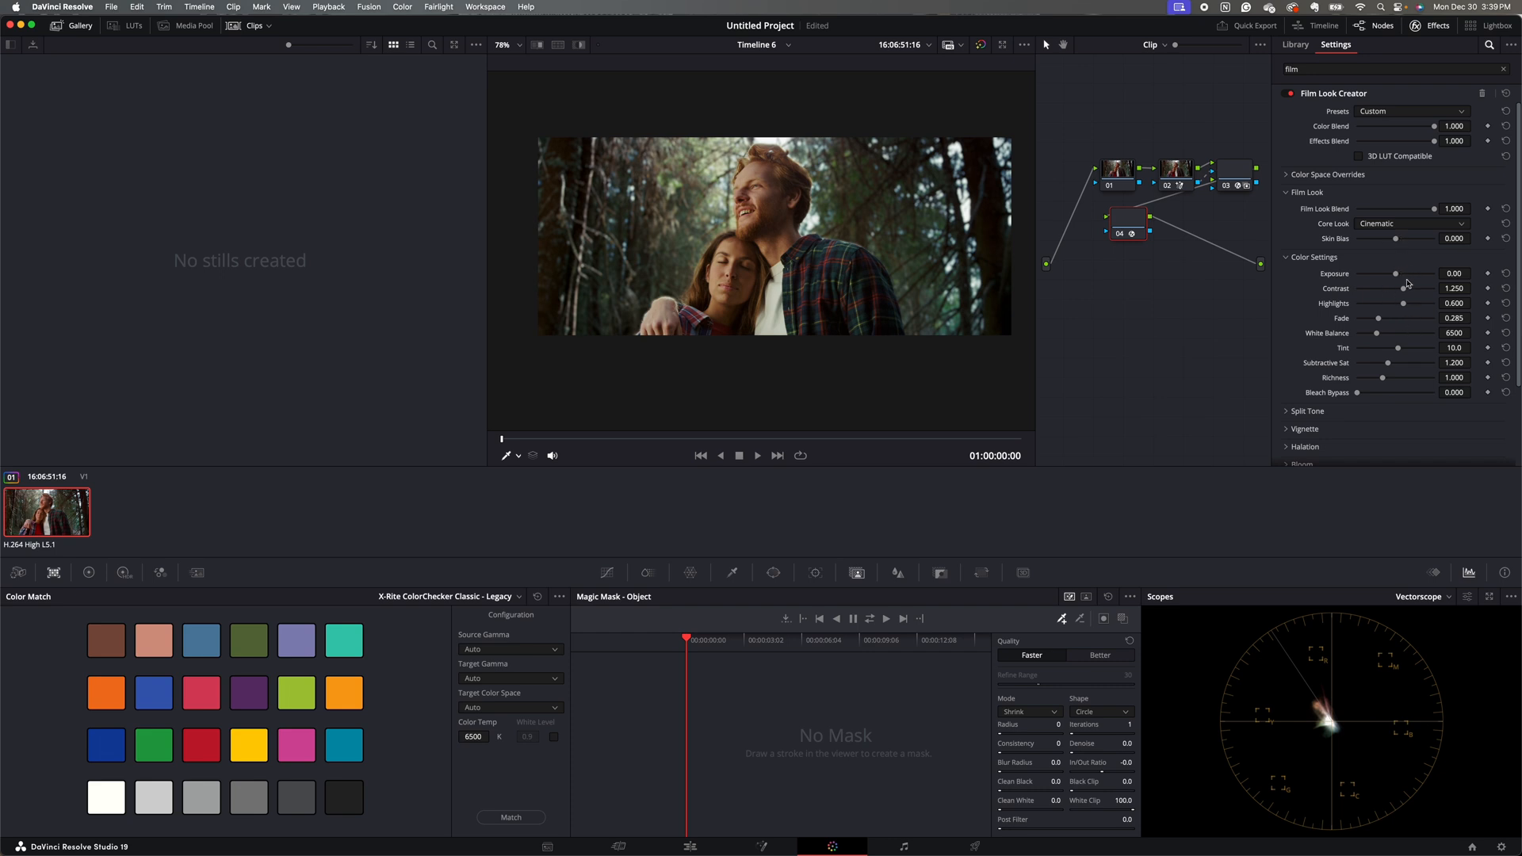
pyautogui.moveTo(1406, 279)
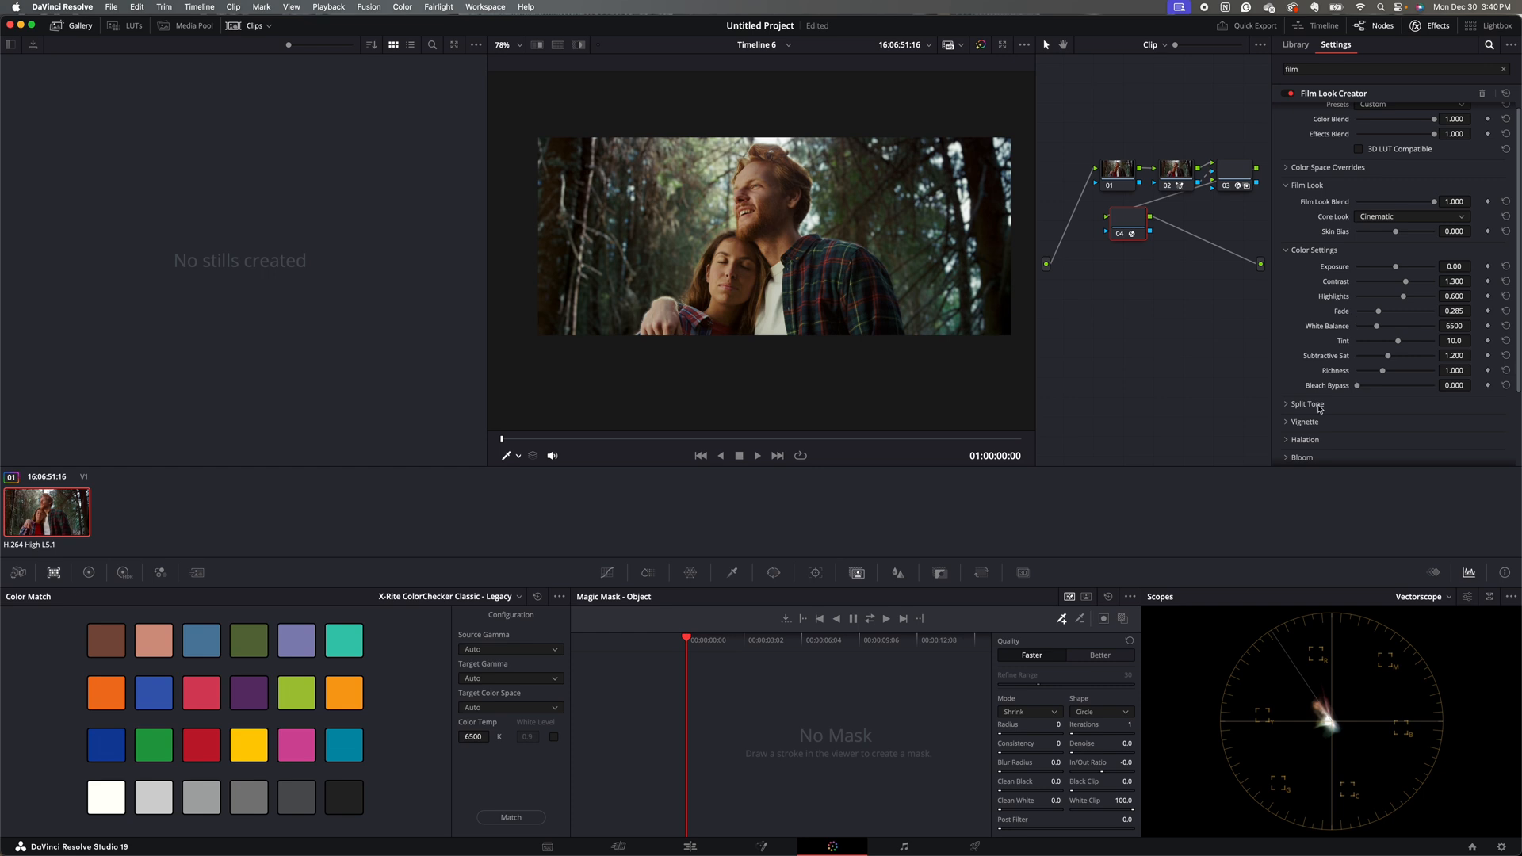
pyautogui.moveTo(1265, 320)
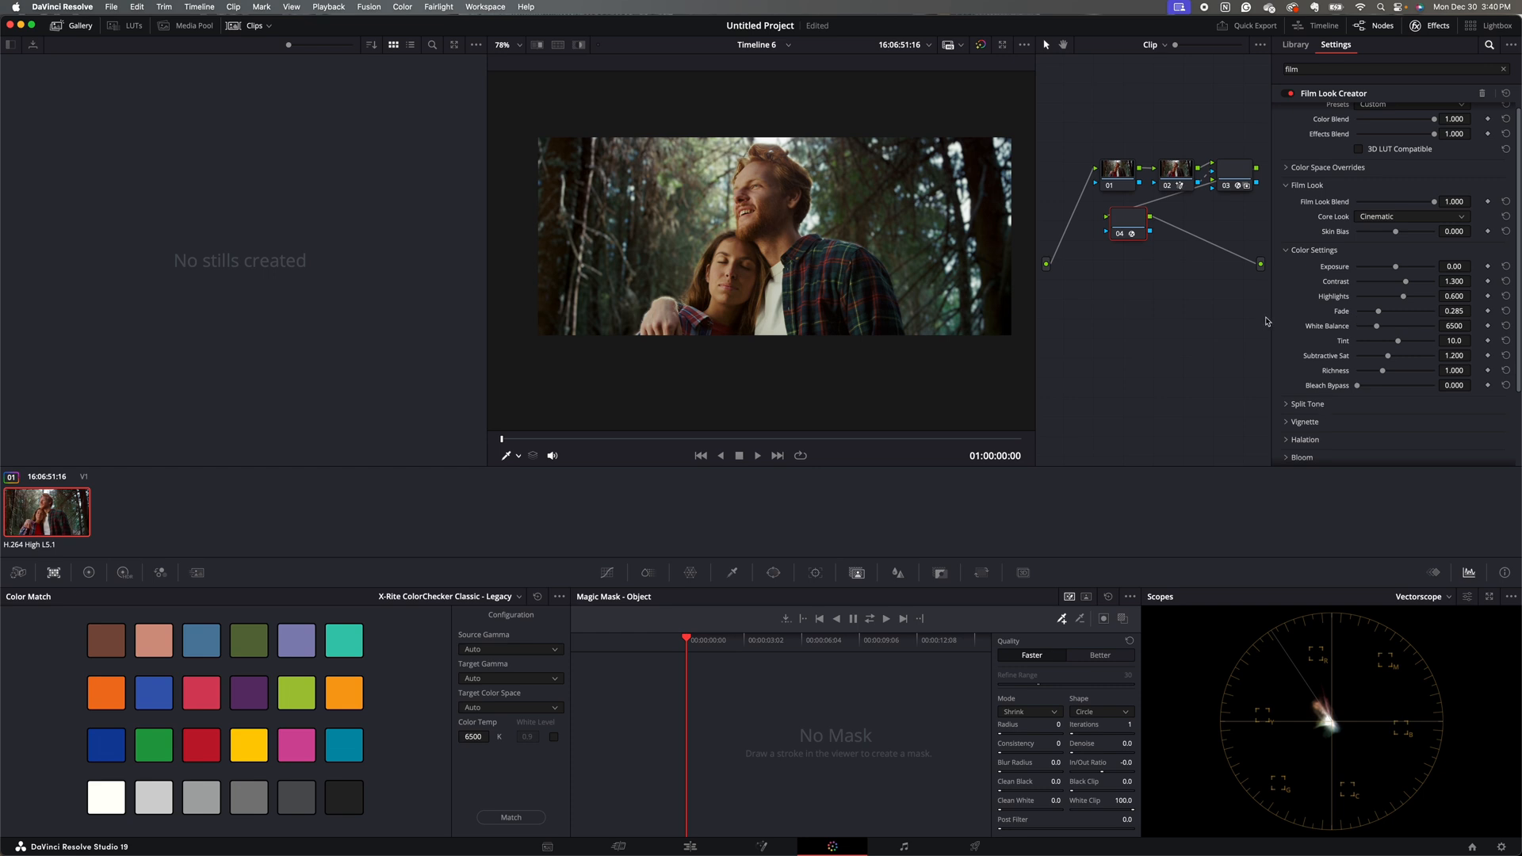
pyautogui.moveTo(1281, 371)
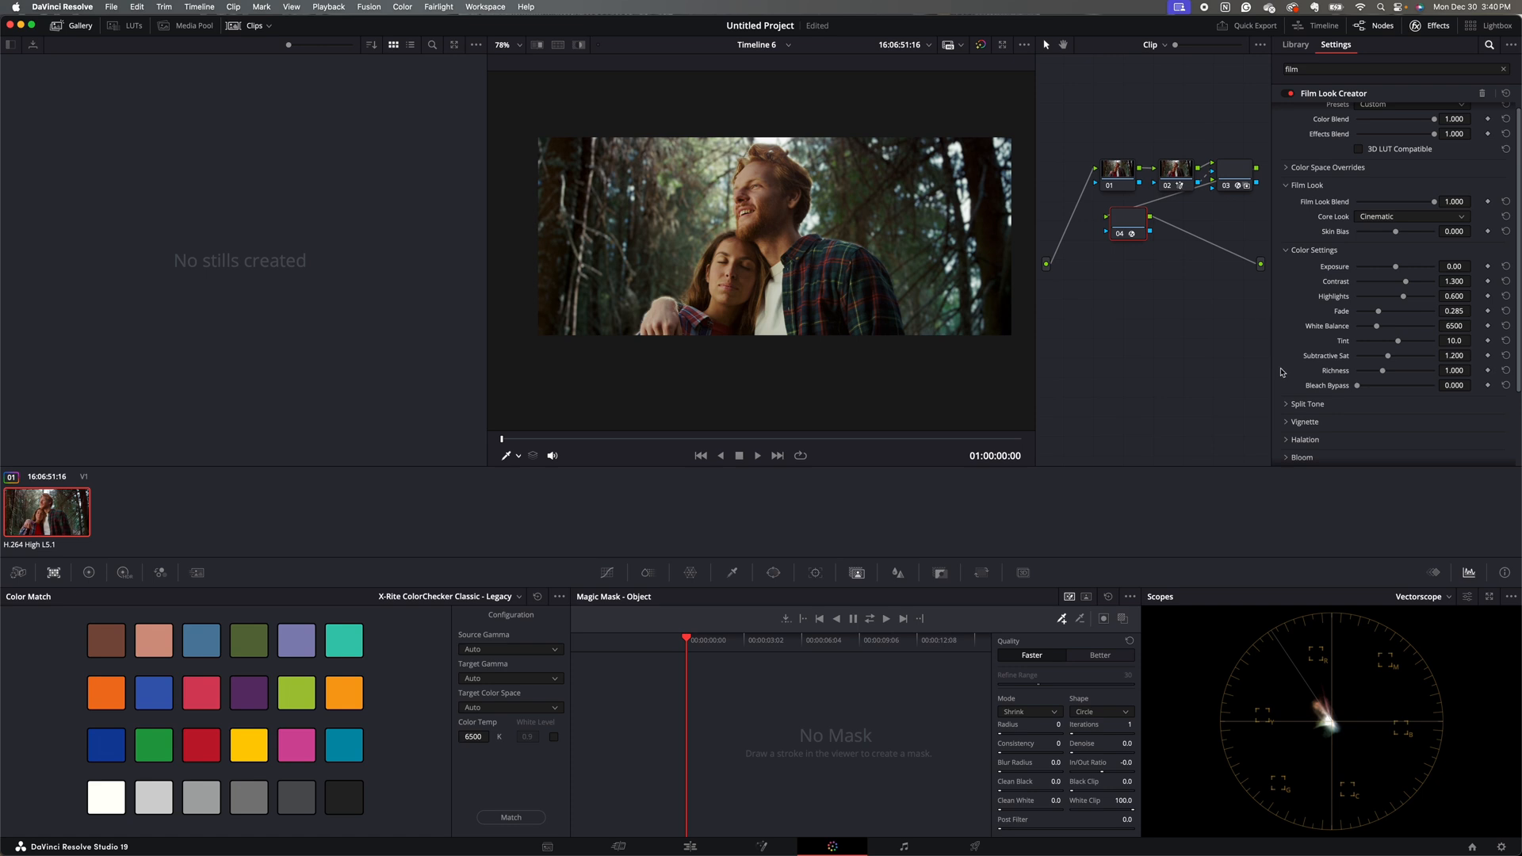
pyautogui.moveTo(1500, 233)
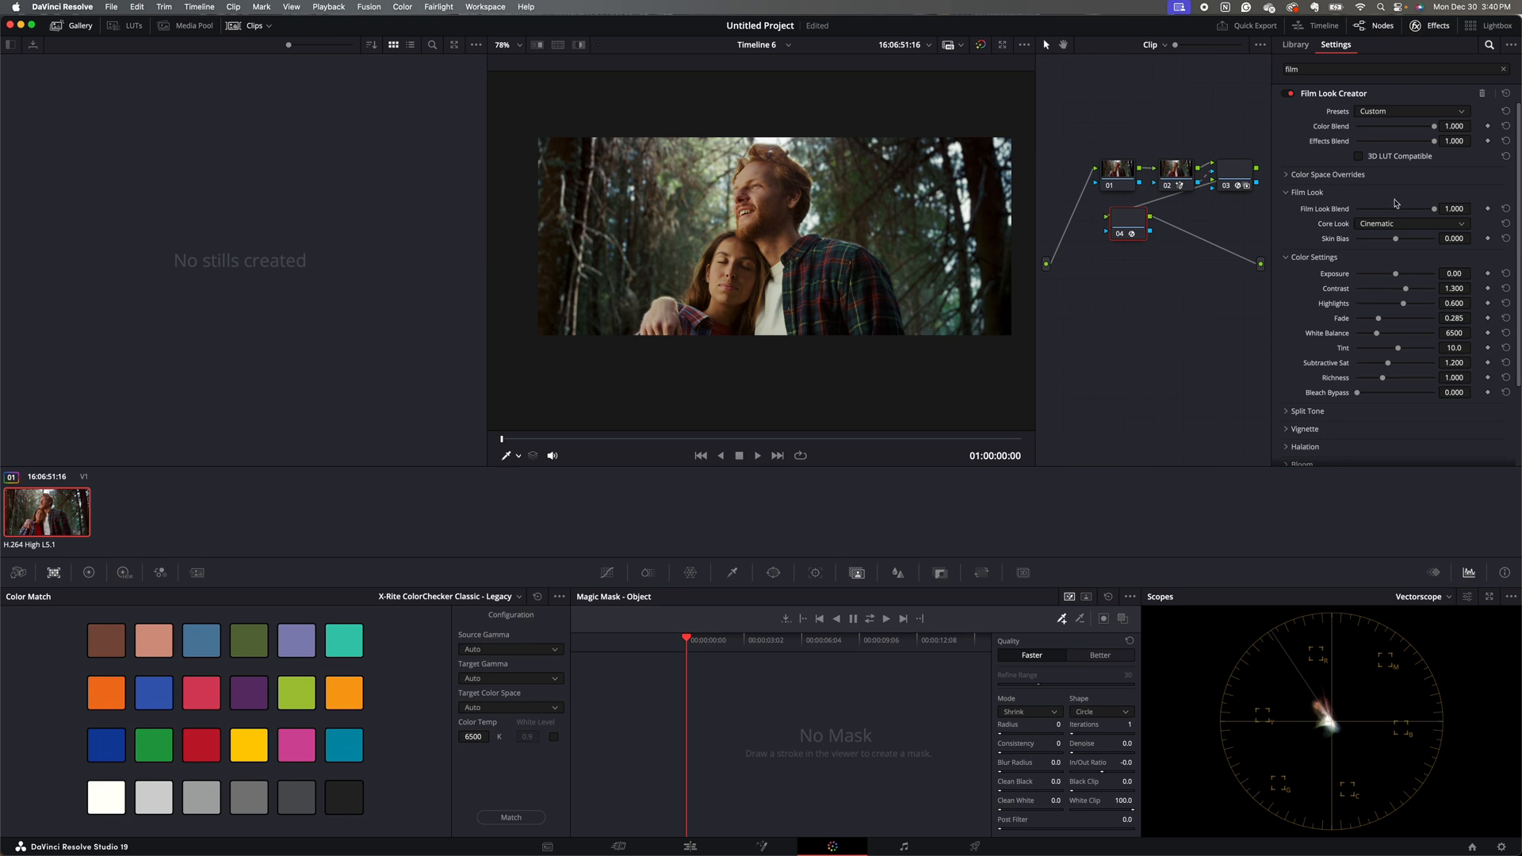
pyautogui.moveTo(1320, 260)
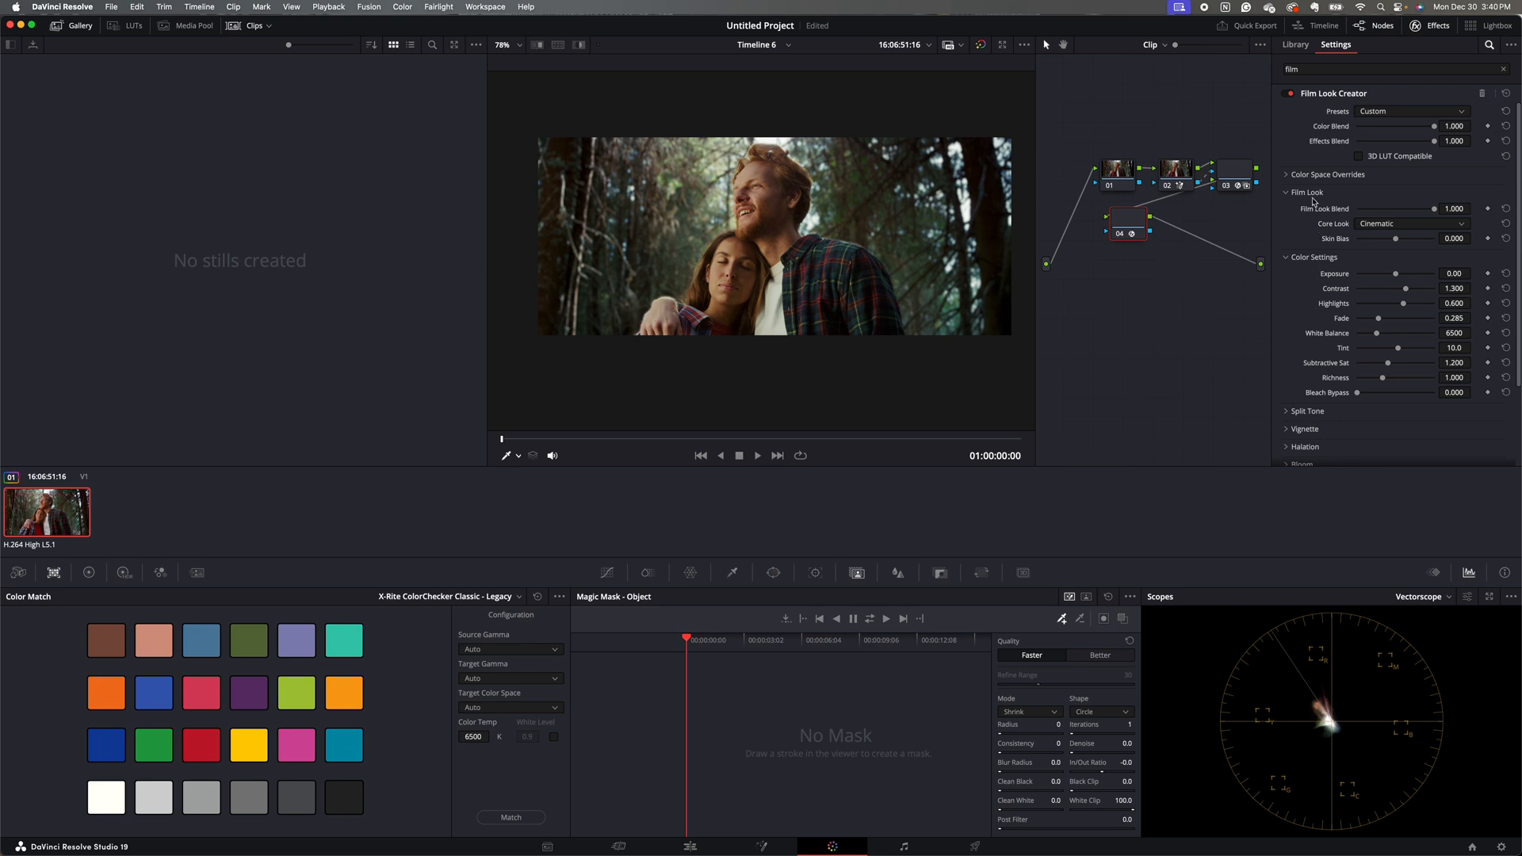
pyautogui.moveTo(1368, 233)
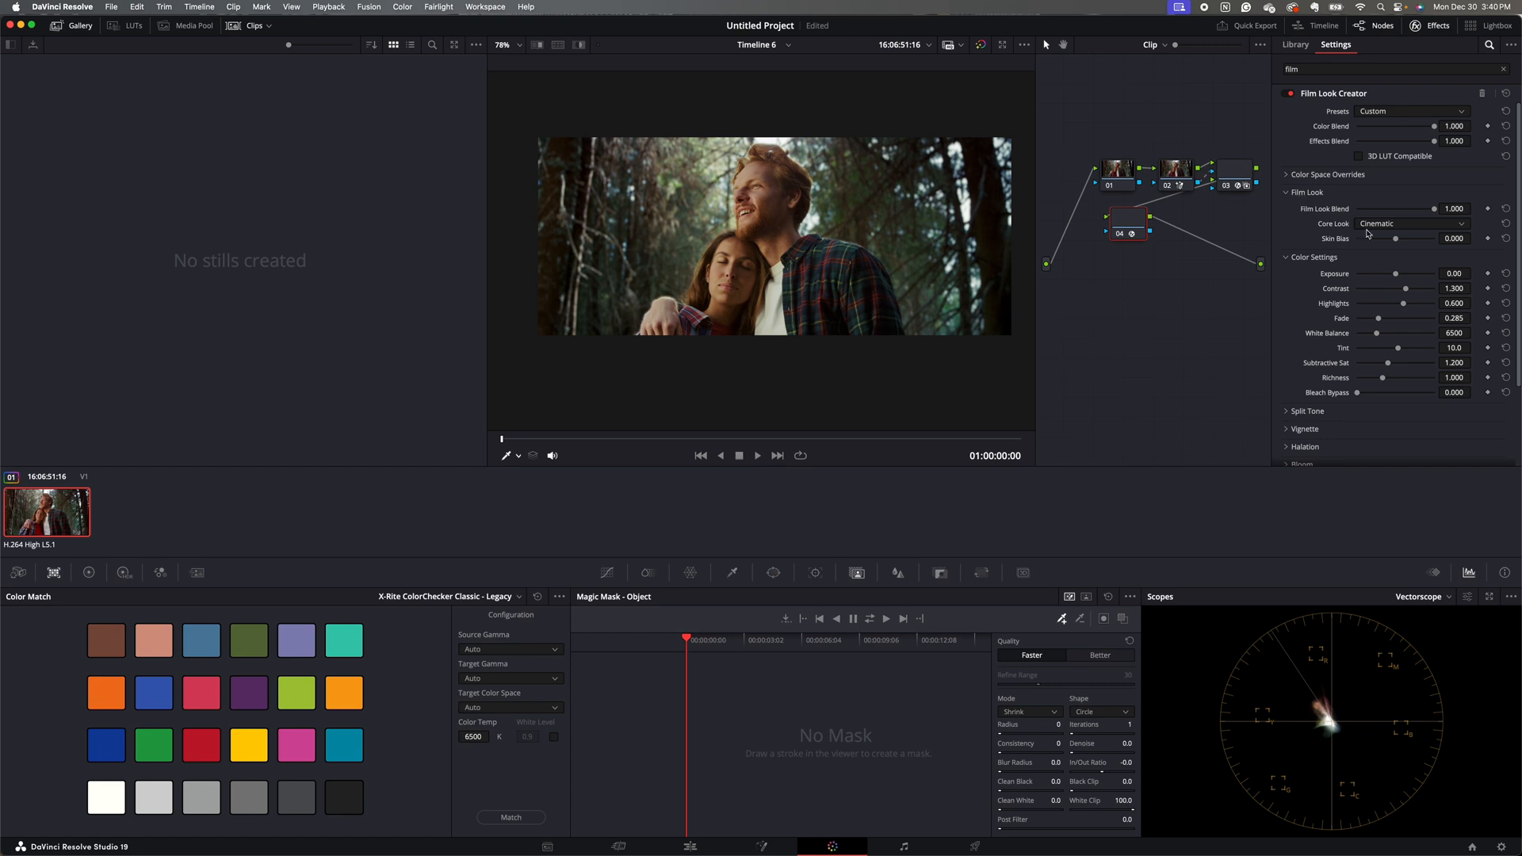
pyautogui.moveTo(1392, 241)
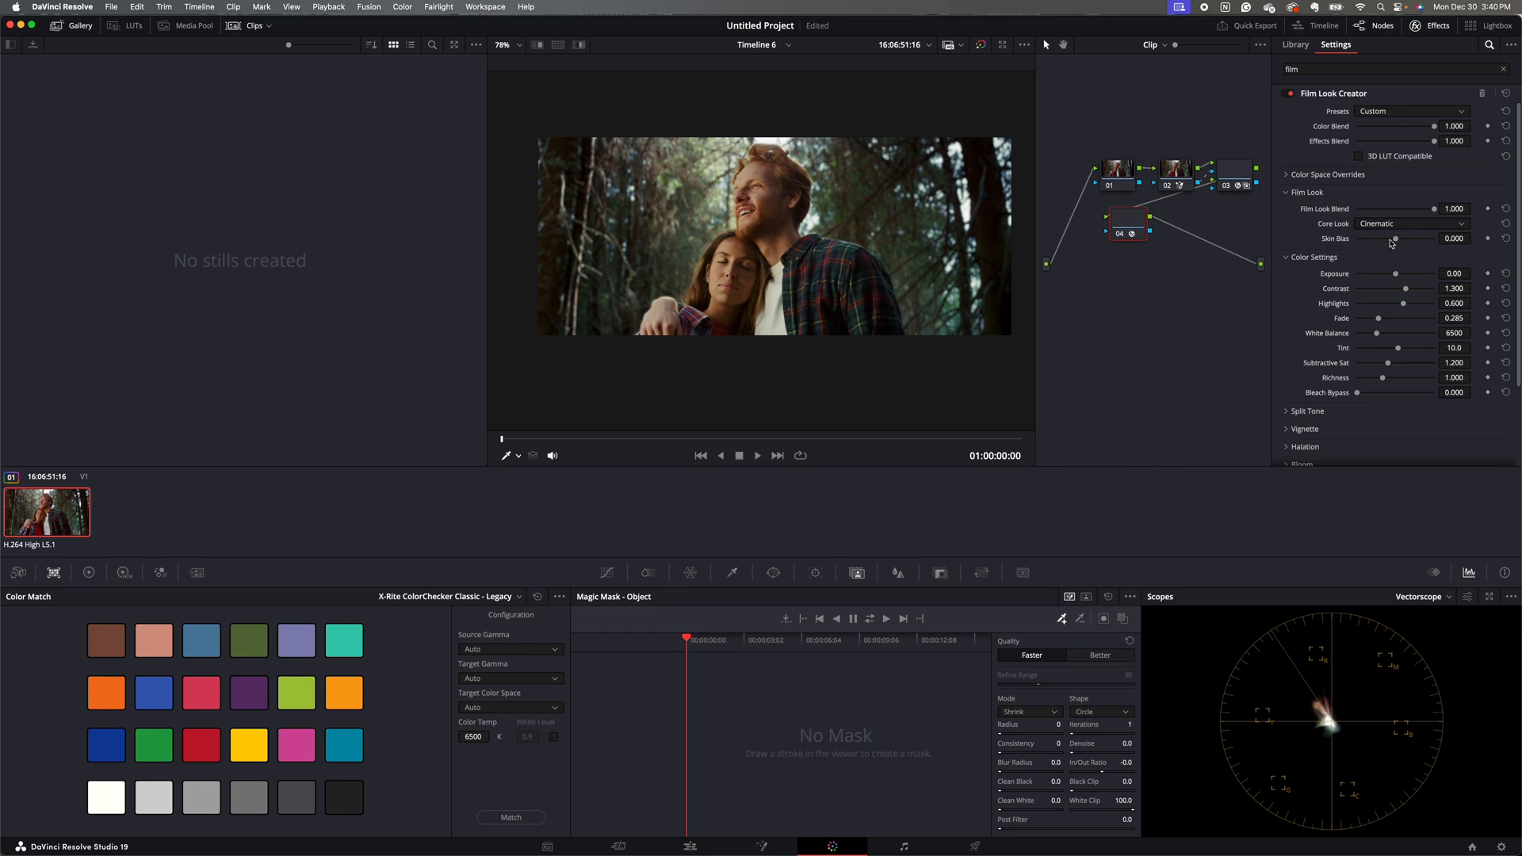
pyautogui.moveTo(1341, 368)
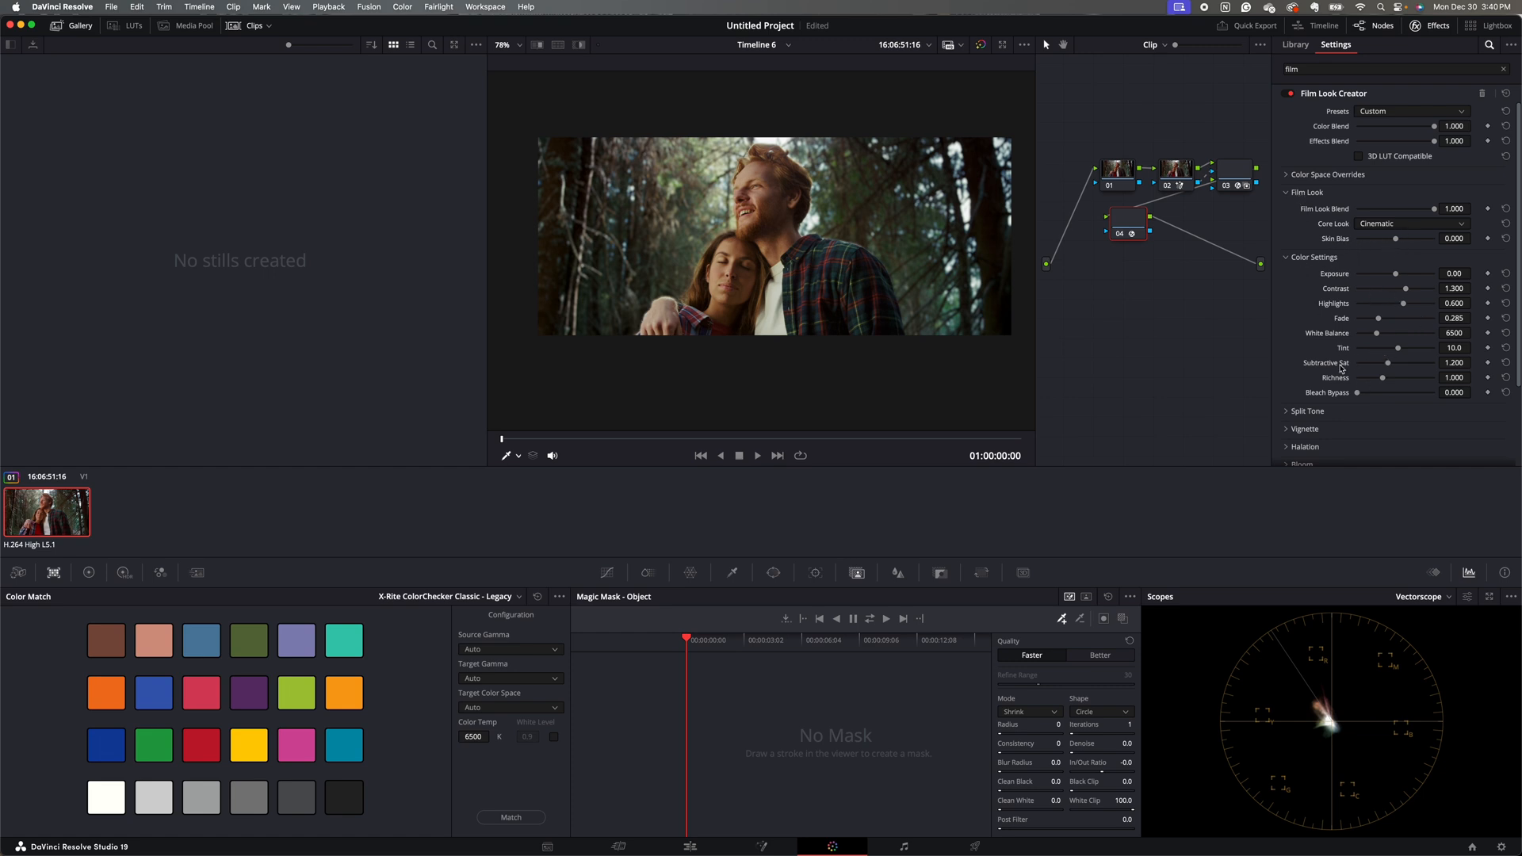
pyautogui.moveTo(1327, 387)
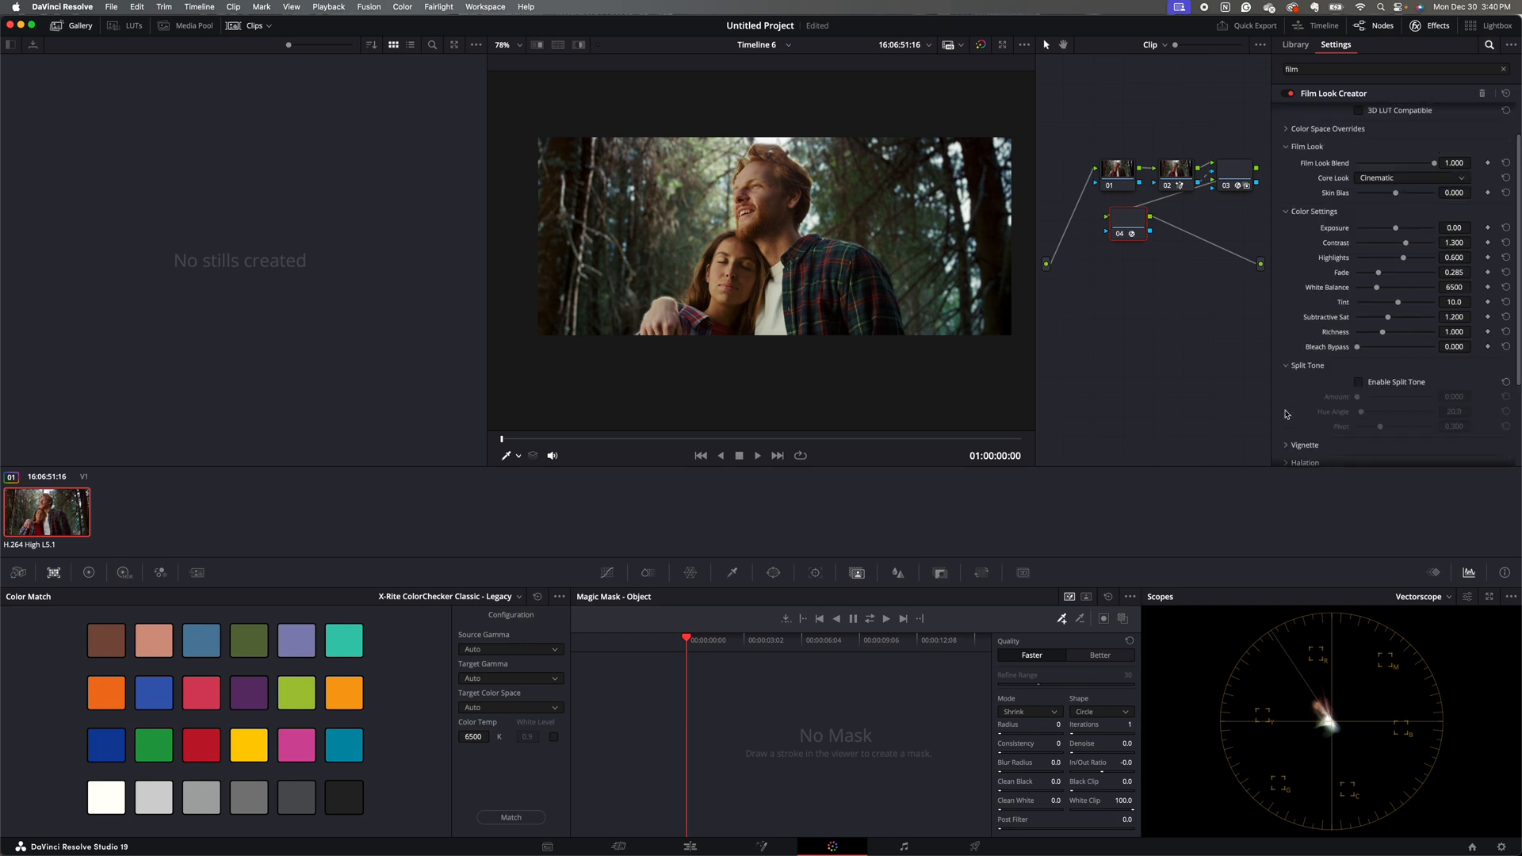
pyautogui.moveTo(1316, 388)
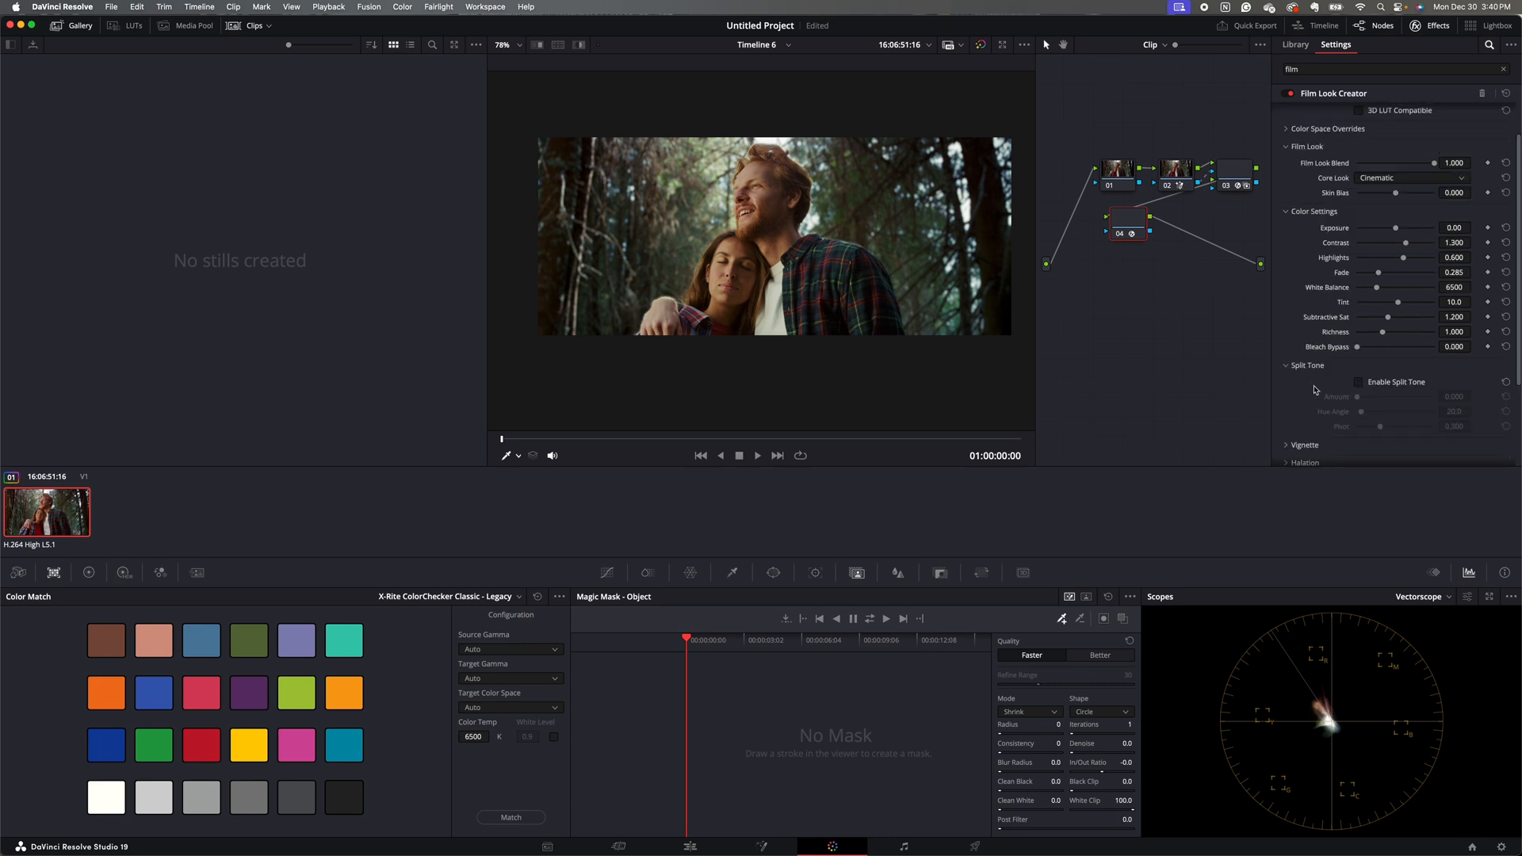
# Expand the Vignette, Halation, Bloom, Grain and Flicker sections of the Film Look Creator
pyautogui.click(1305, 444)
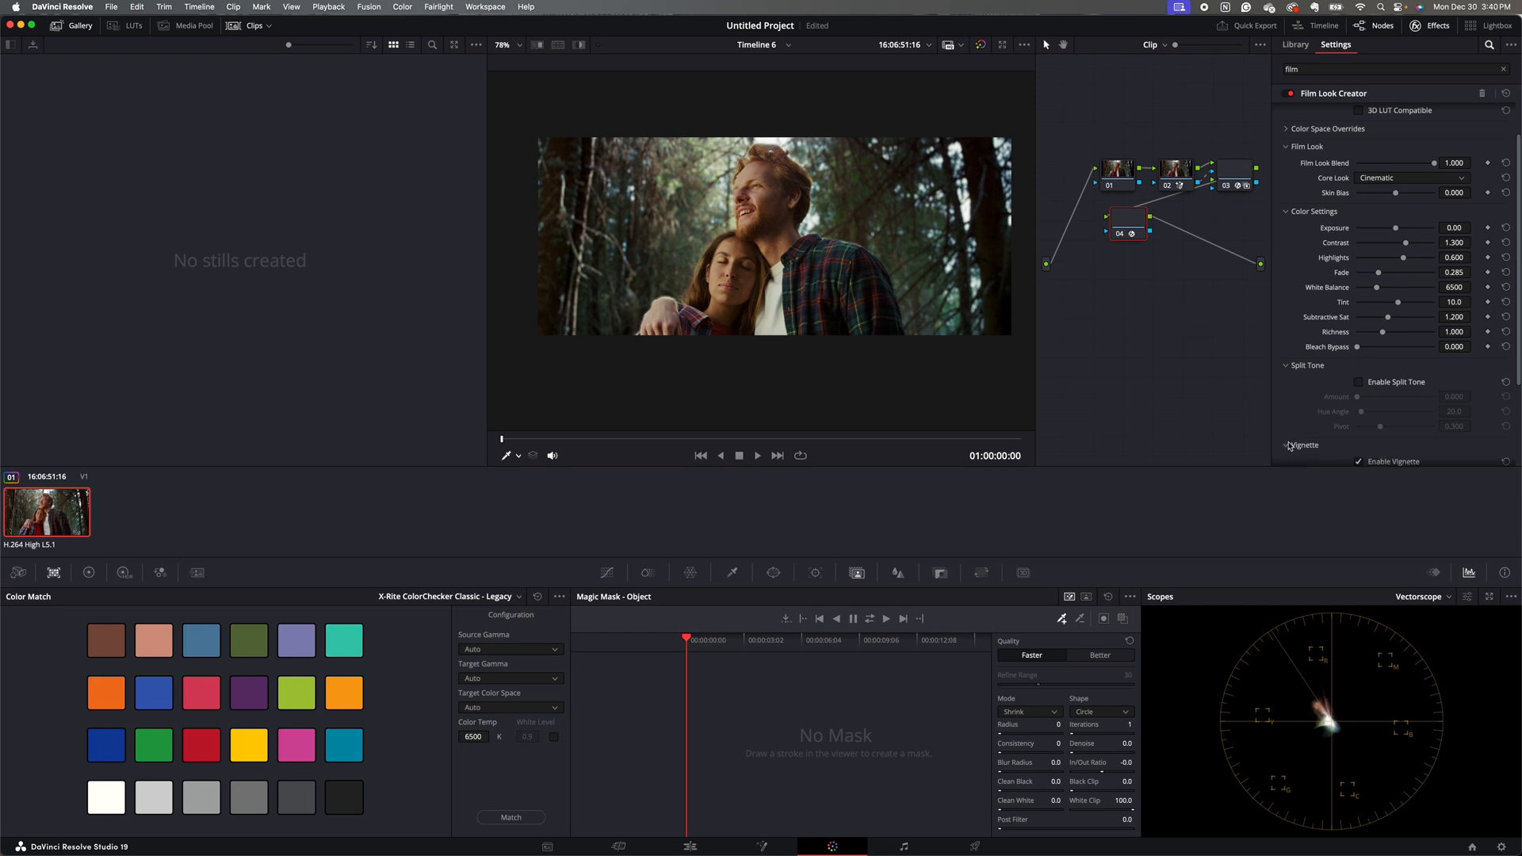
pyautogui.scroll(-3)
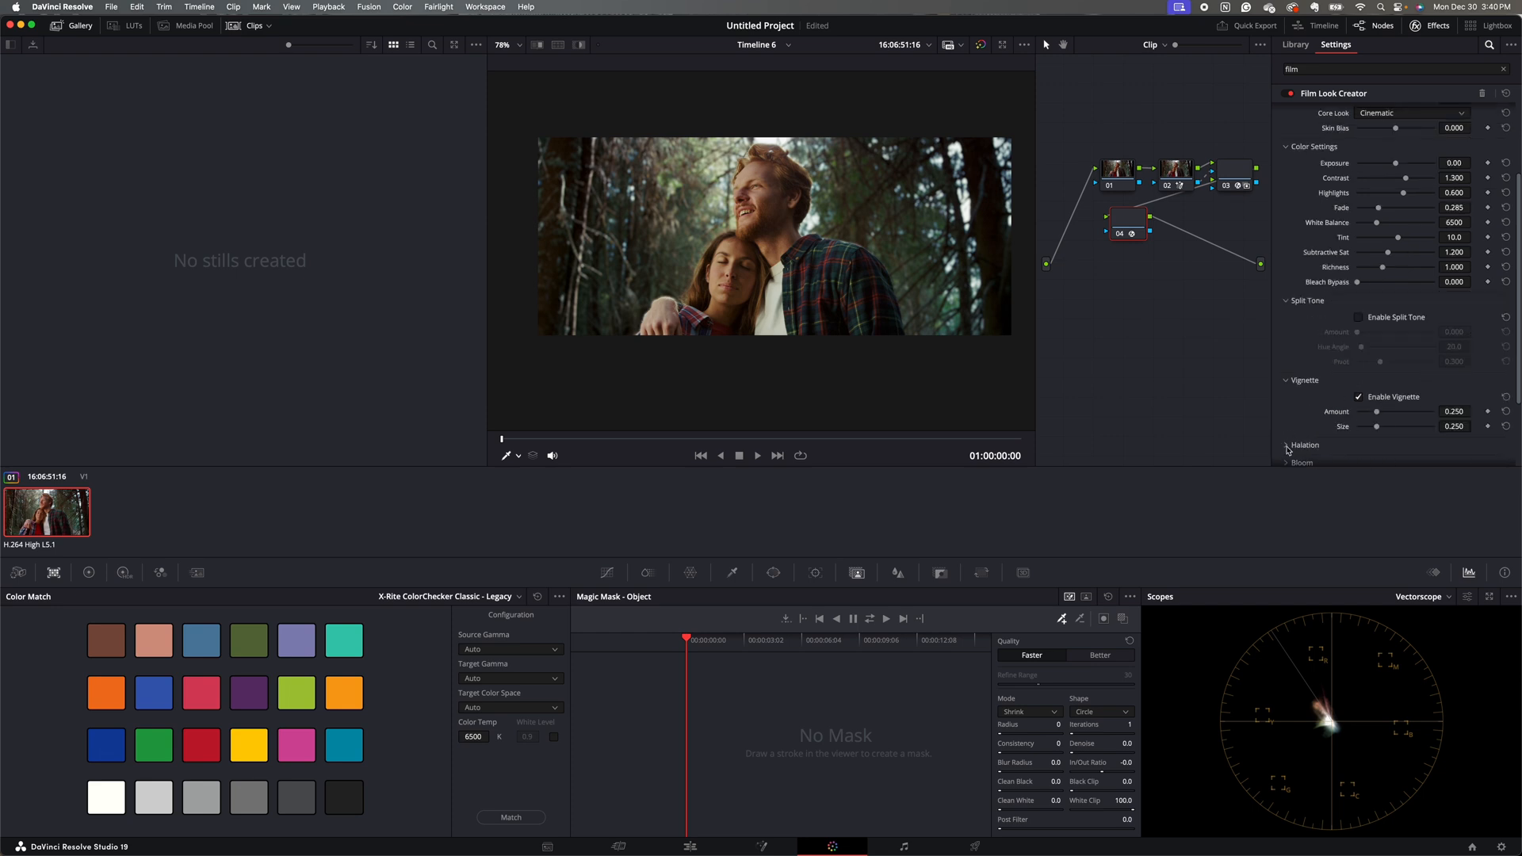
pyautogui.click(1287, 444)
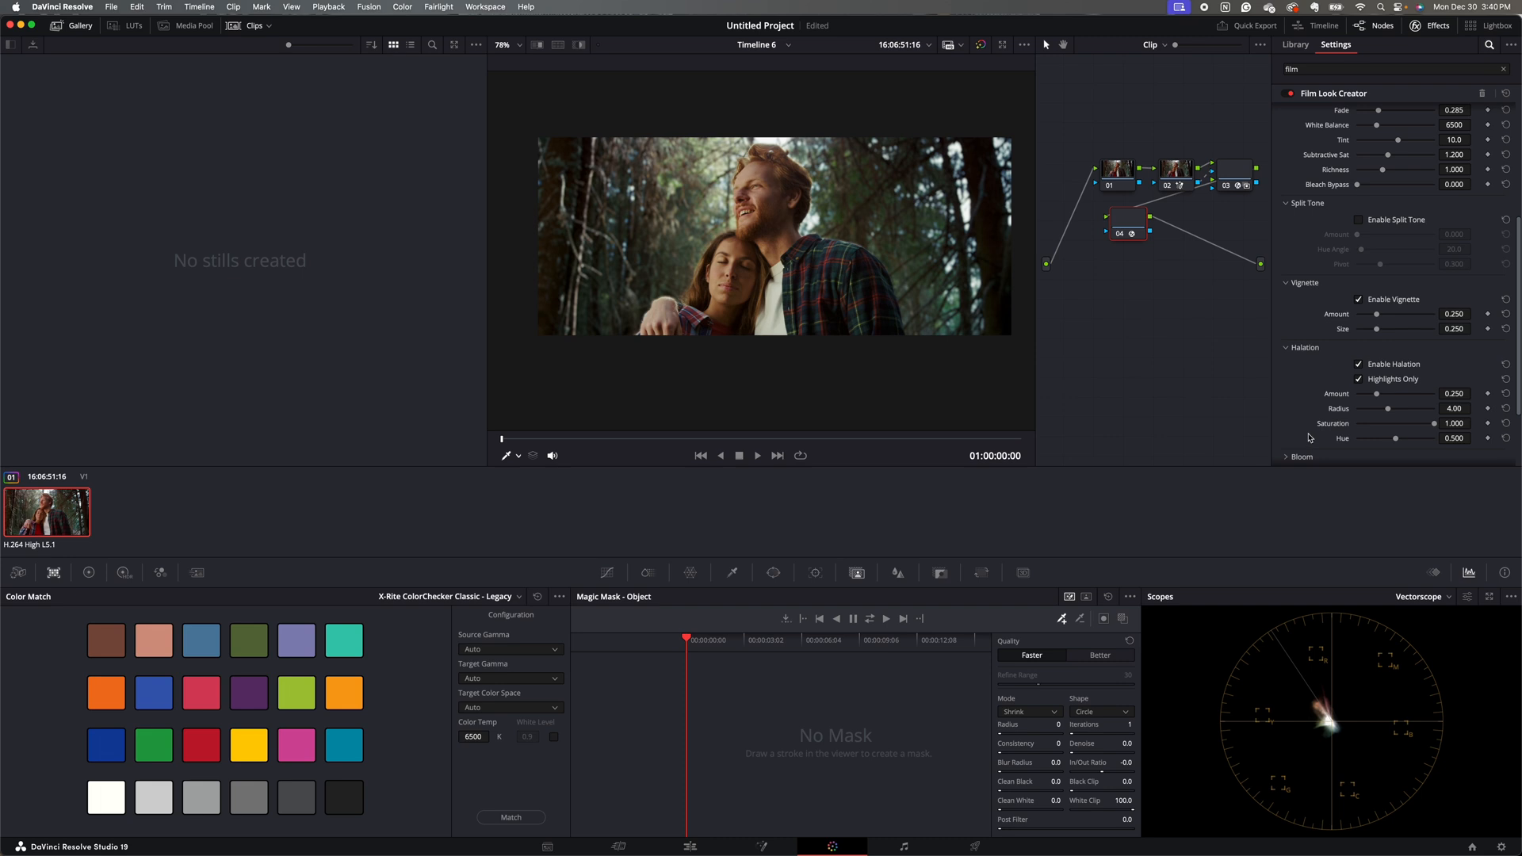
pyautogui.moveTo(1294, 439)
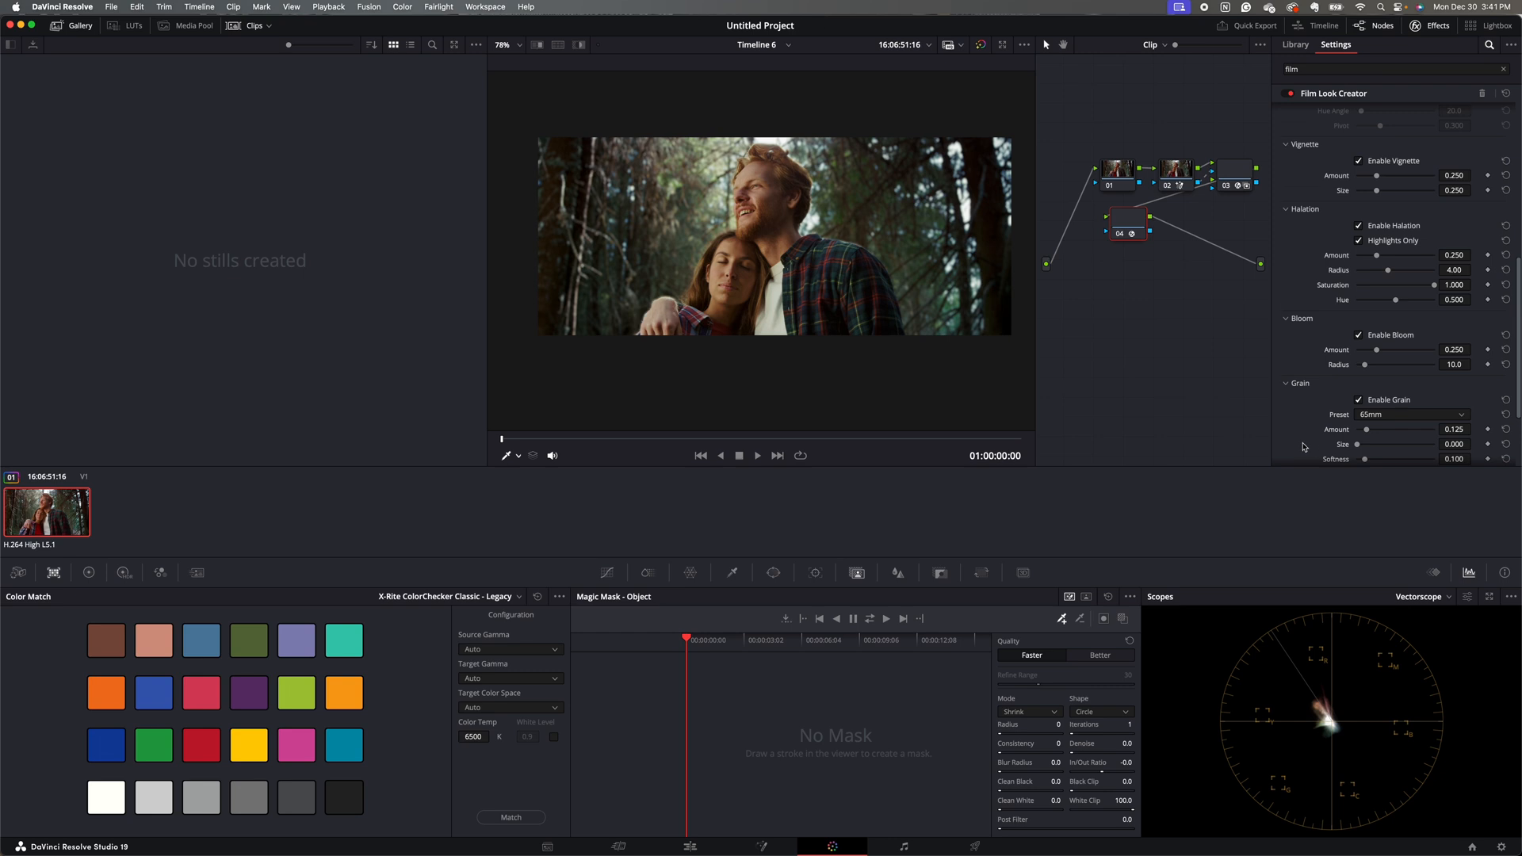
pyautogui.scroll(-3)
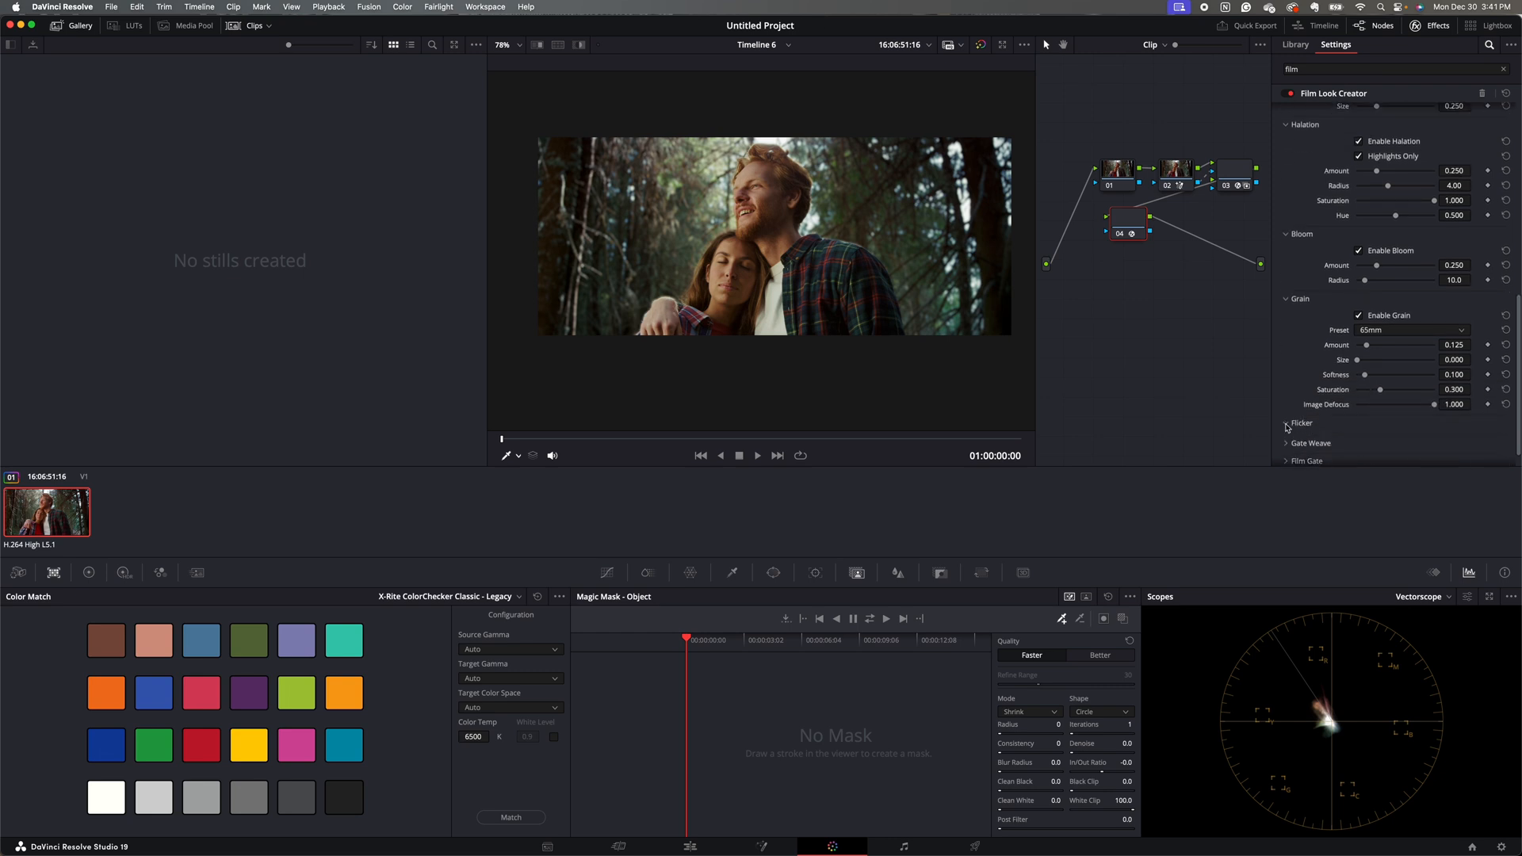
pyautogui.click(1287, 422)
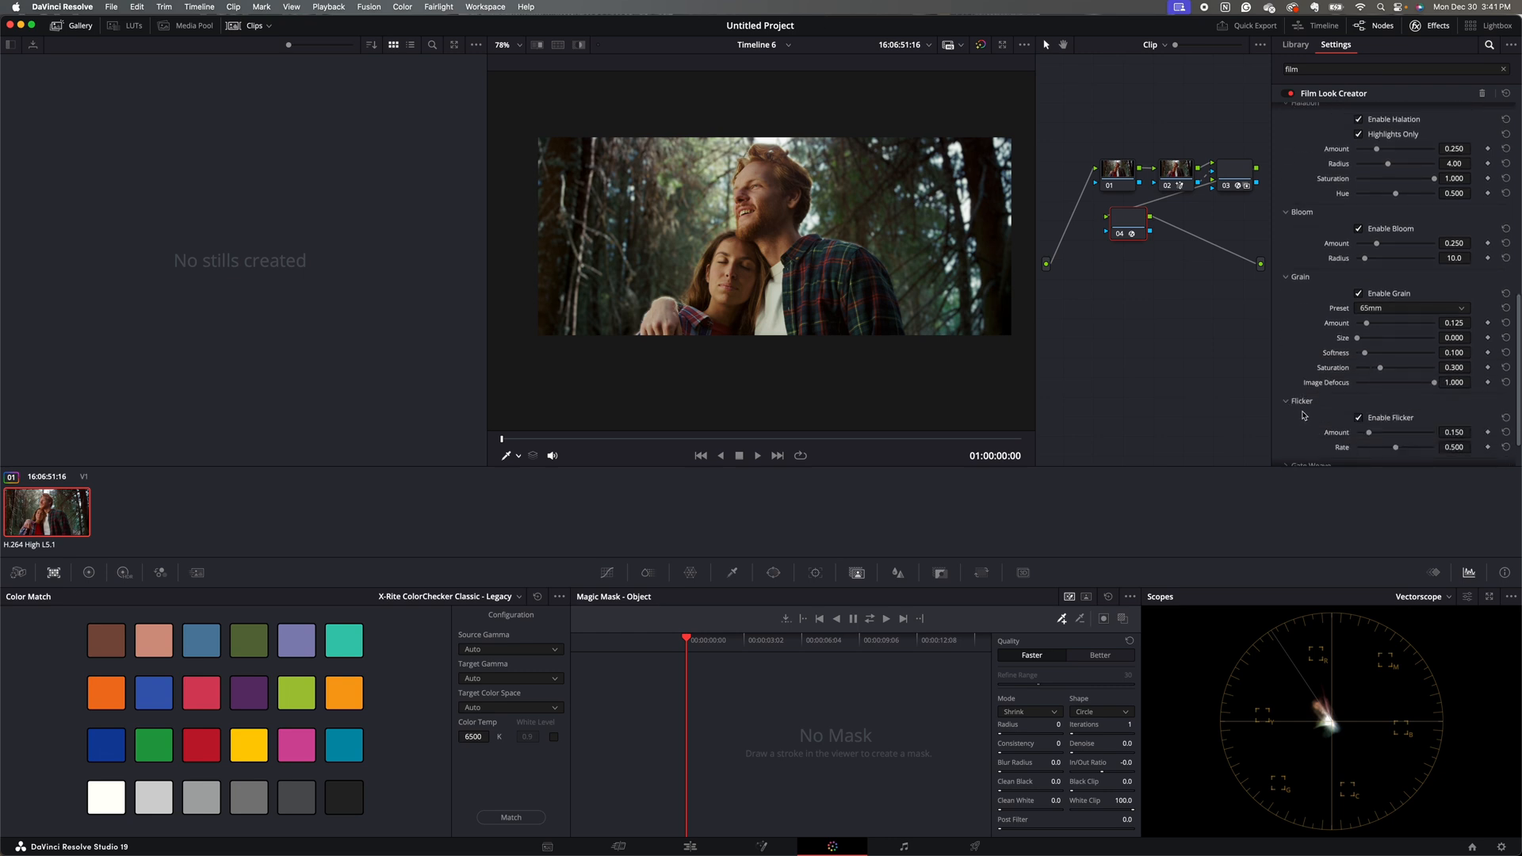
pyautogui.scroll(3)
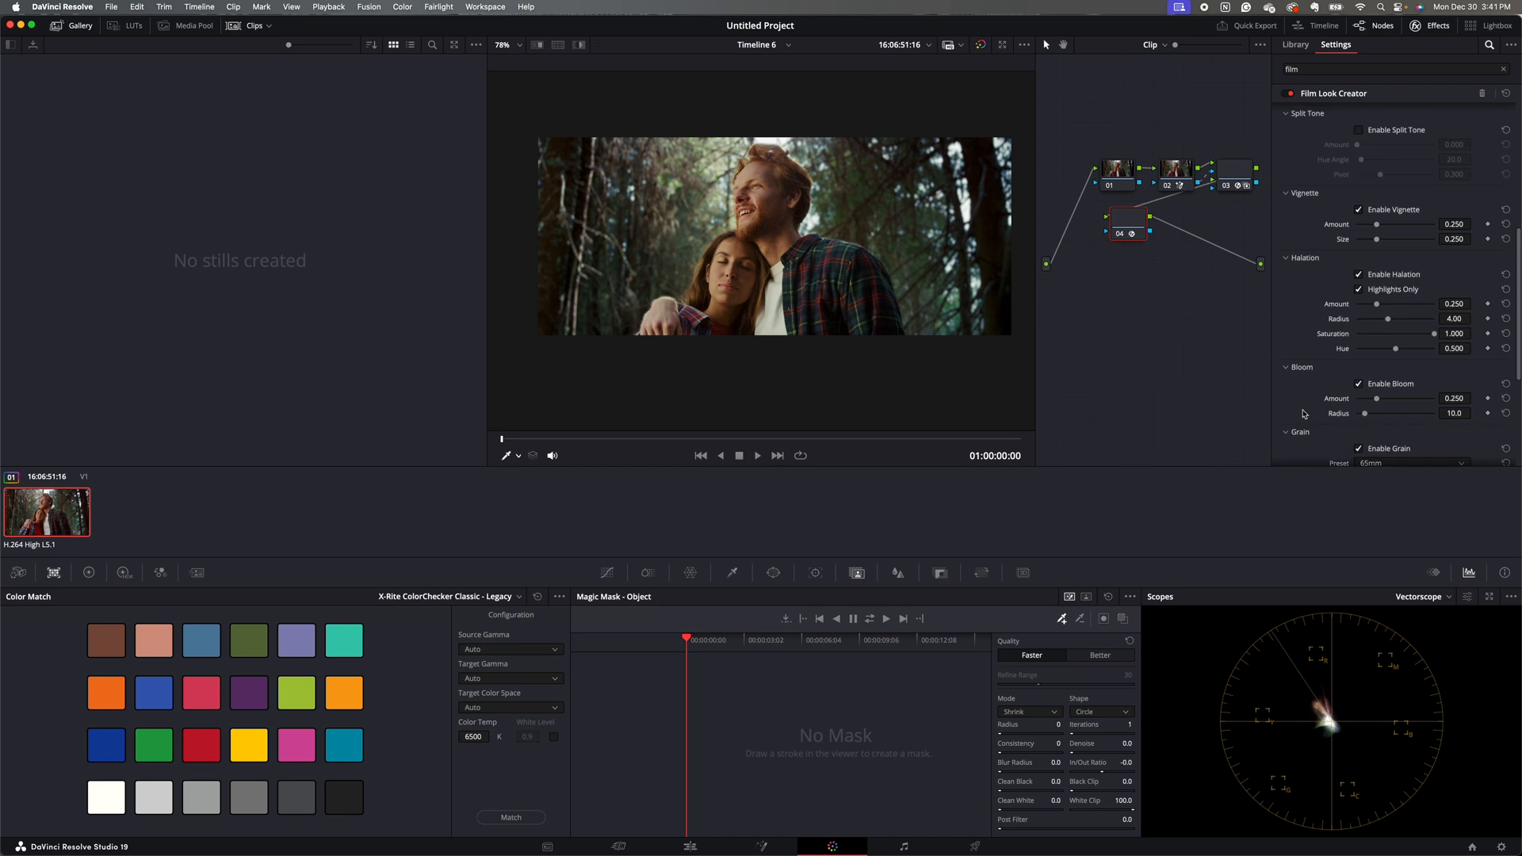
pyautogui.scroll(3)
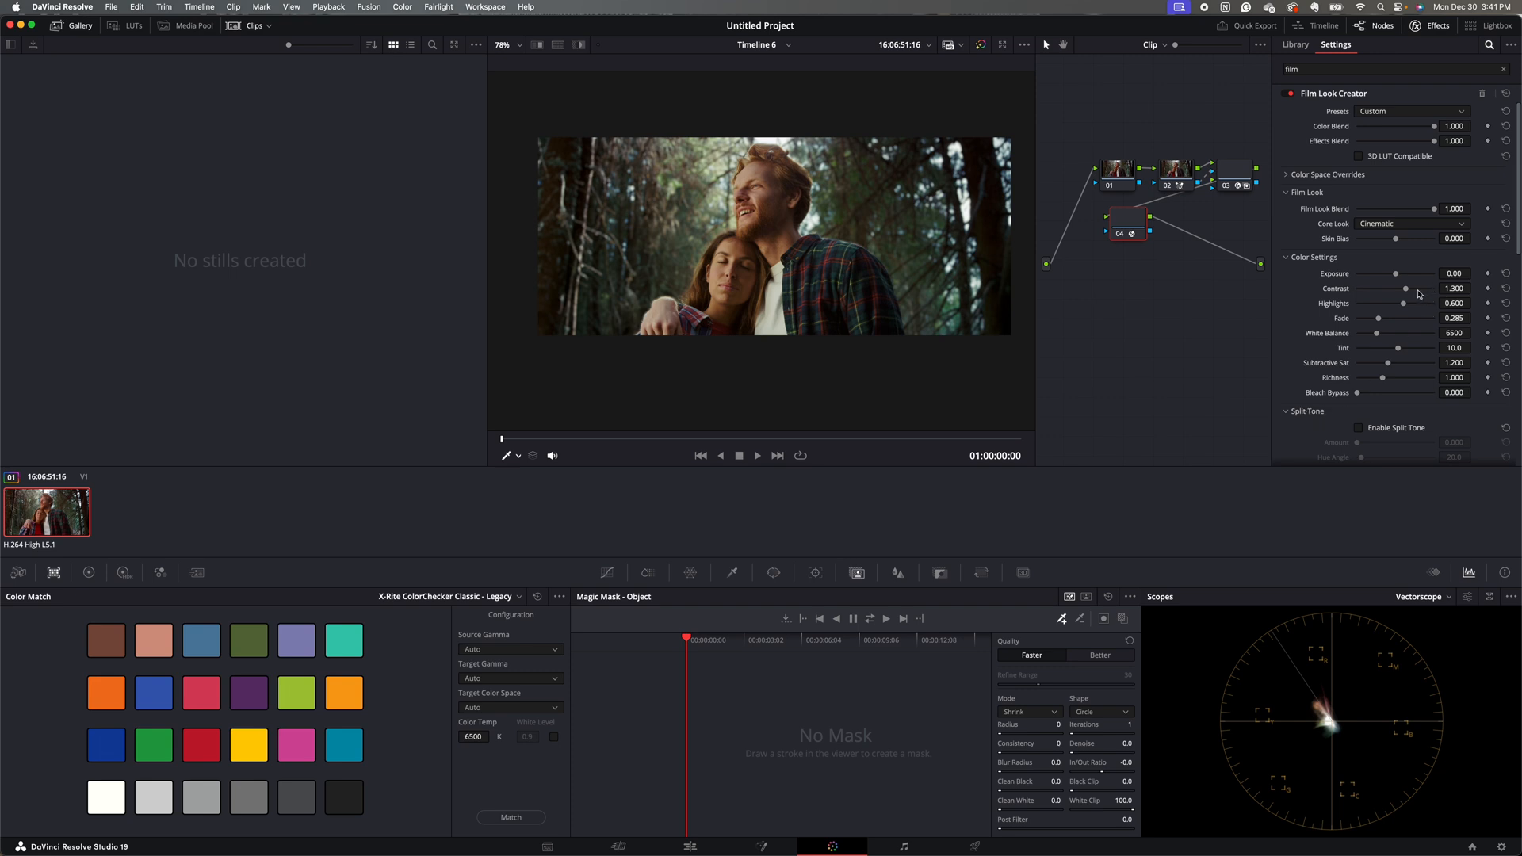
# Set Film Look Creator contrast to 1.052, skin bias 0.869 and subtractive saturation 1.615
pyautogui.click(1474, 287)
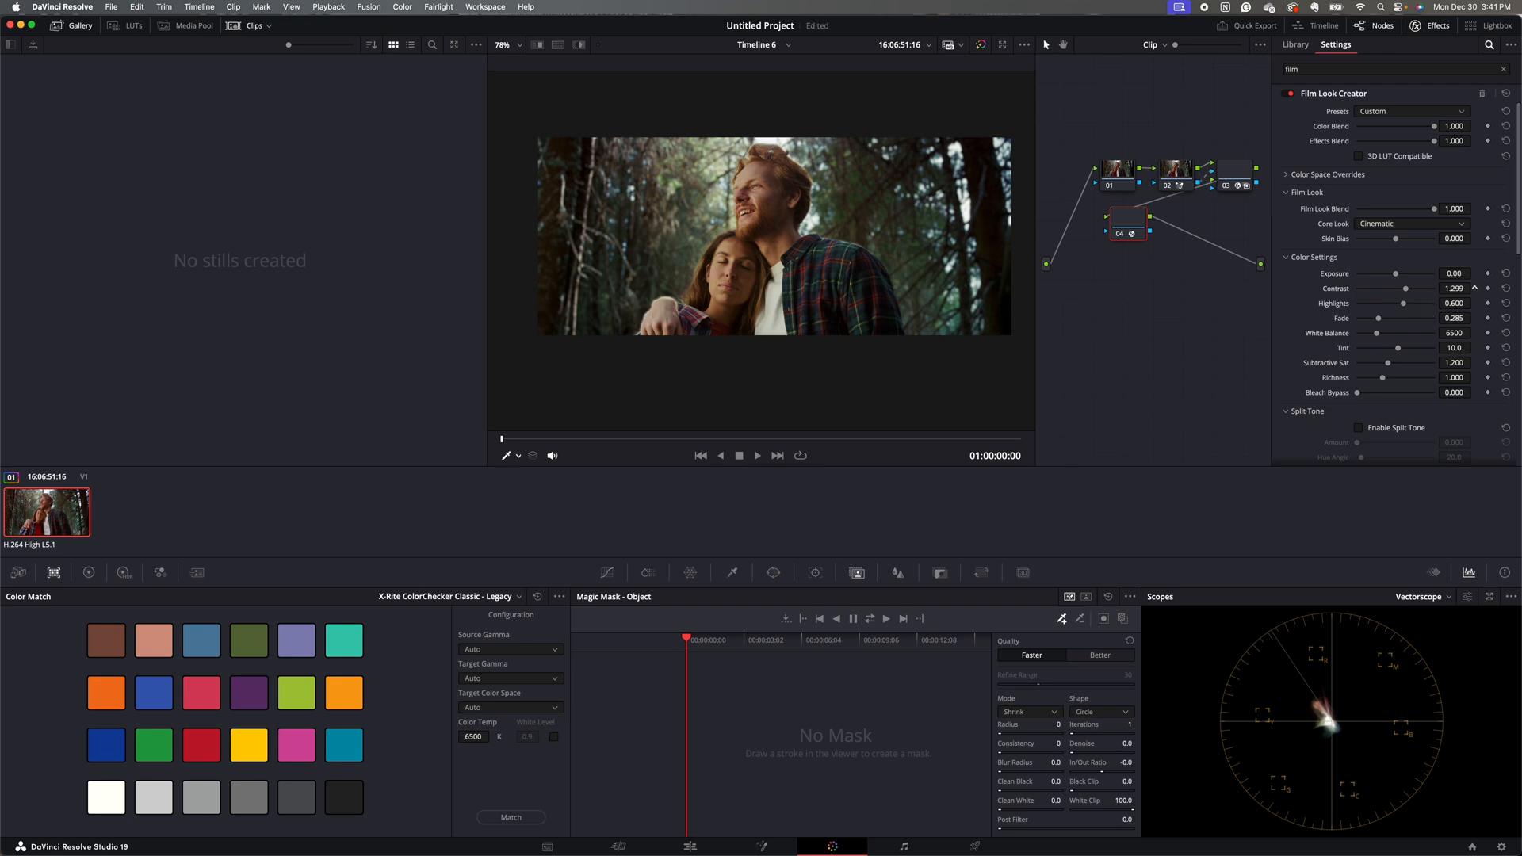
pyautogui.click(1473, 289)
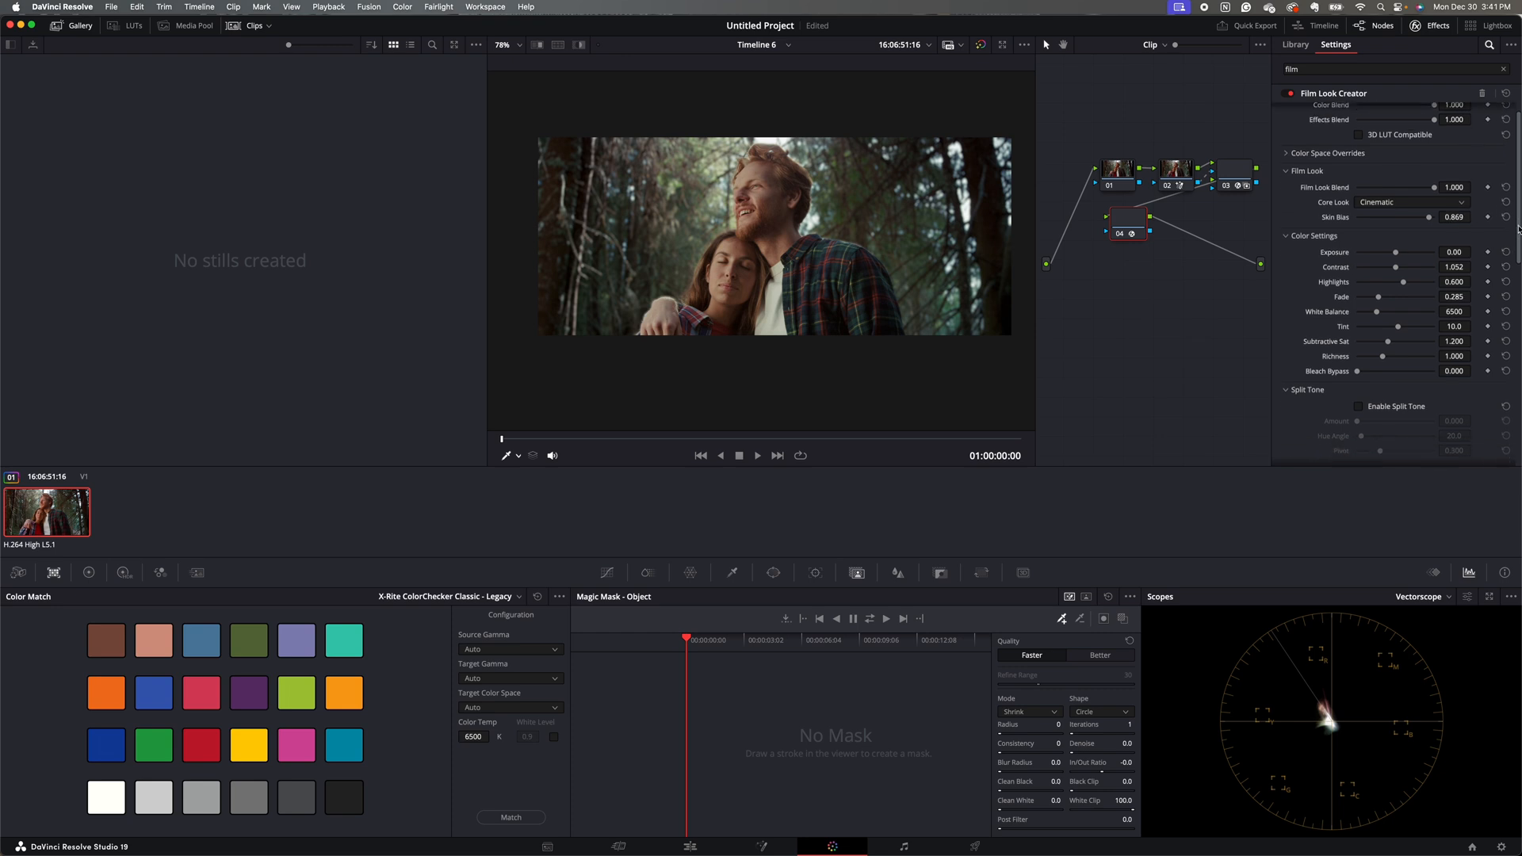
pyautogui.scroll(-3)
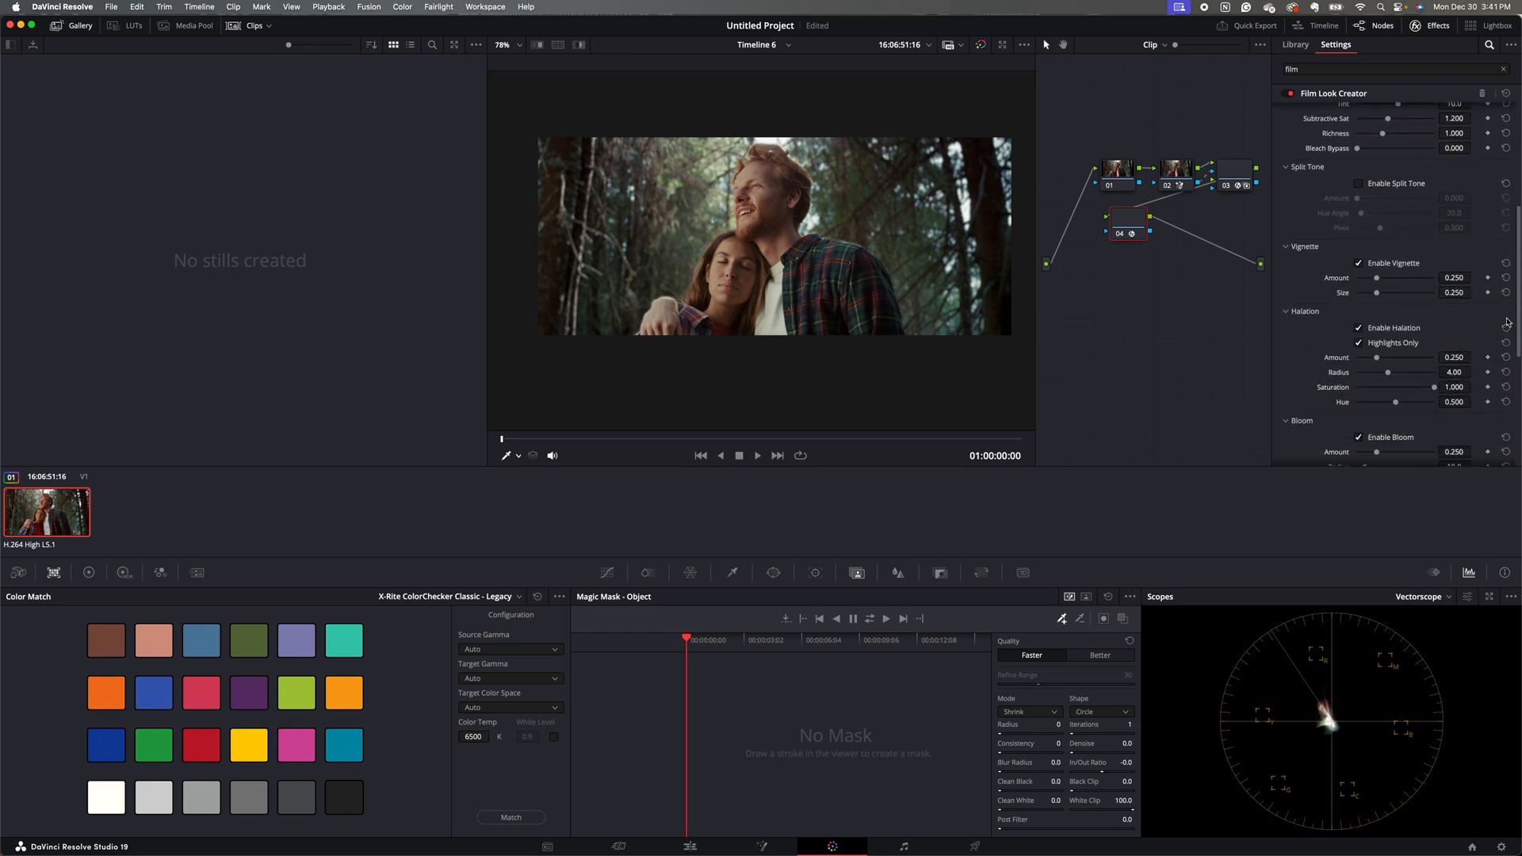
pyautogui.scroll(3)
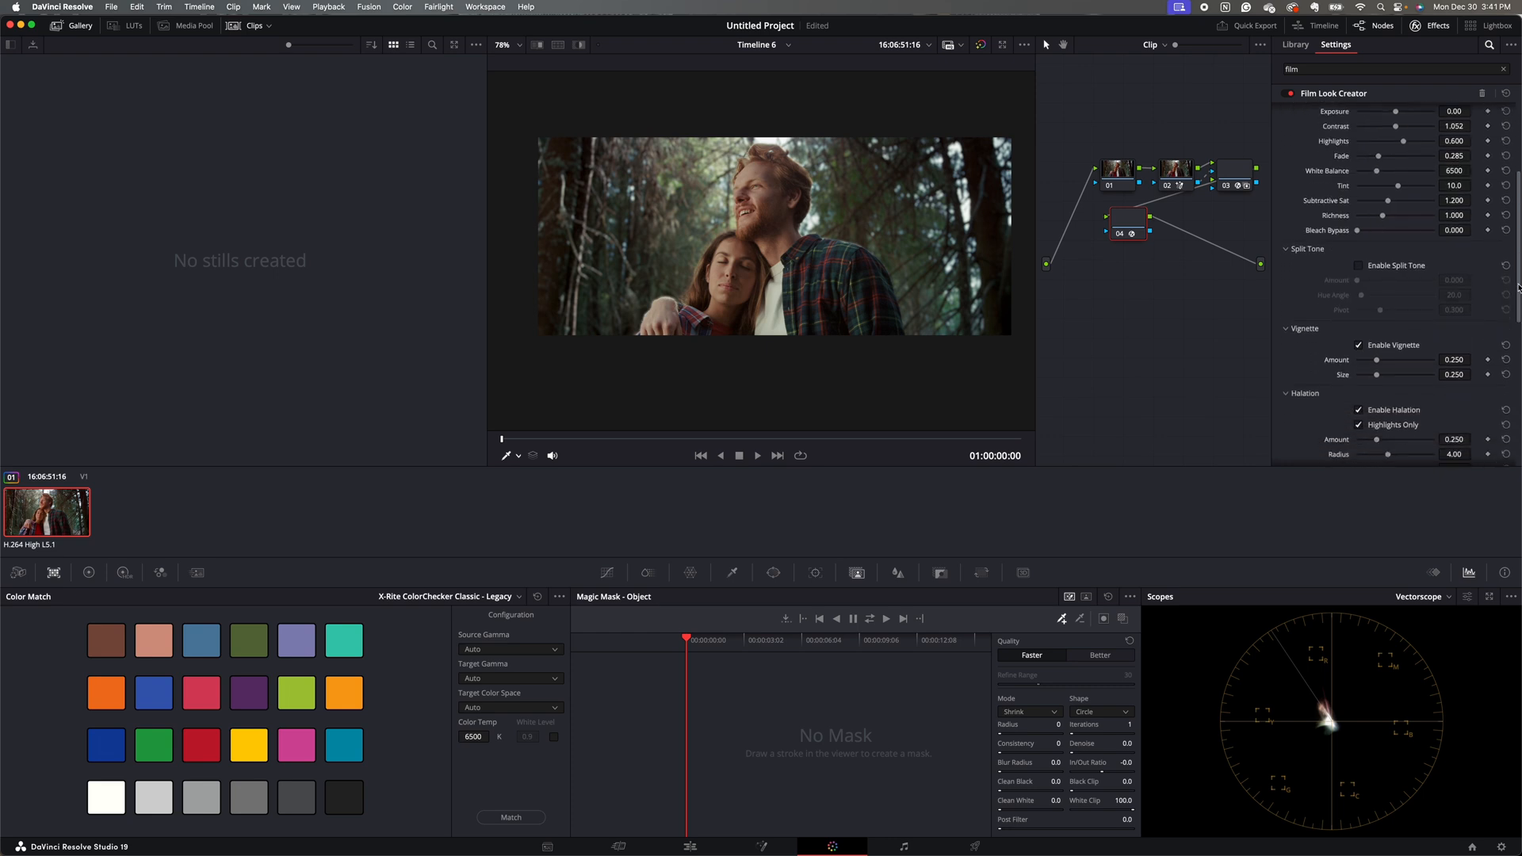
pyautogui.scroll(-3)
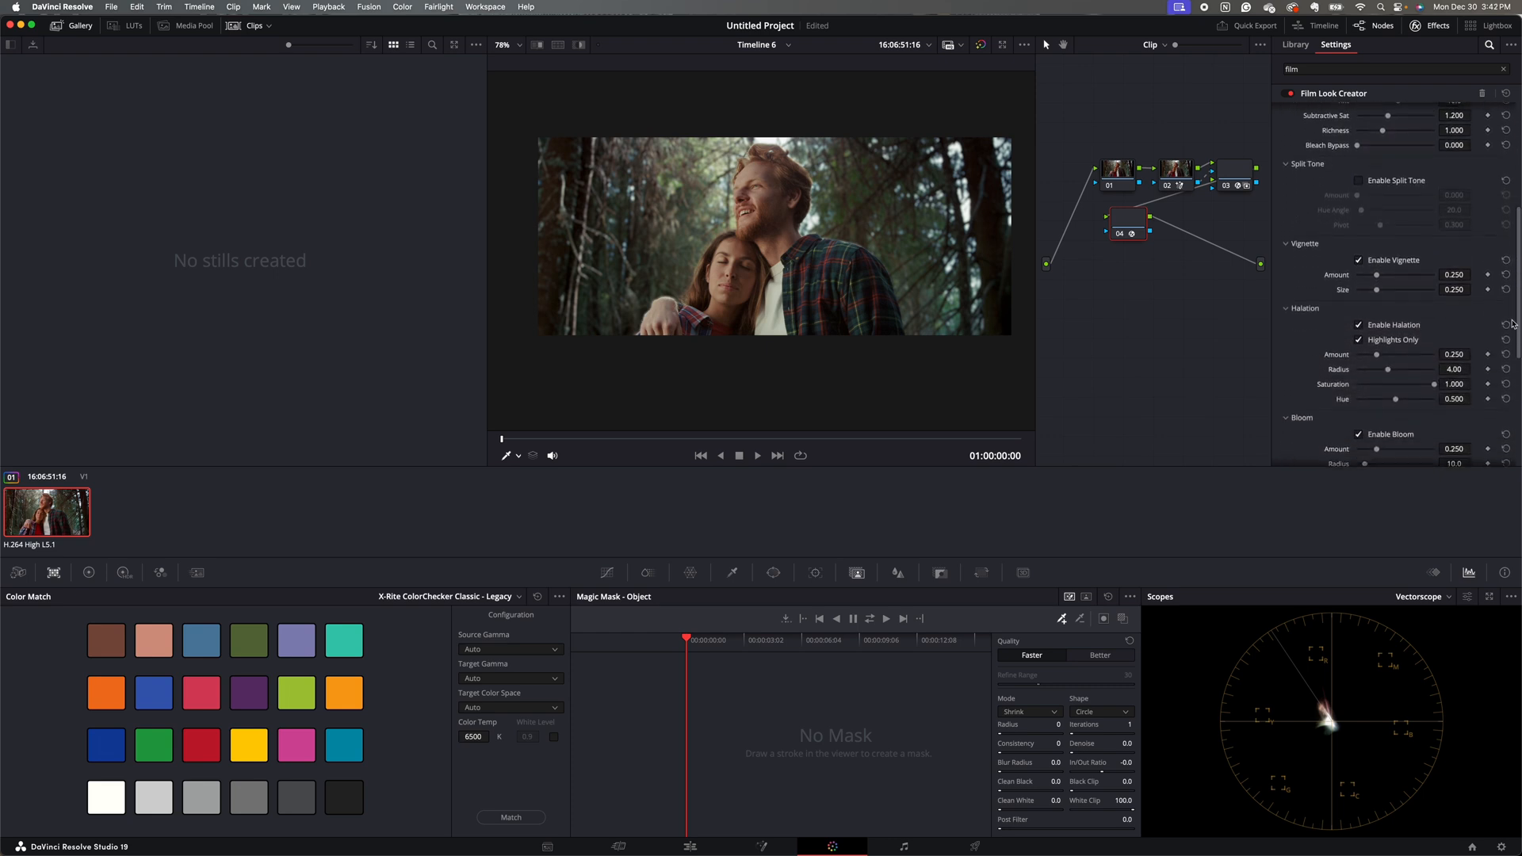
pyautogui.scroll(3)
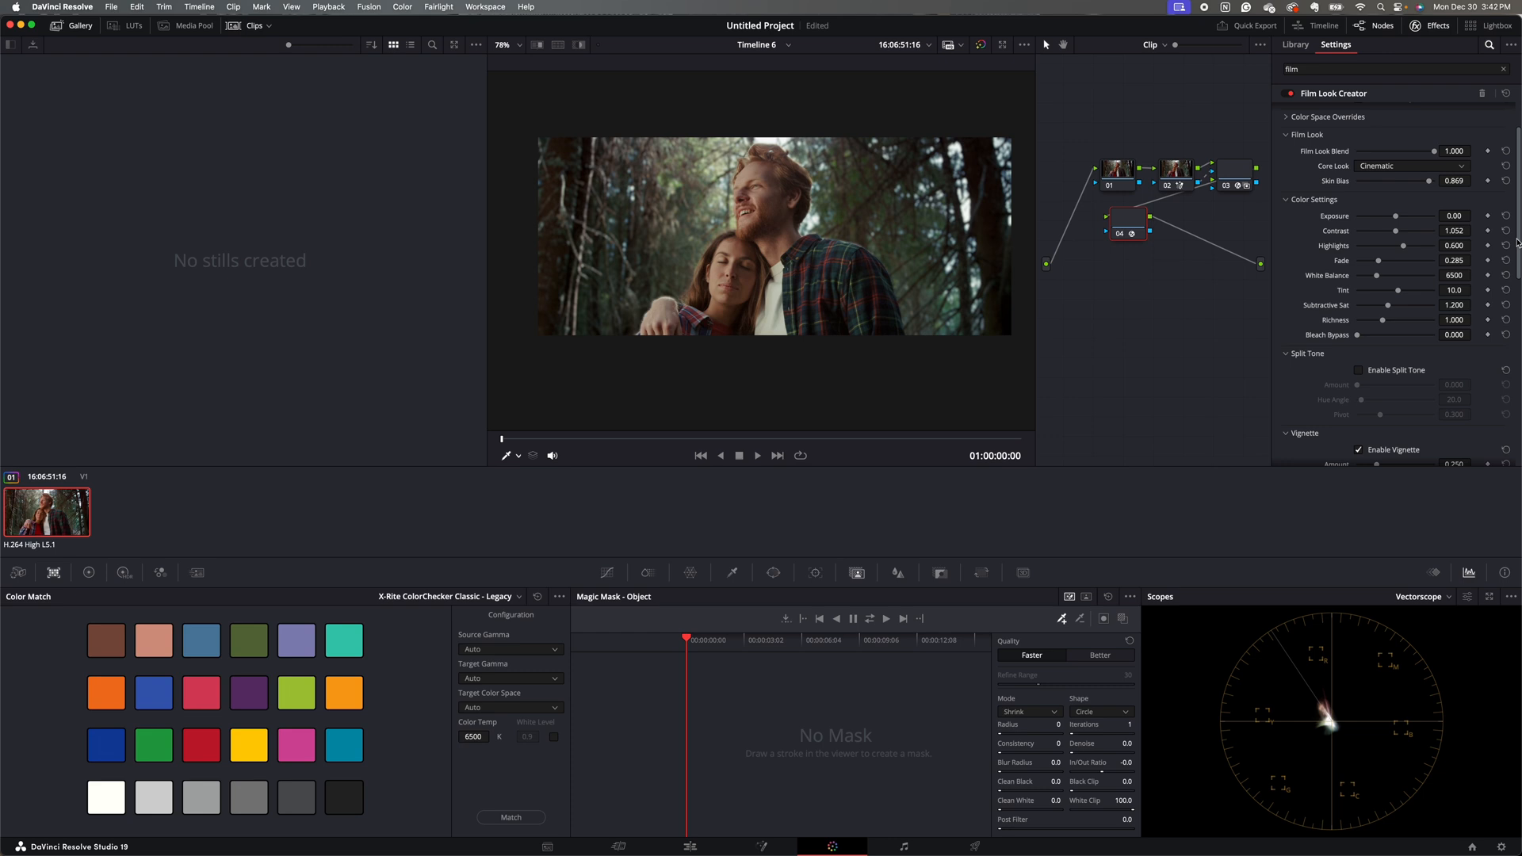
pyautogui.moveTo(1389, 309)
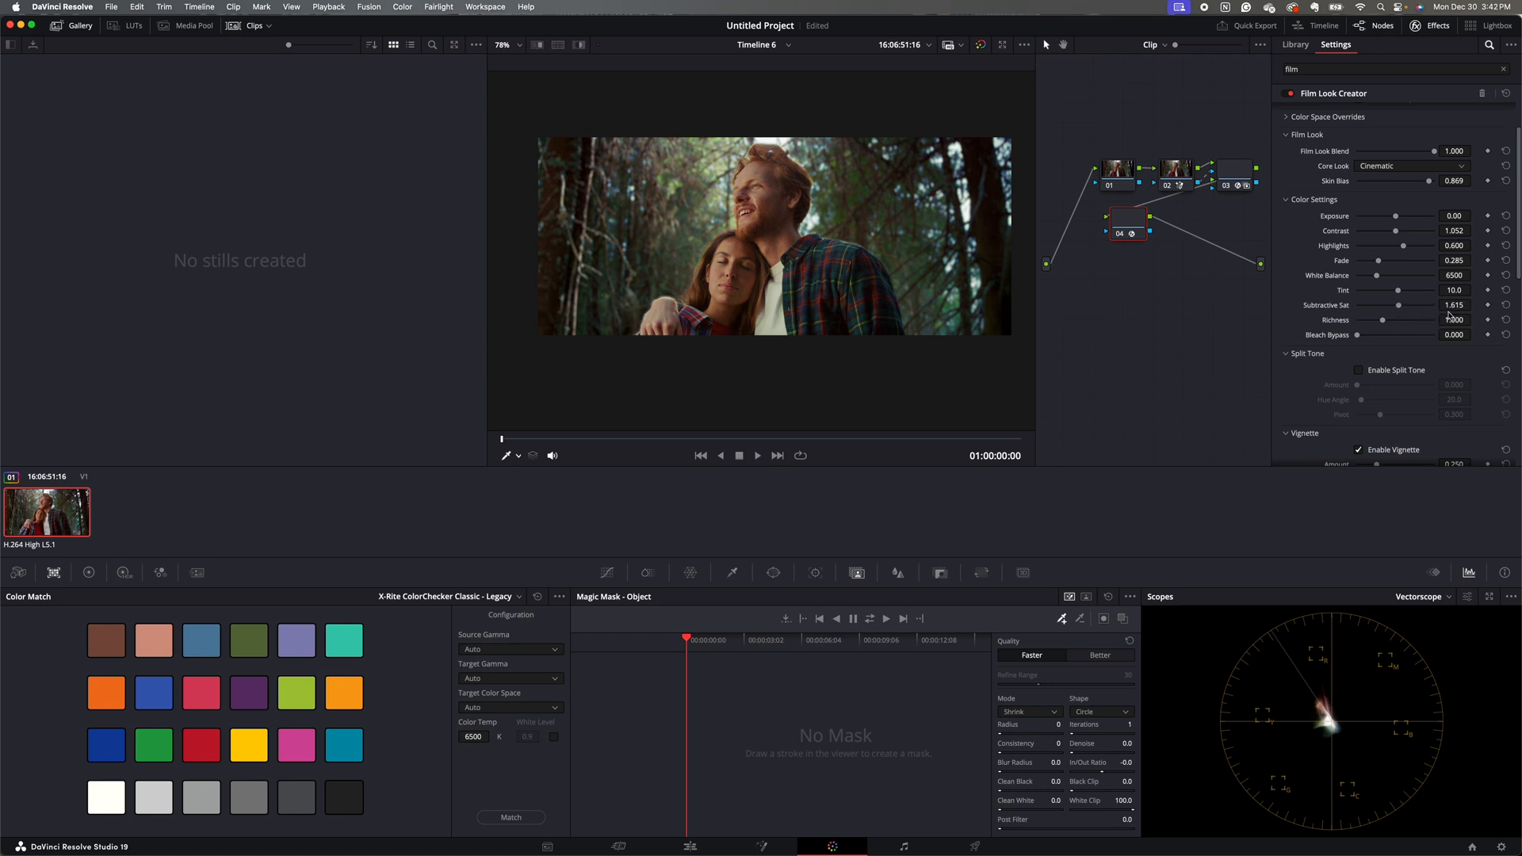
pyautogui.click(1454, 320)
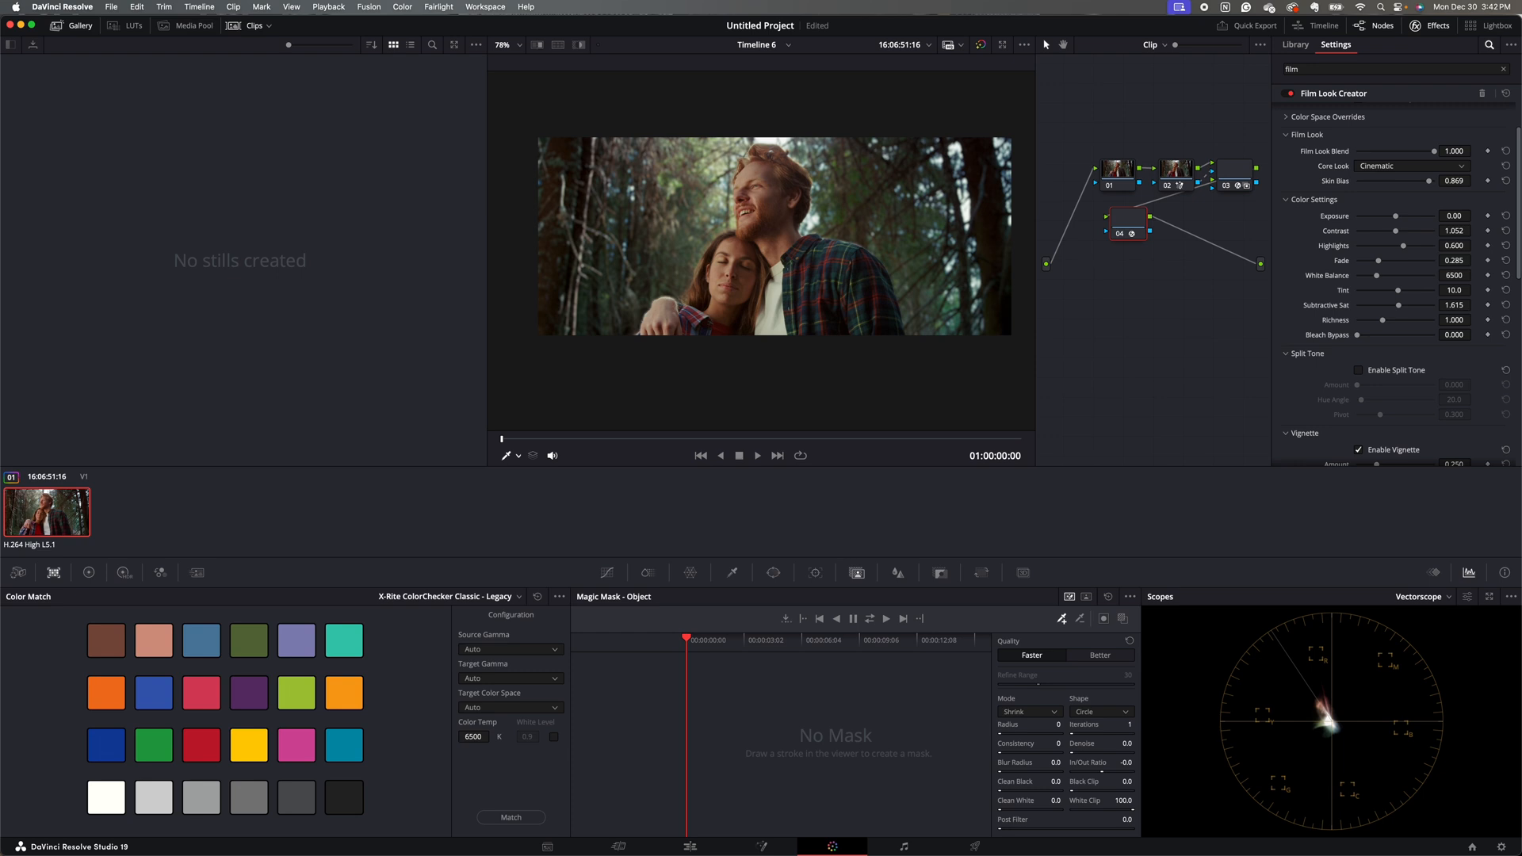
# Scroll to the bottom of the Film Look Creator settings to reach Global Blend
pyautogui.scroll(-3)
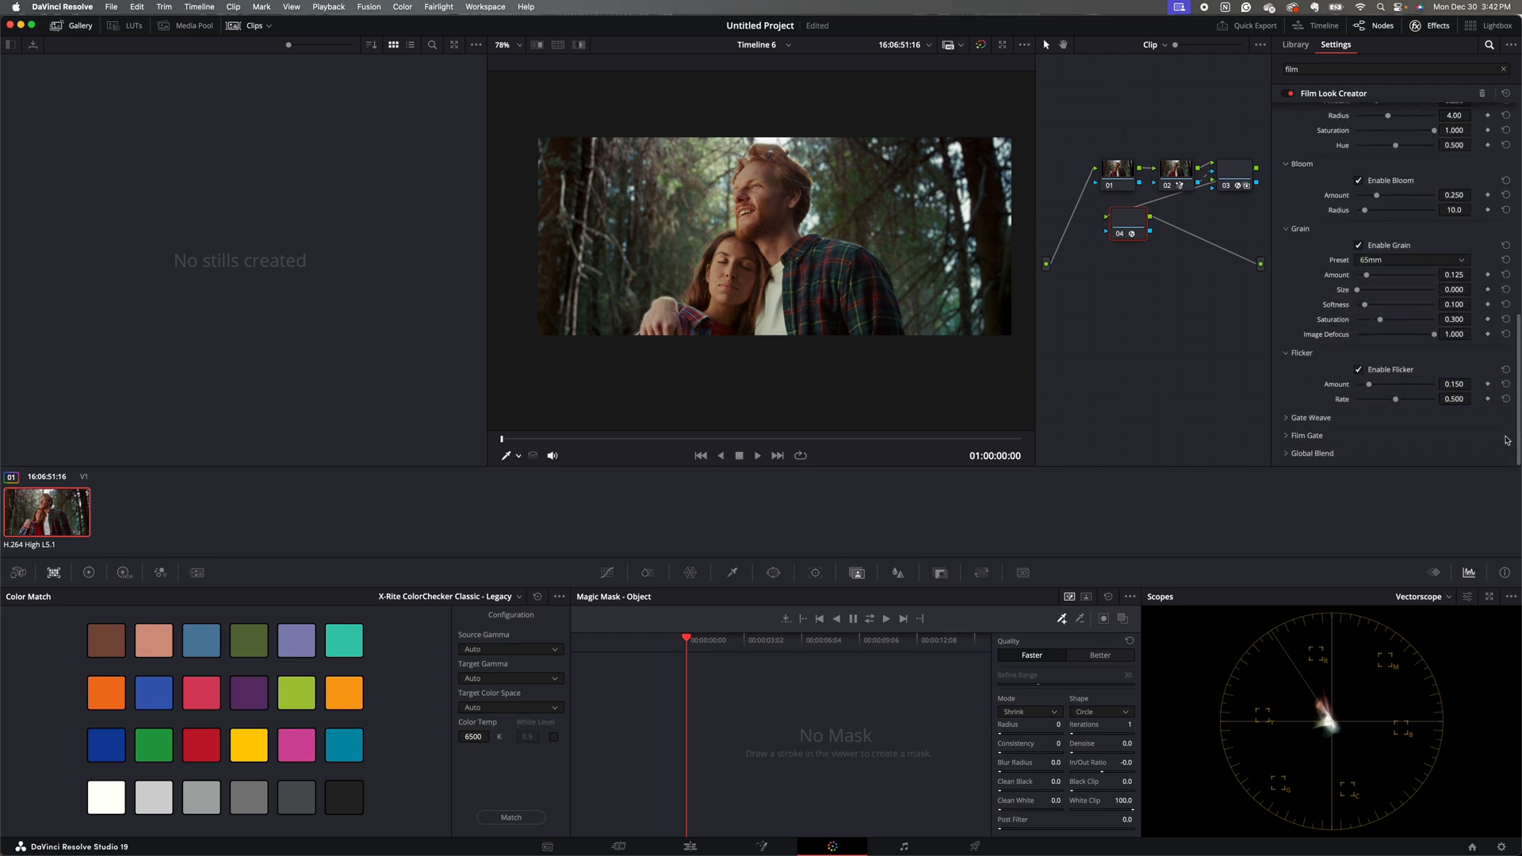
pyautogui.moveTo(1286, 456)
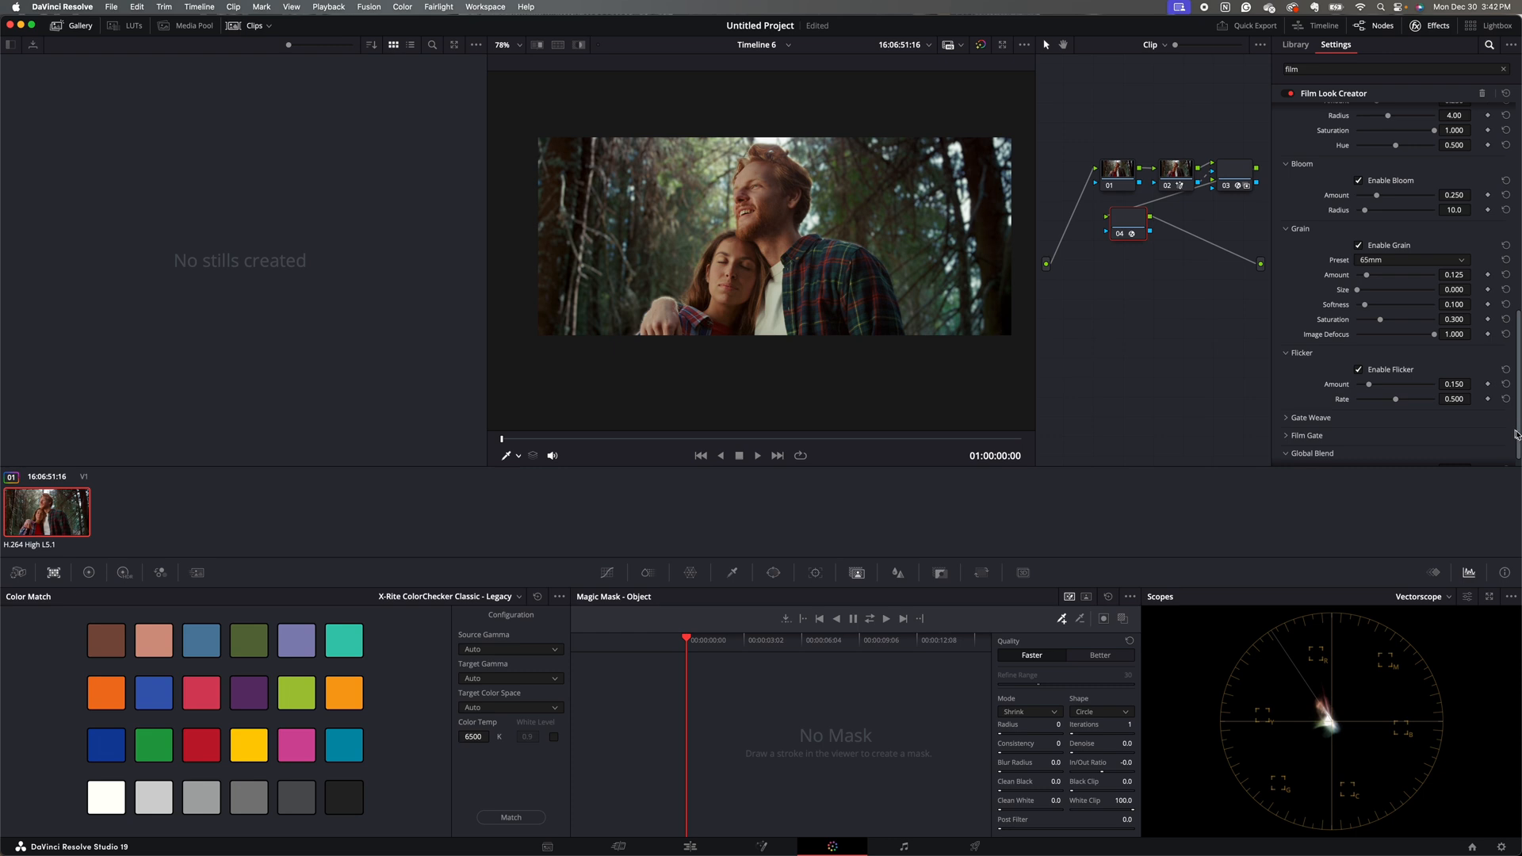
pyautogui.scroll(-3)
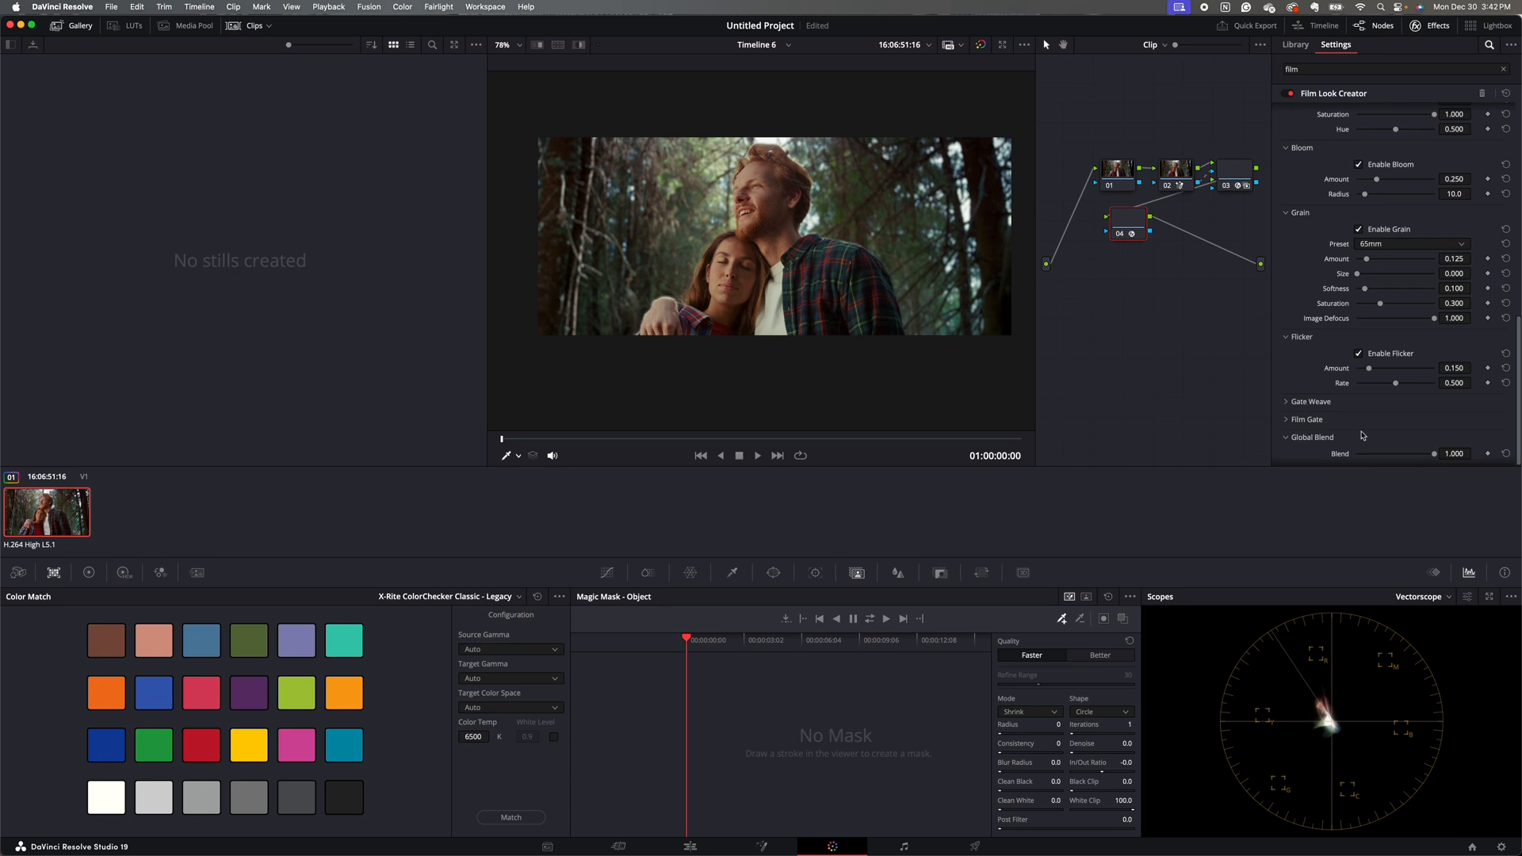
pyautogui.moveTo(1441, 463)
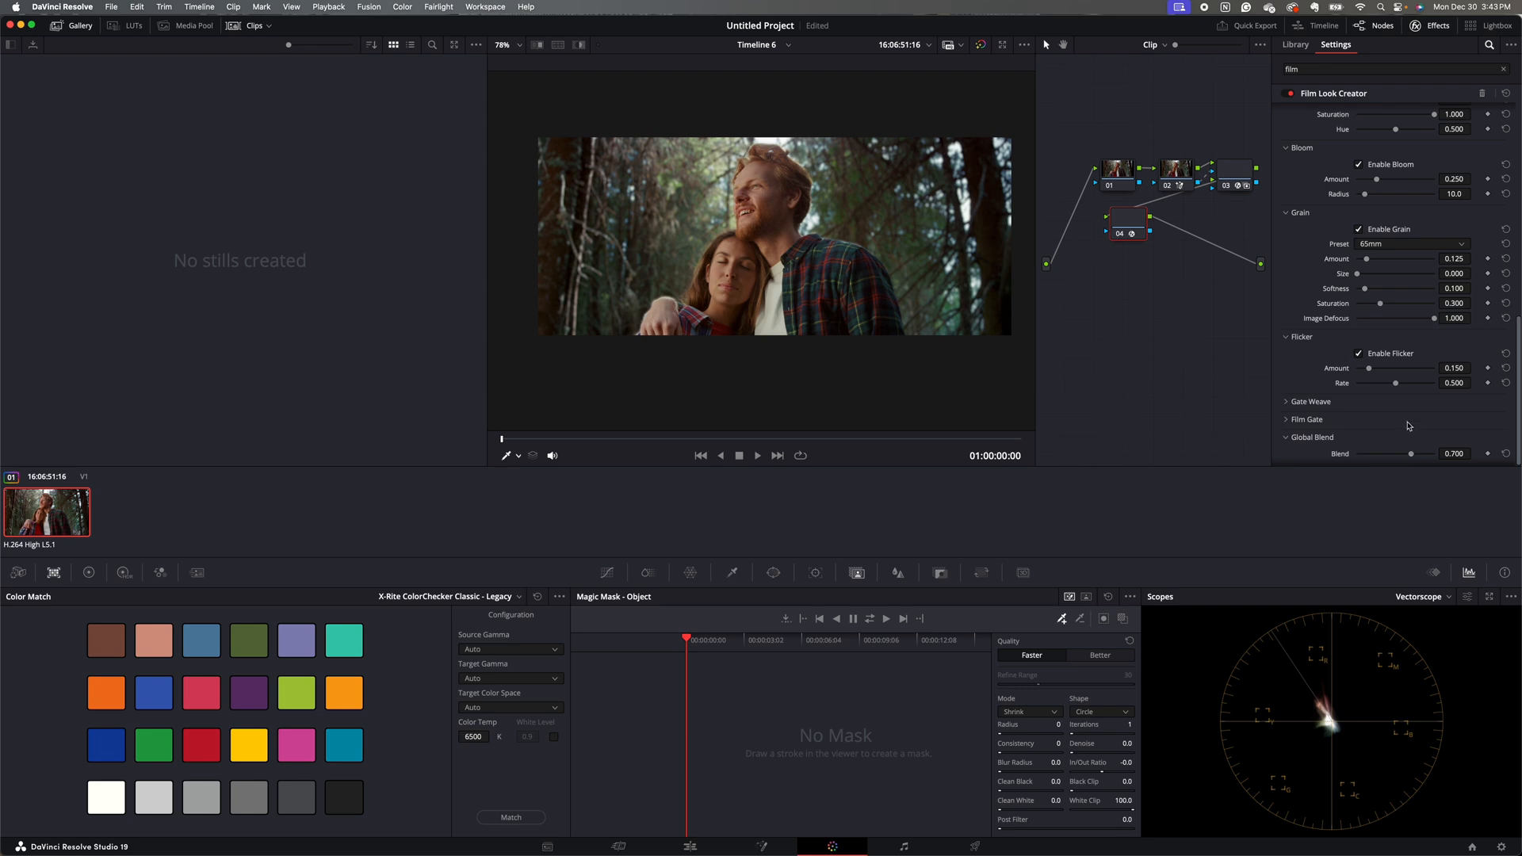
pyautogui.moveTo(1410, 428)
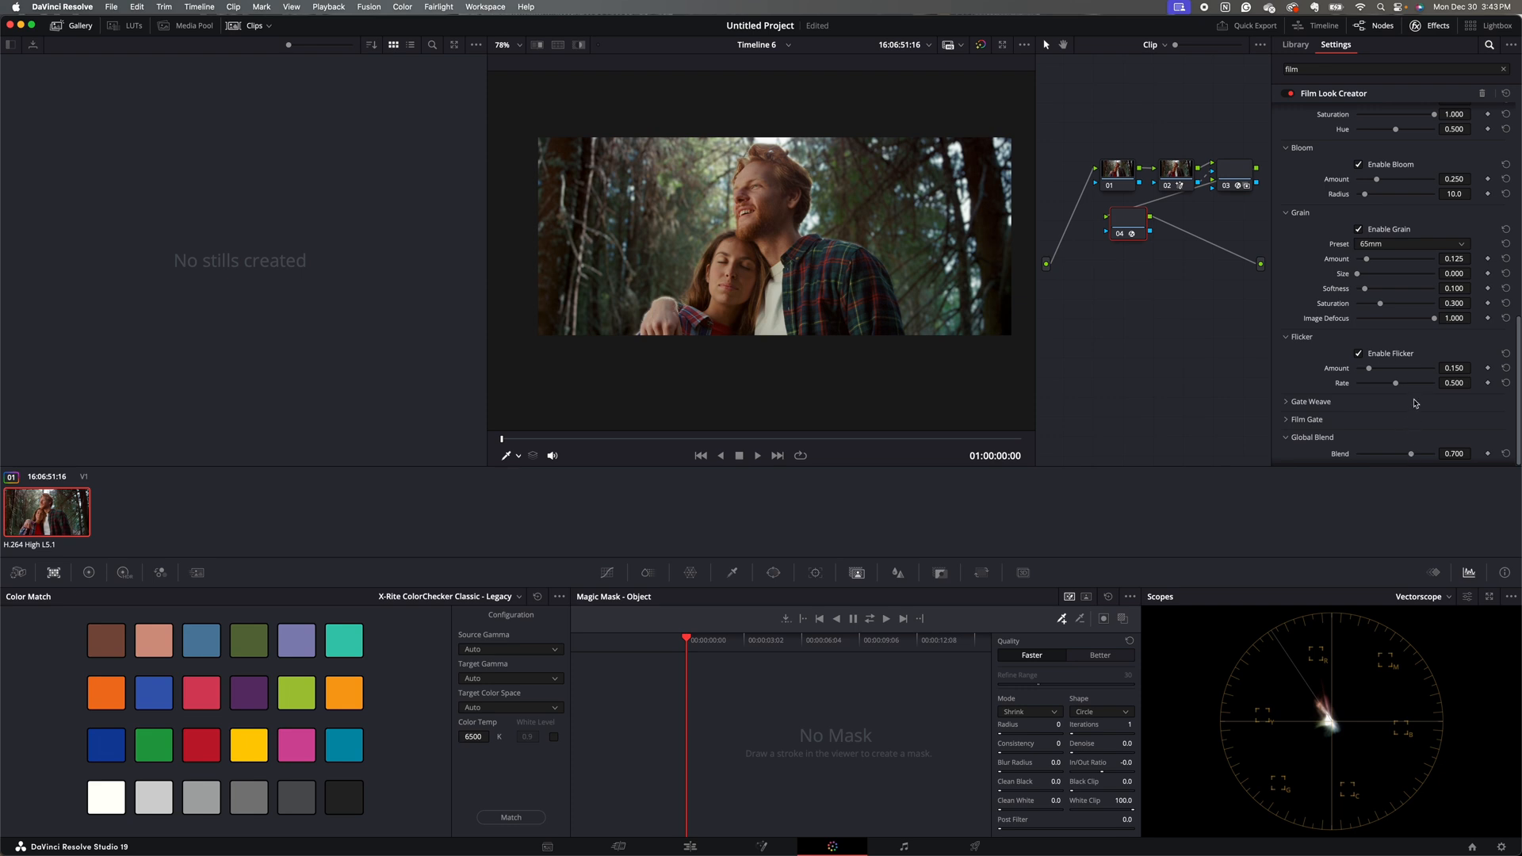